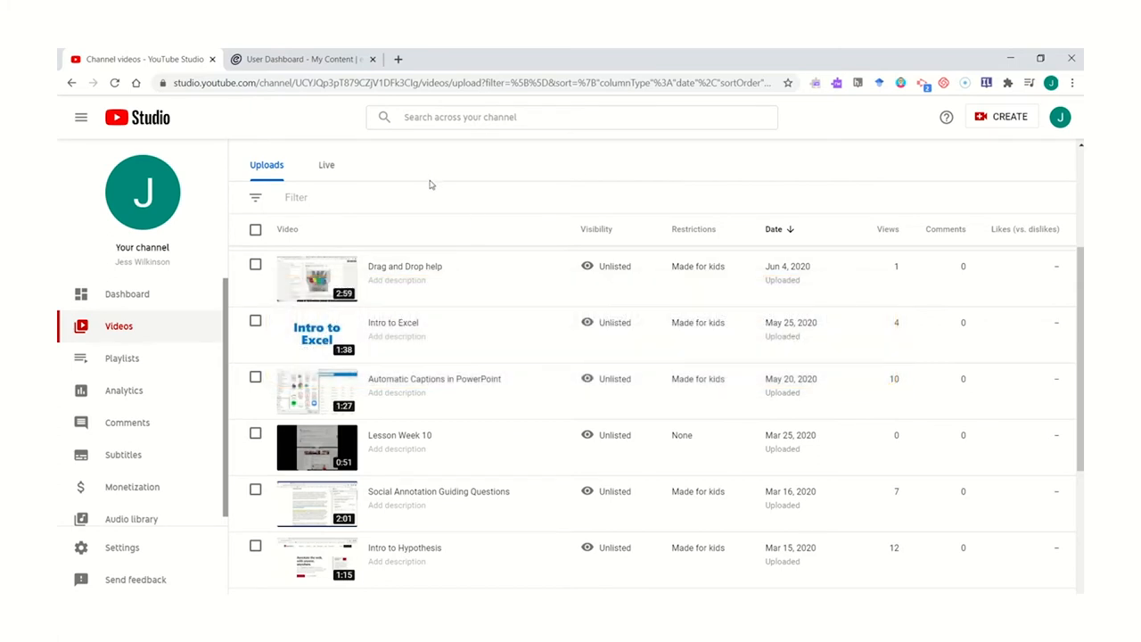
mouse_move(118, 325)
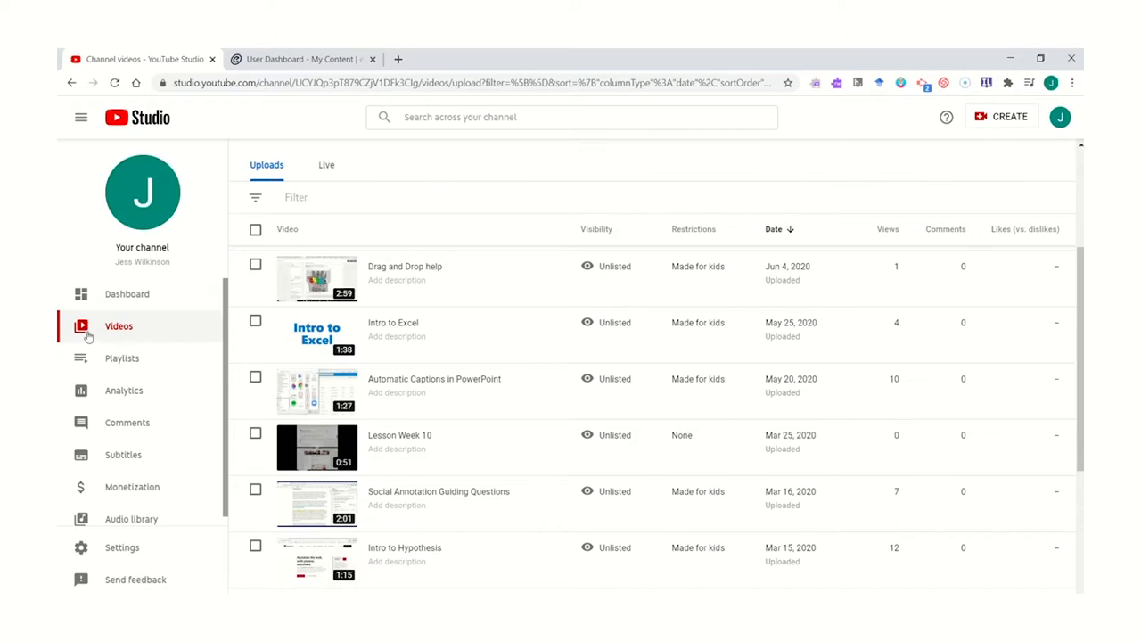
mouse_move(125, 339)
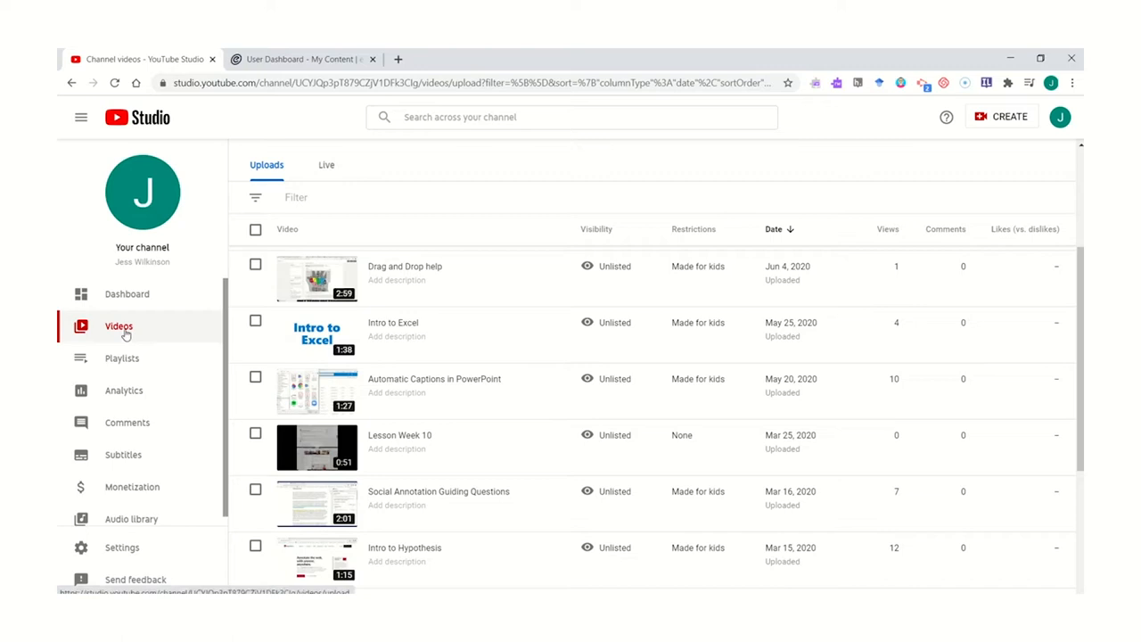
mouse_move(125, 336)
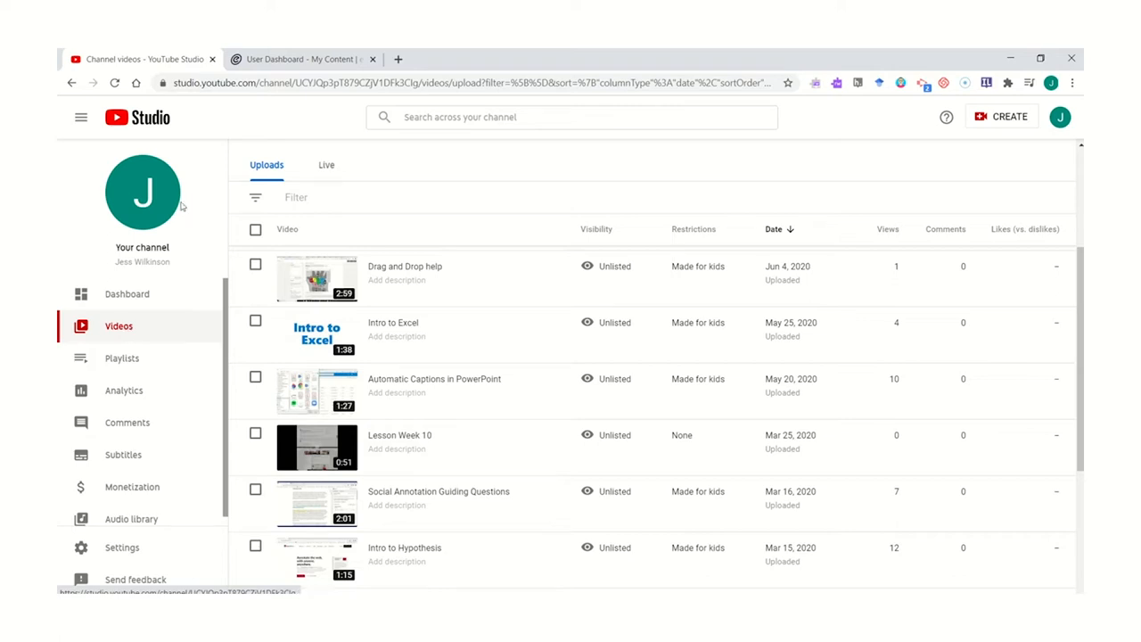
Copy the Intro to Excel video's shareable link from its YouTube Studio row options
click(1060, 116)
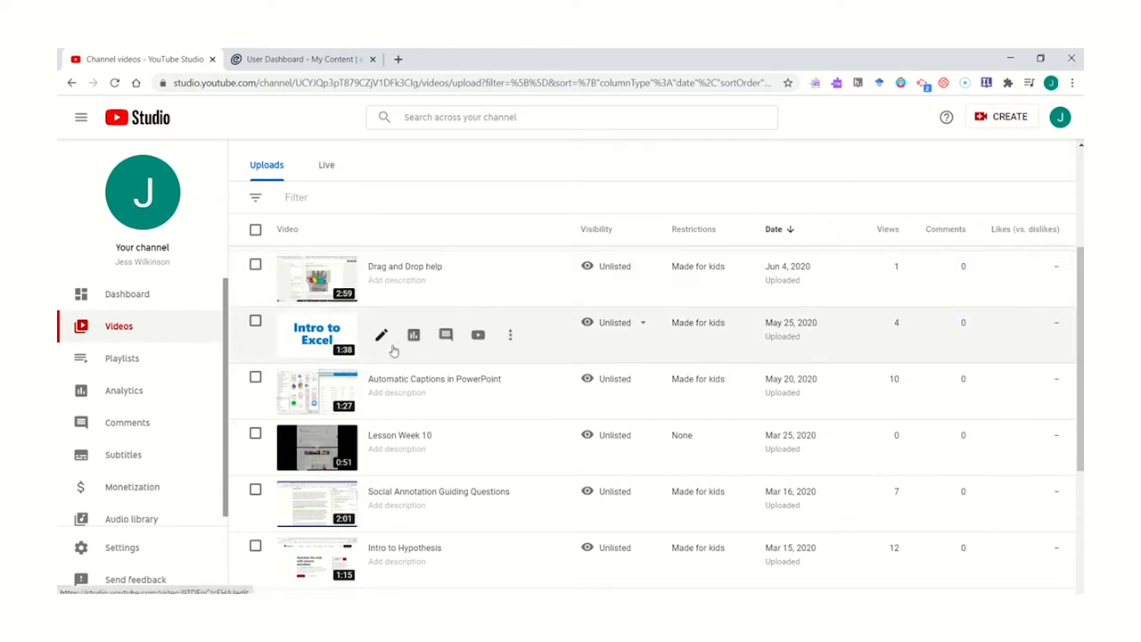
mouse_move(510, 336)
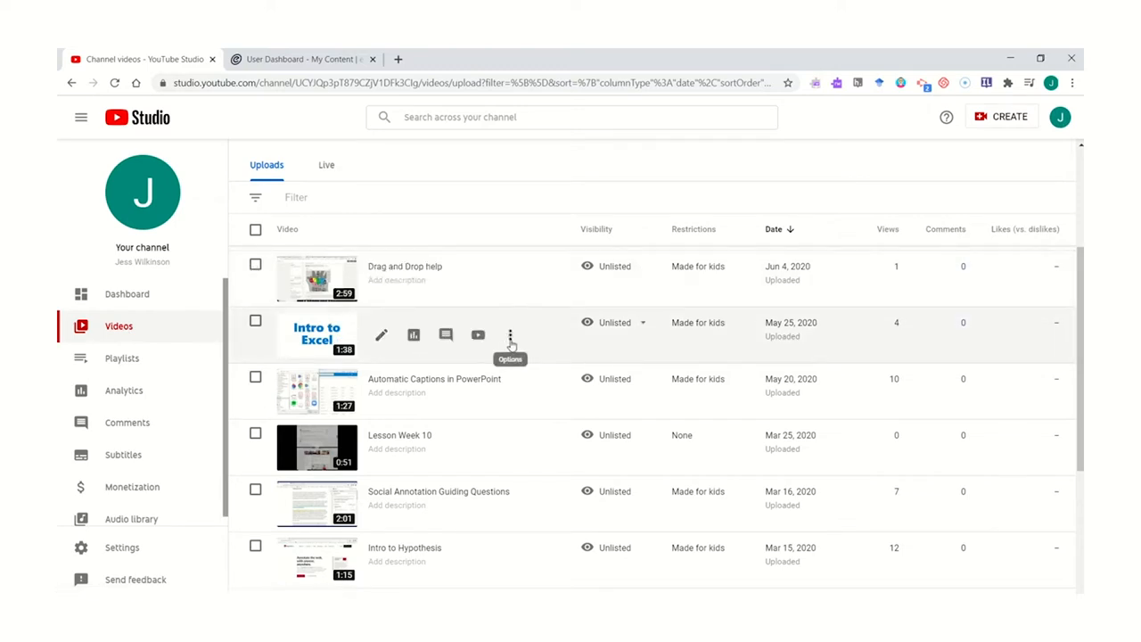
click(510, 335)
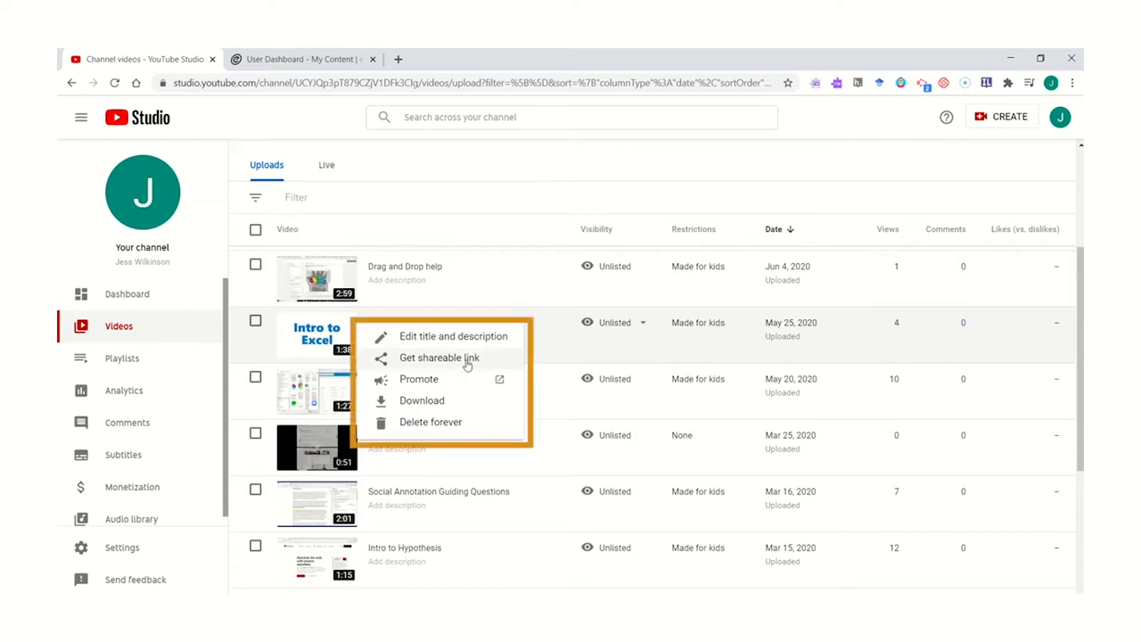
click(439, 357)
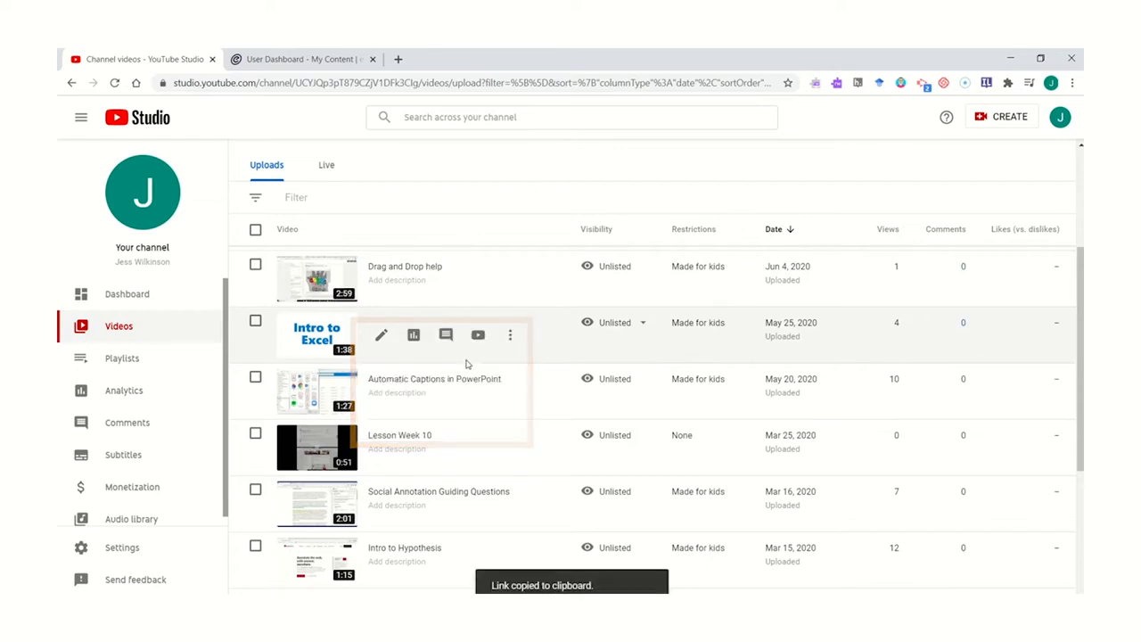
click(303, 58)
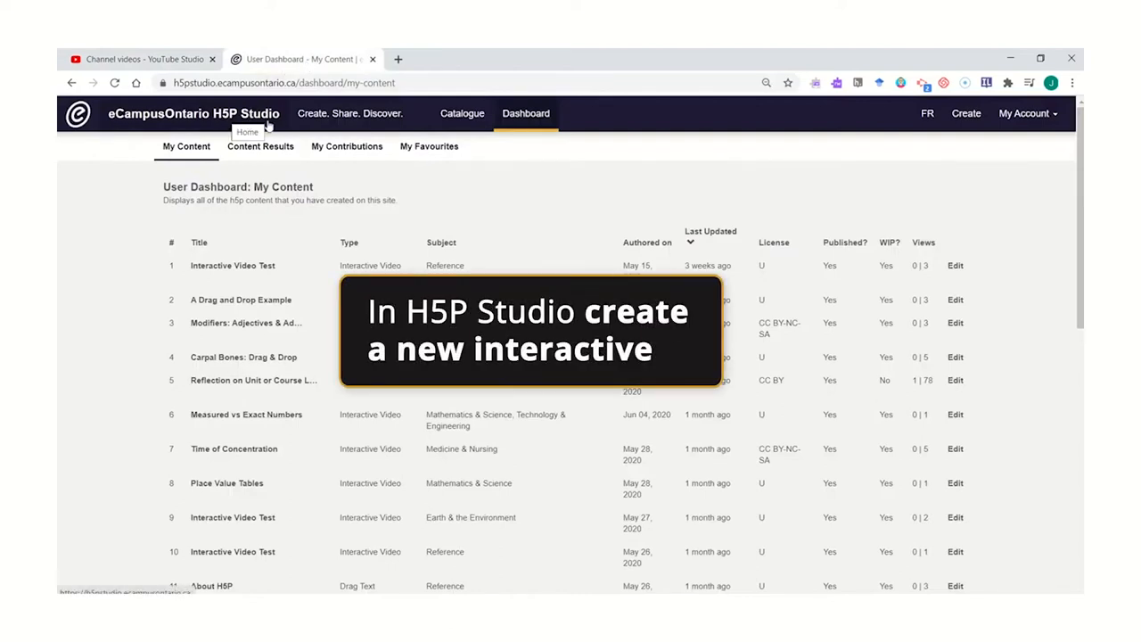
mouse_move(721, 159)
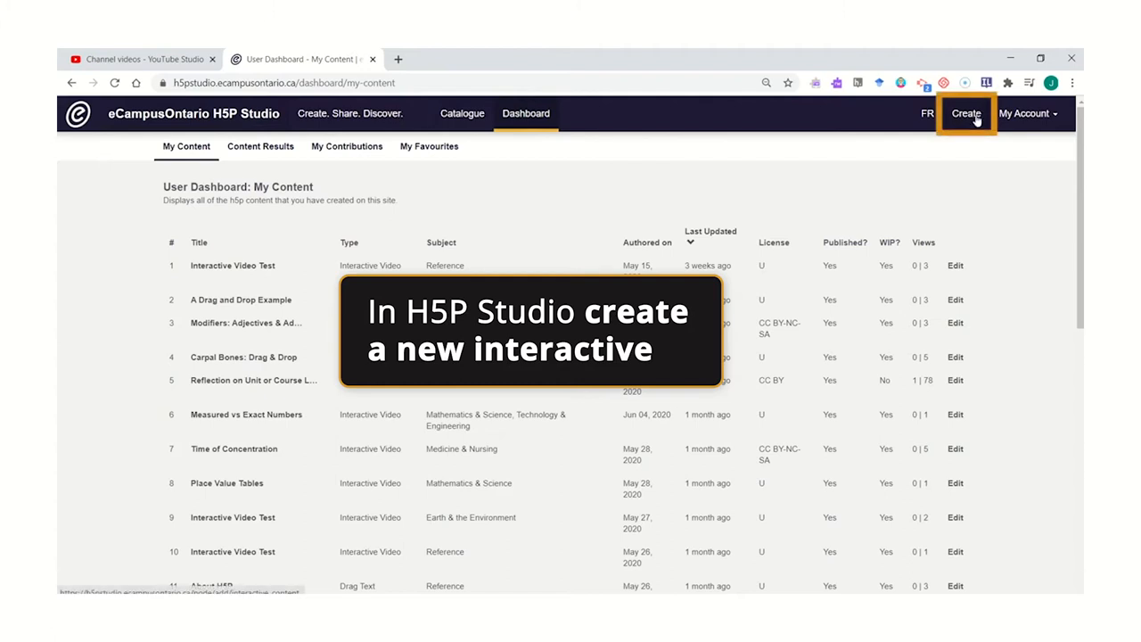
Create a new content item and choose Interactive Video as its type
click(967, 114)
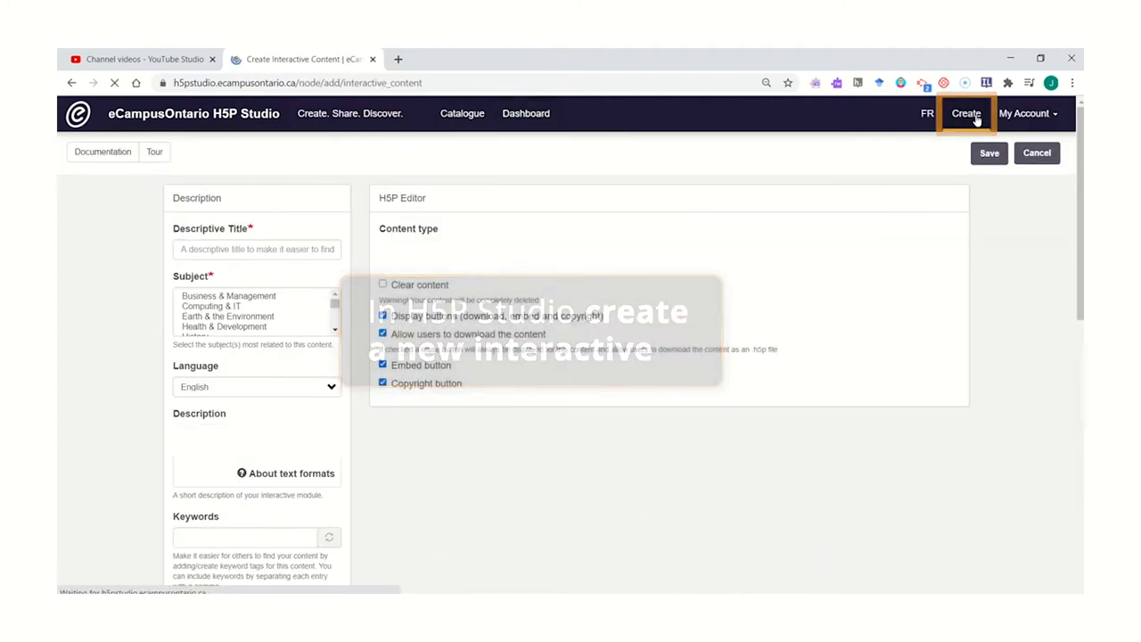
click(967, 114)
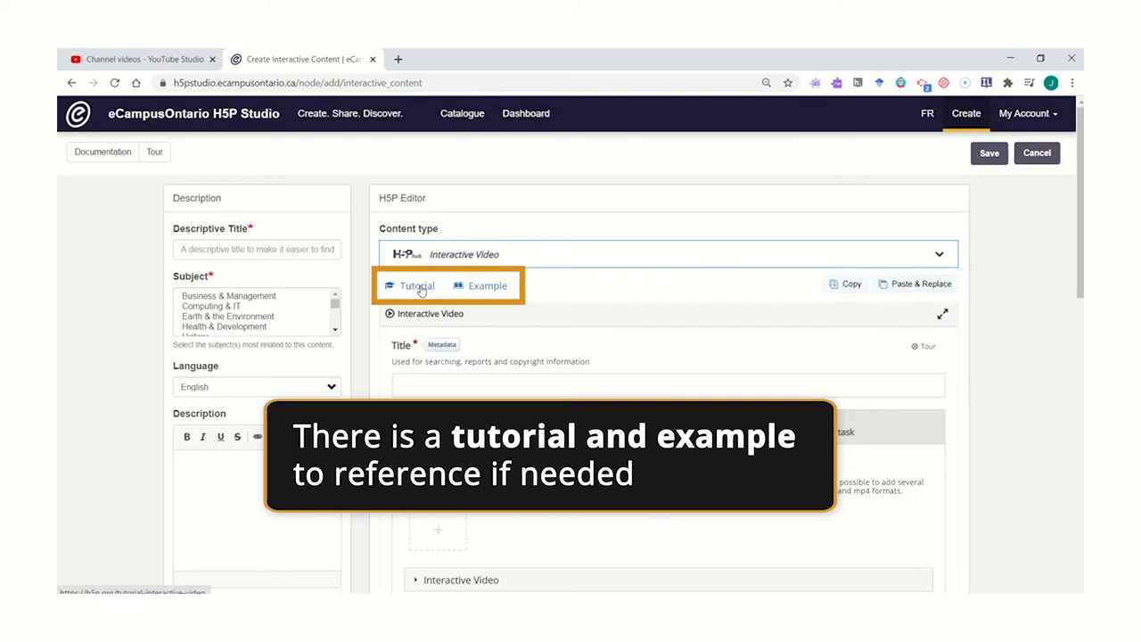
mouse_move(492, 285)
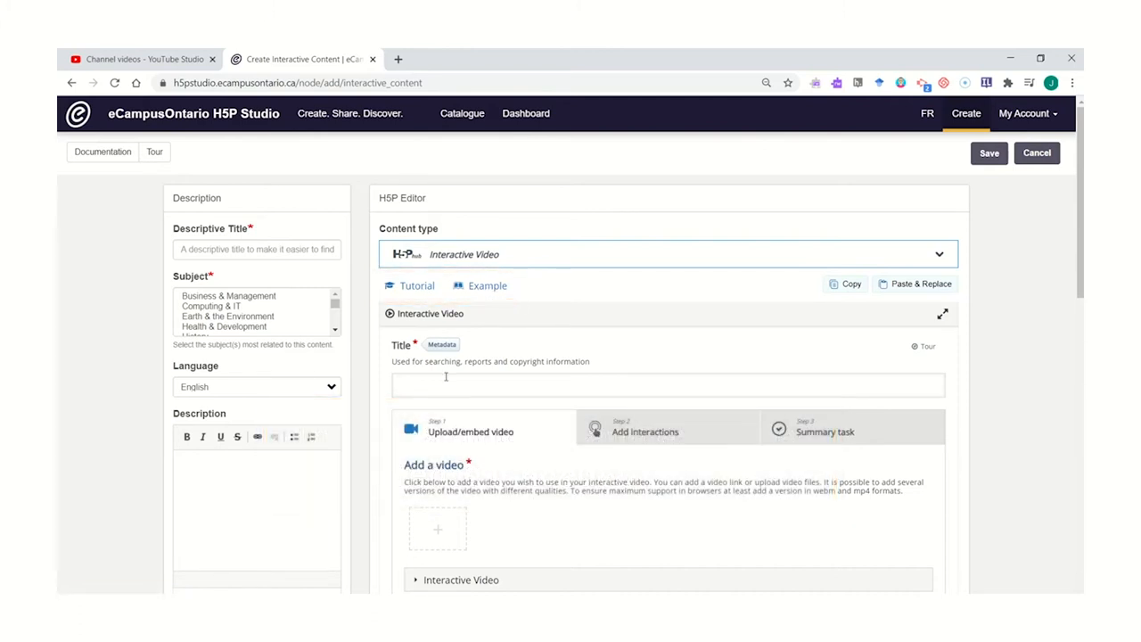
Title the interactive video 'Intro to Excel' and return to the upload/embed video step
click(667, 385)
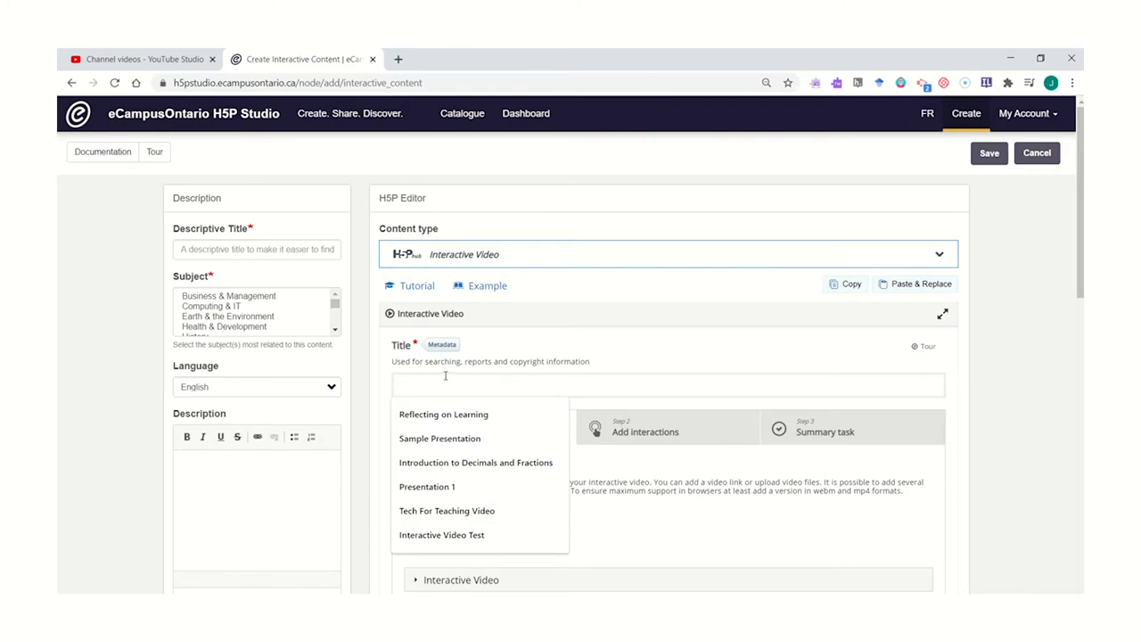
text(Intro to E)
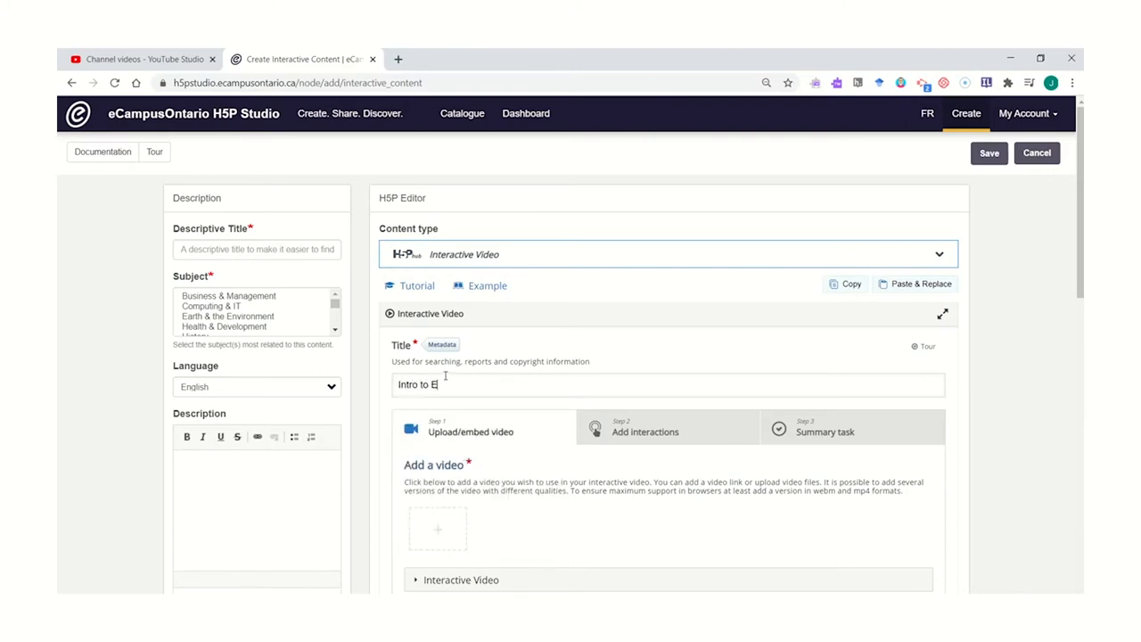
text(xcel)
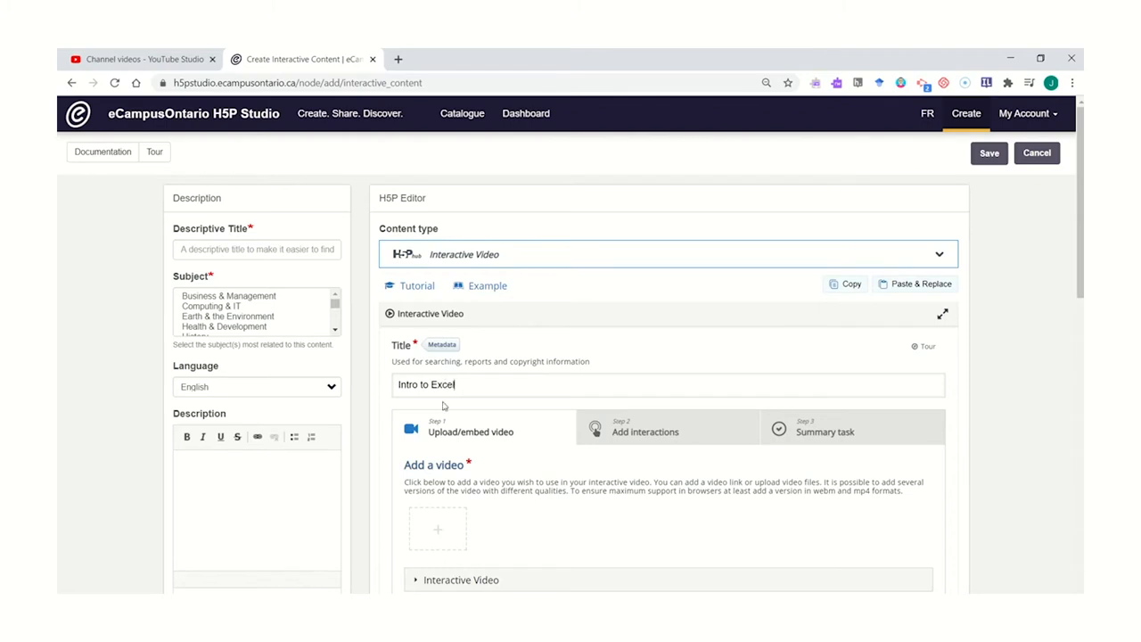
scroll(down, 3)
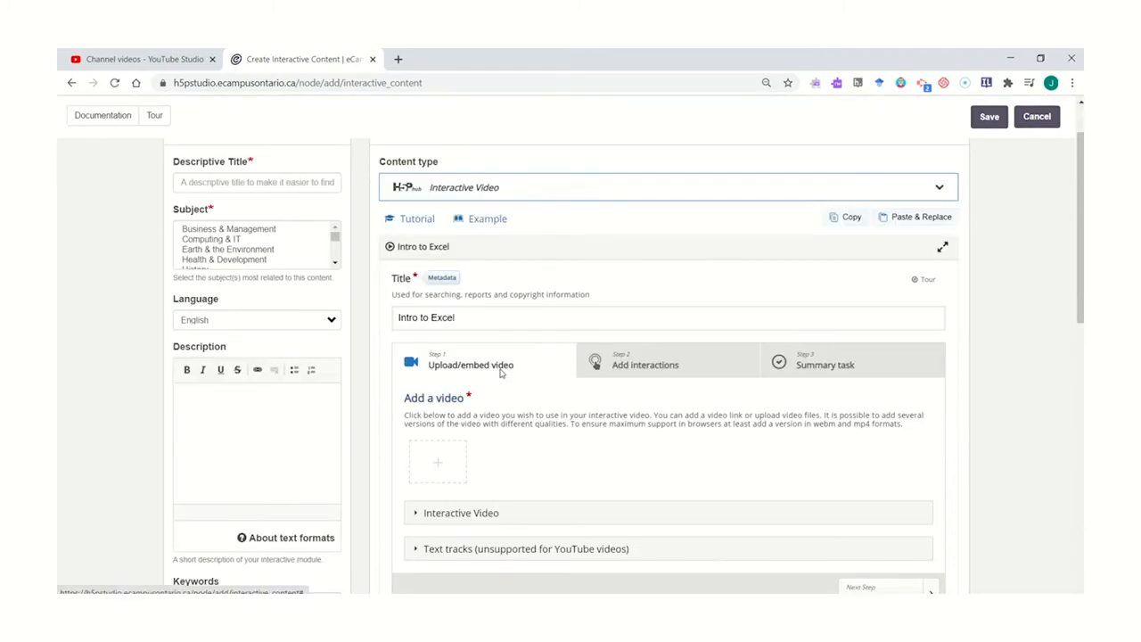
click(485, 363)
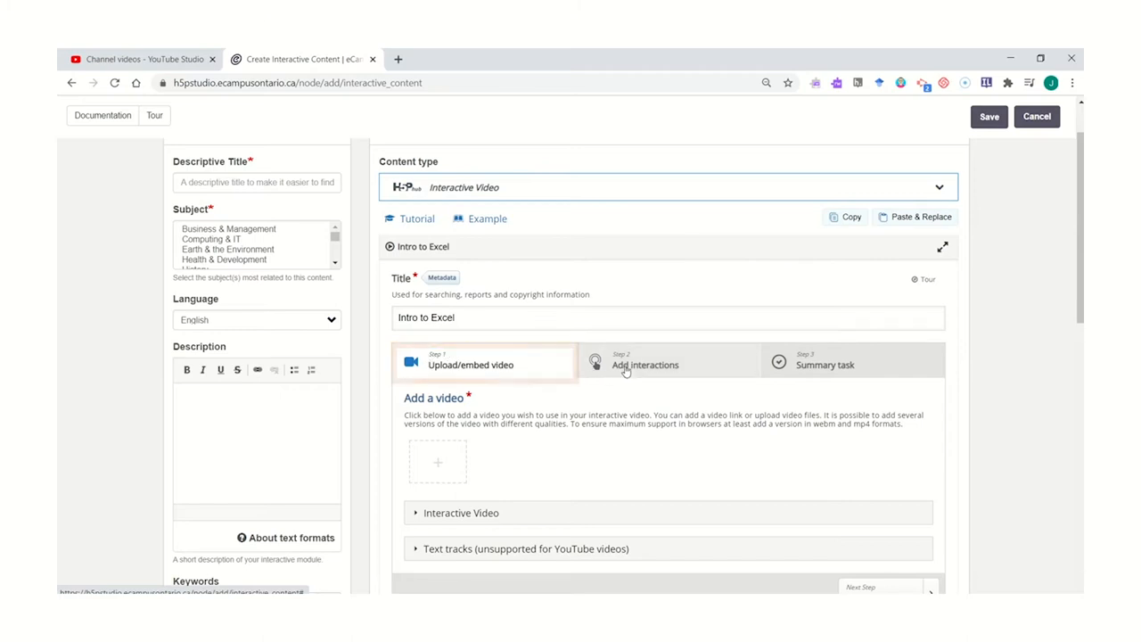
click(646, 364)
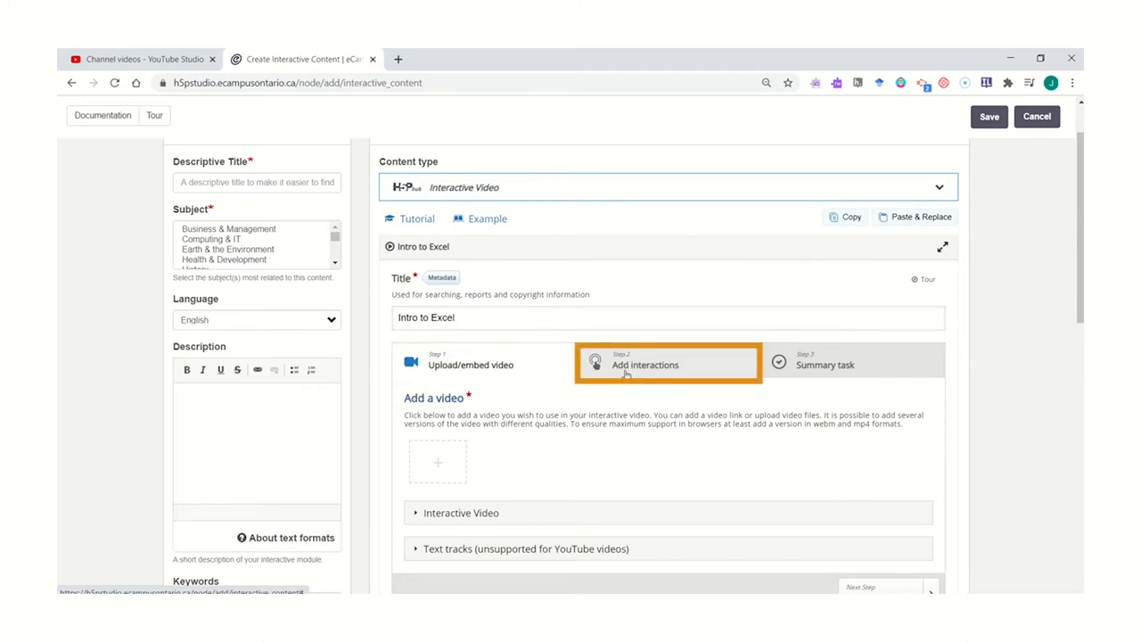
click(853, 364)
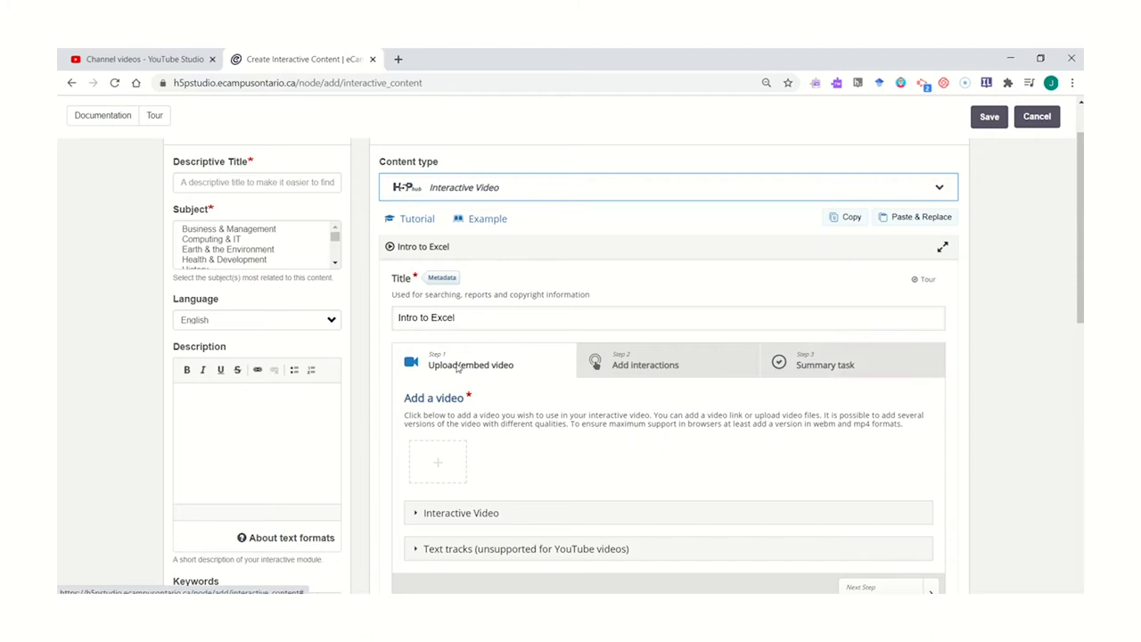
mouse_move(442, 410)
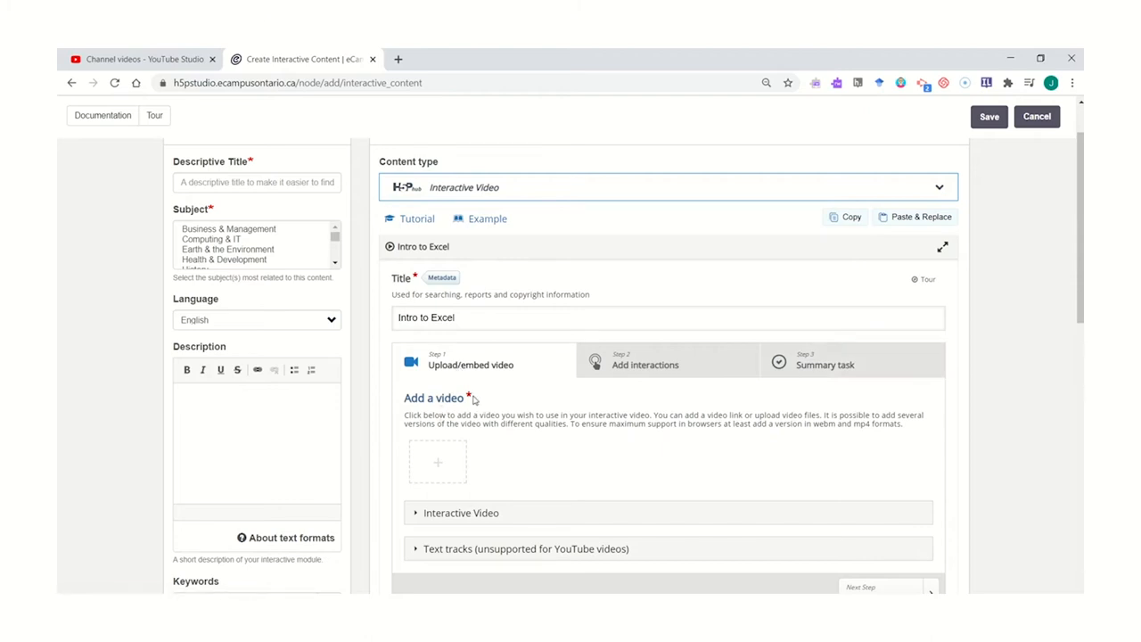
double_click(433, 397)
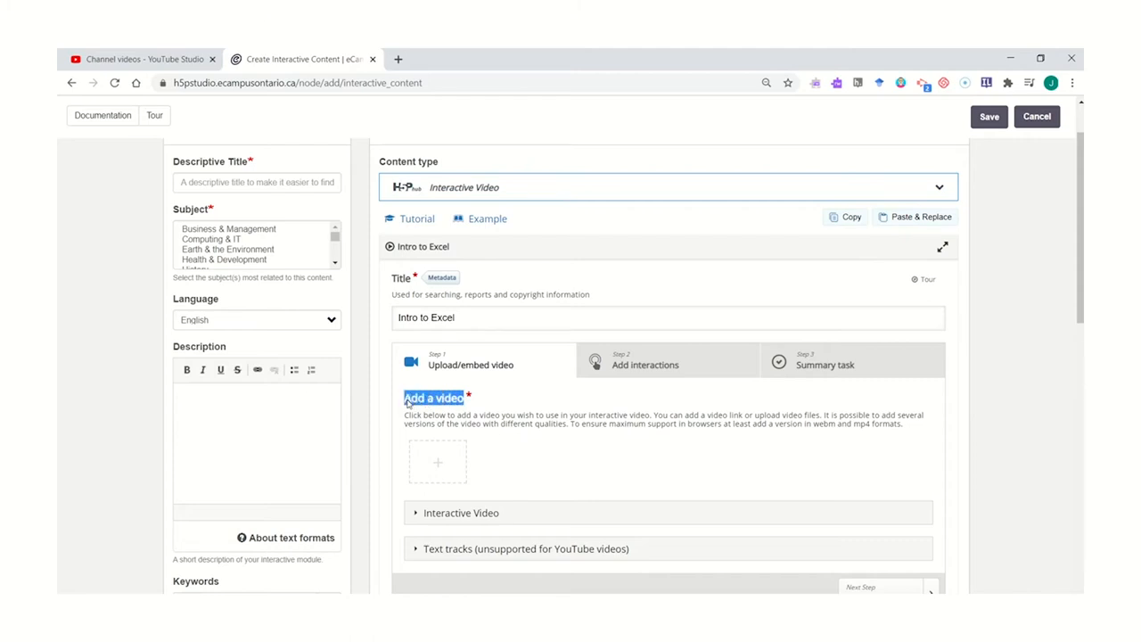
mouse_move(472, 403)
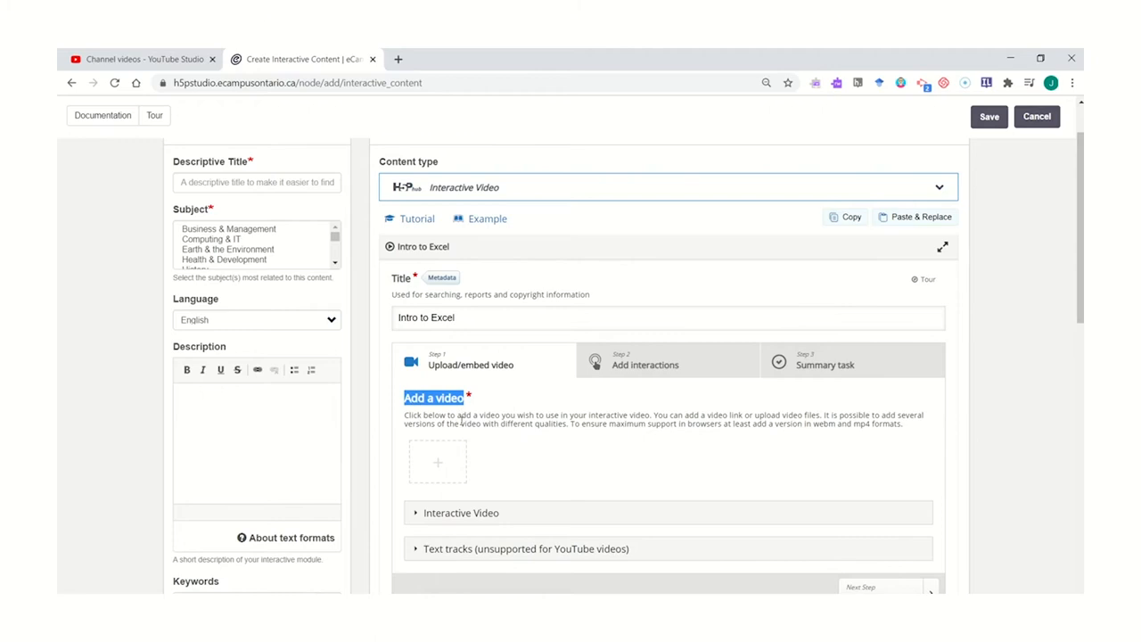
mouse_move(439, 462)
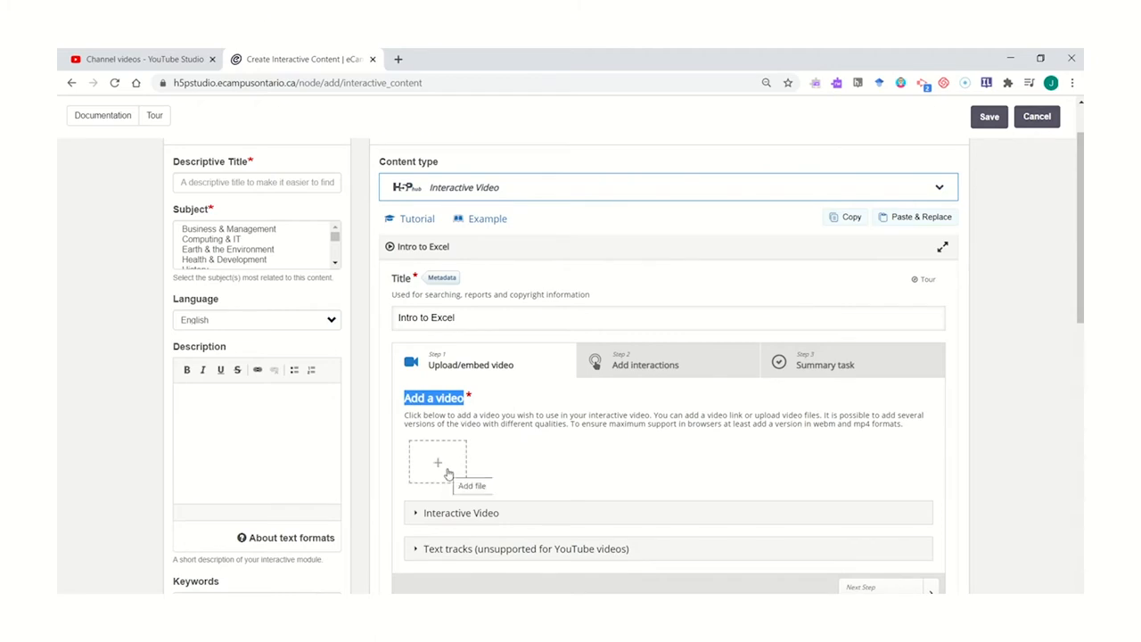
click(437, 467)
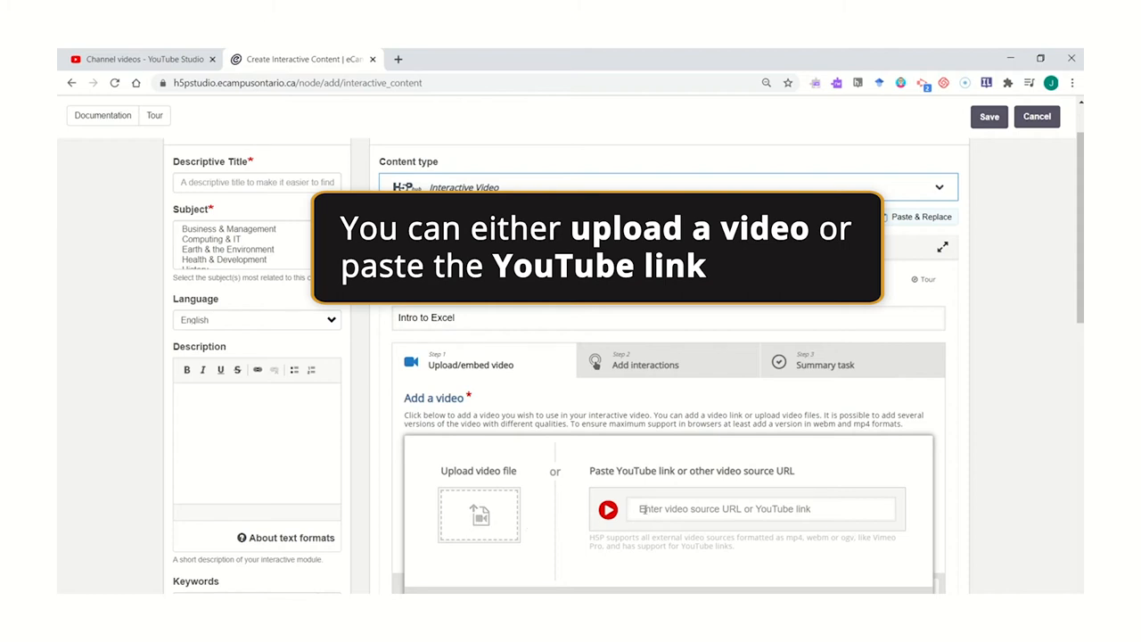
click(758, 509)
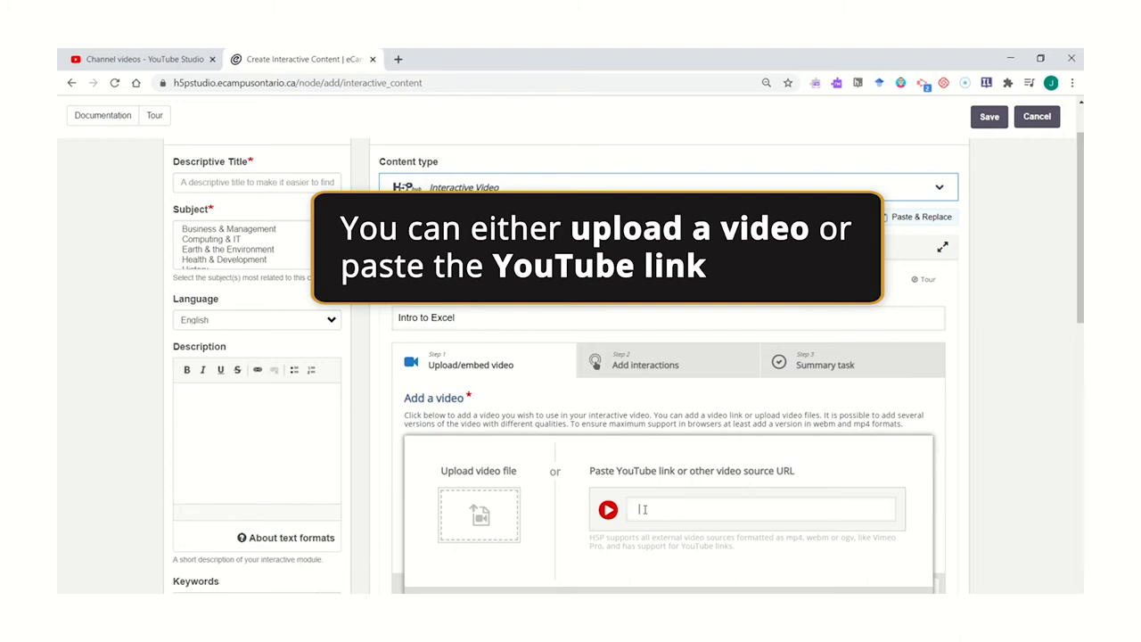
text(https://youtu.be/9TDEqCtcEHA)
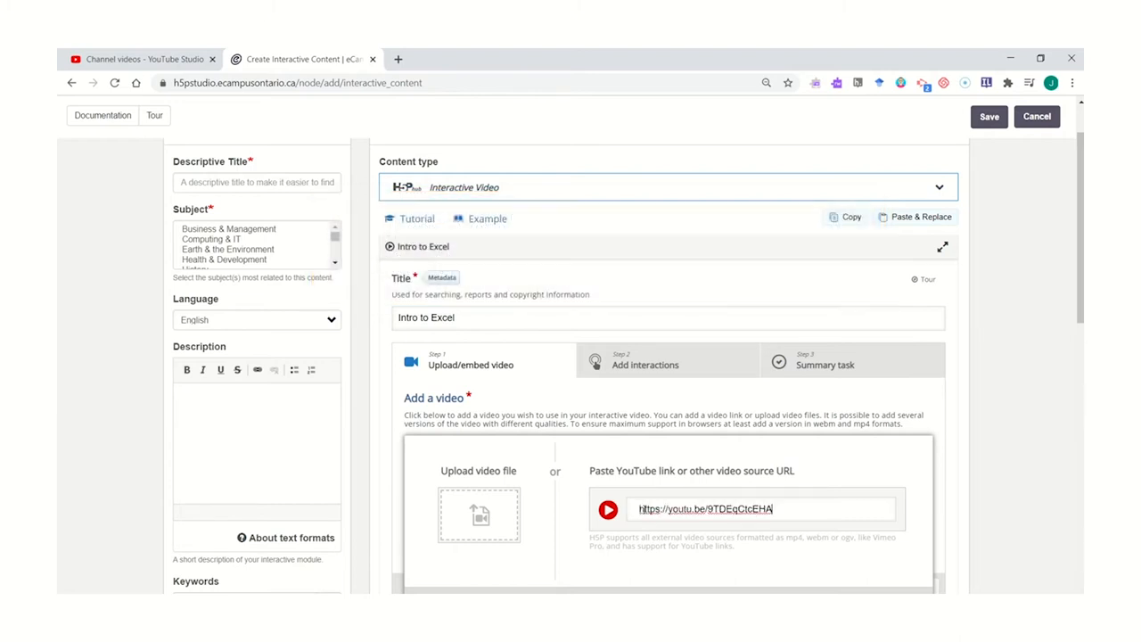
mouse_move(699, 496)
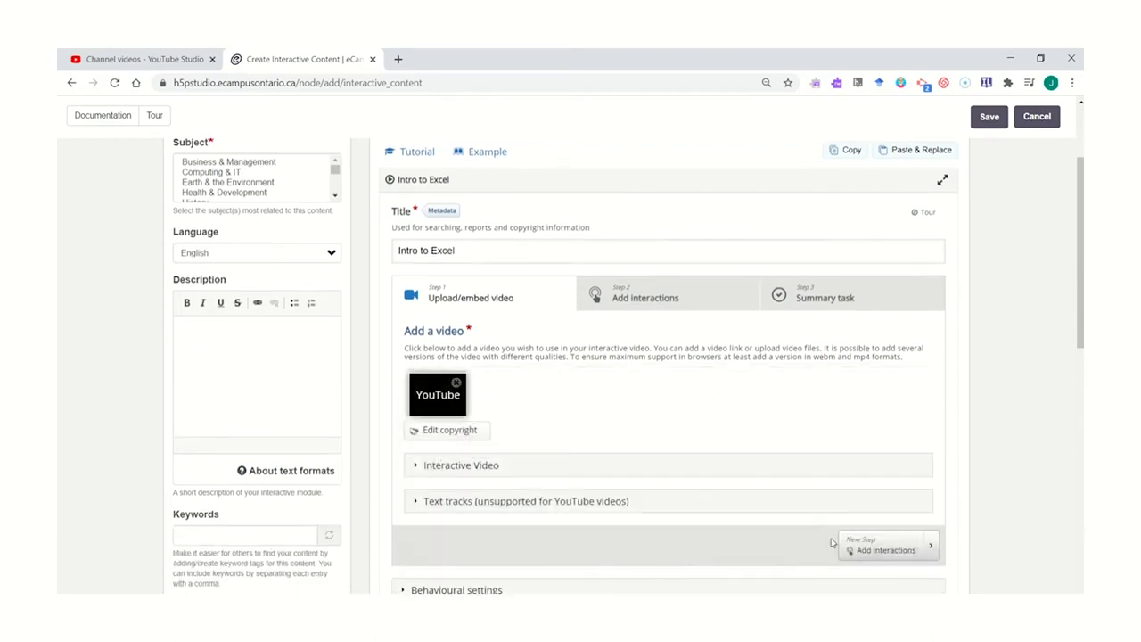
mouse_move(502, 428)
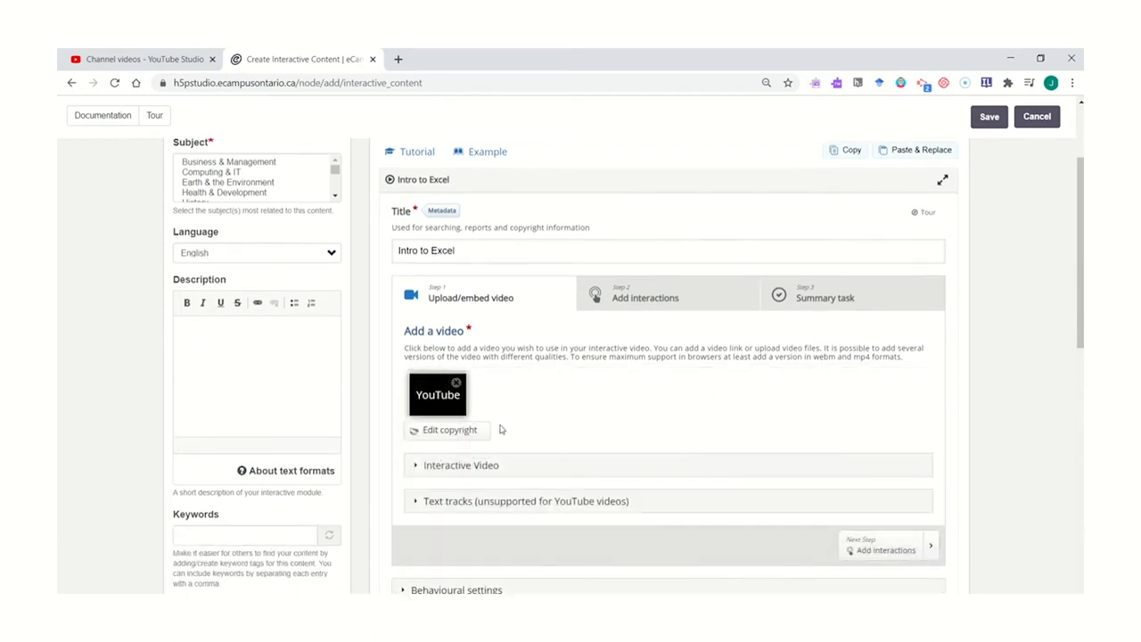
mouse_move(467, 435)
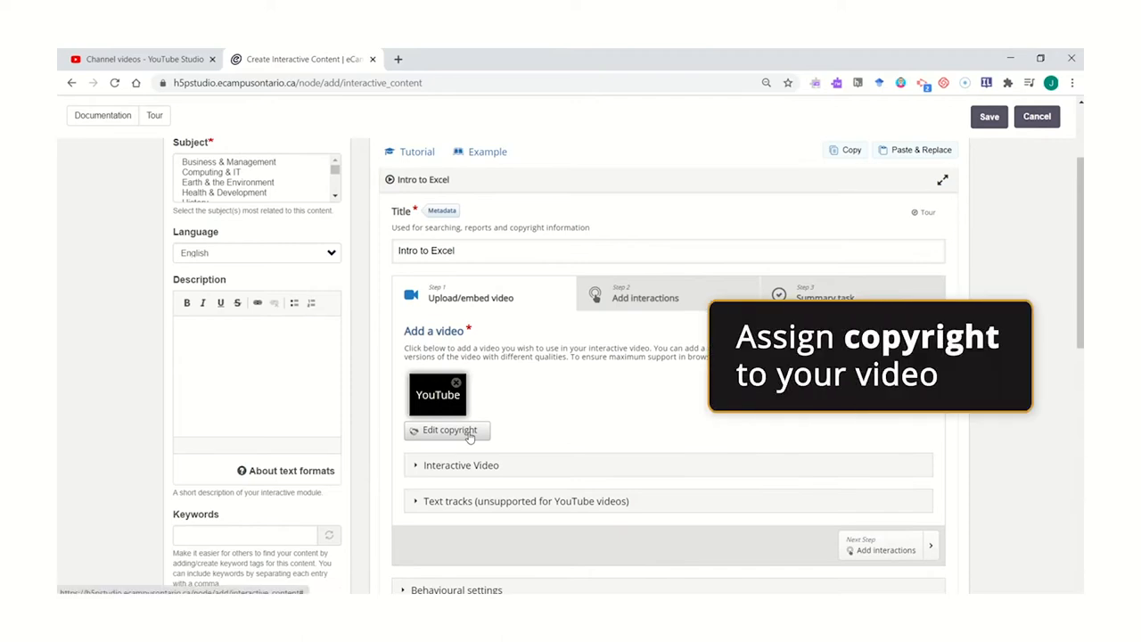
click(449, 430)
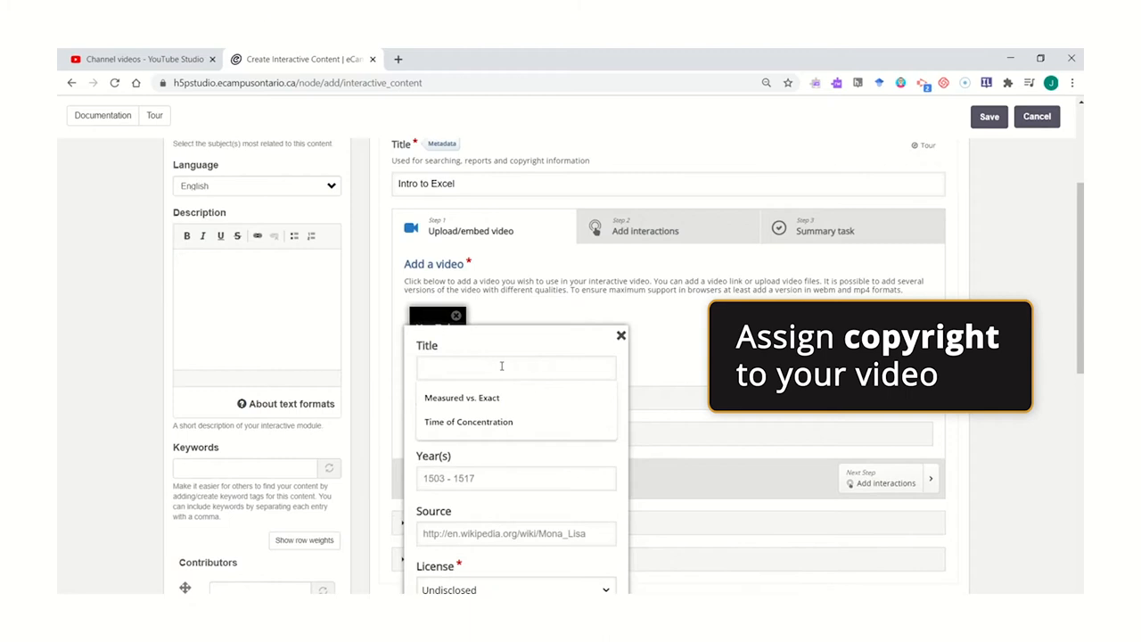
text(Intro to Excel)
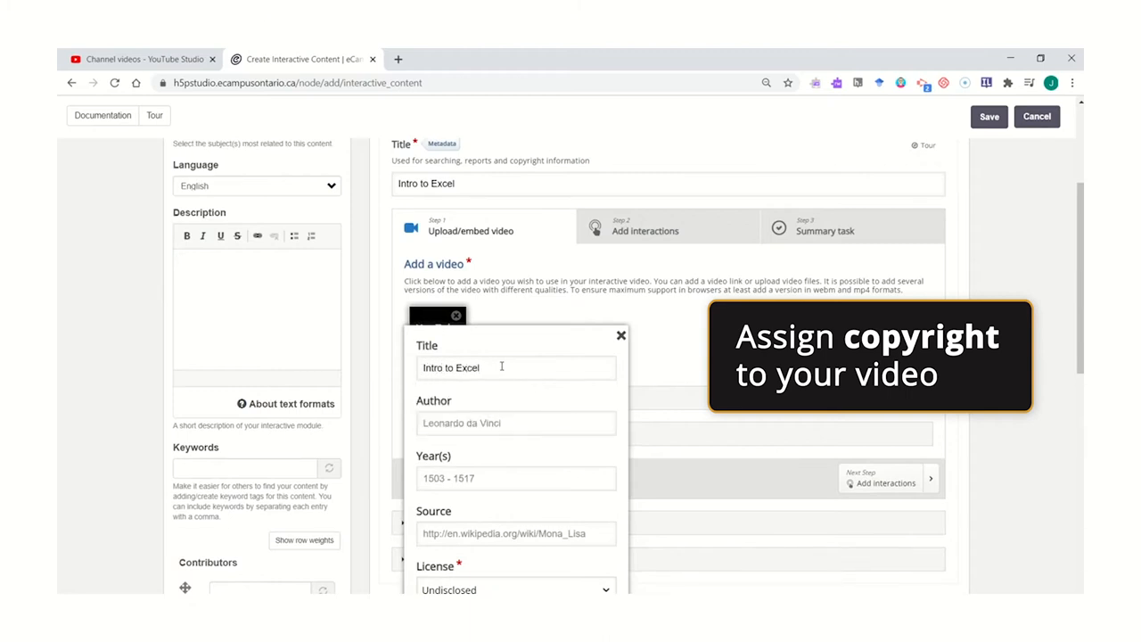
text(J.)
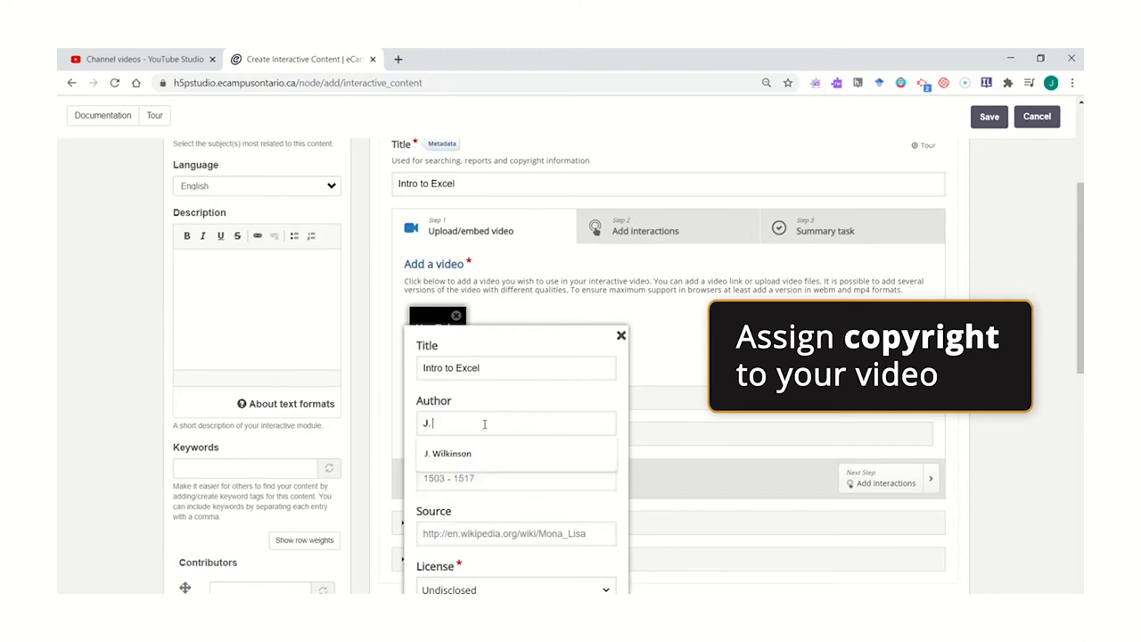
click(448, 453)
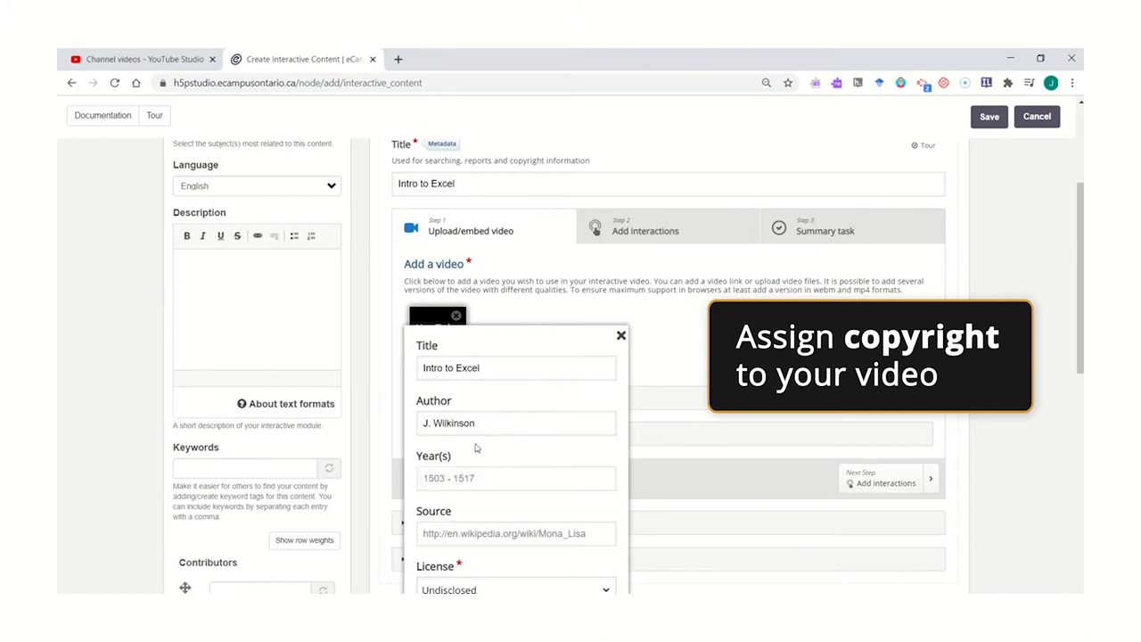
text(2020)
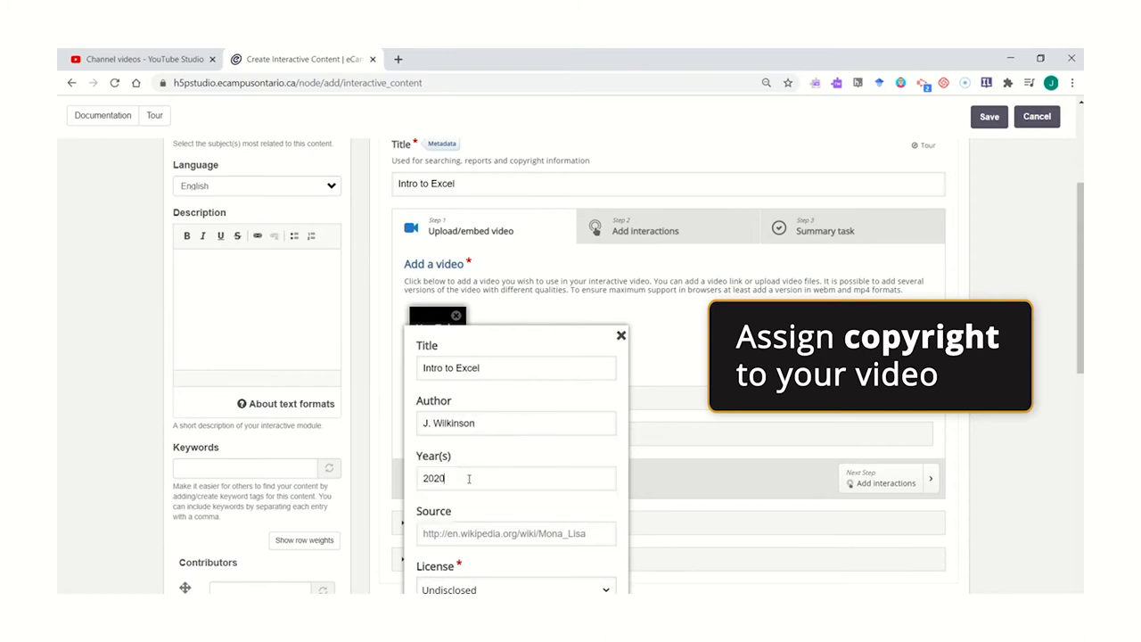
scroll(down, 3)
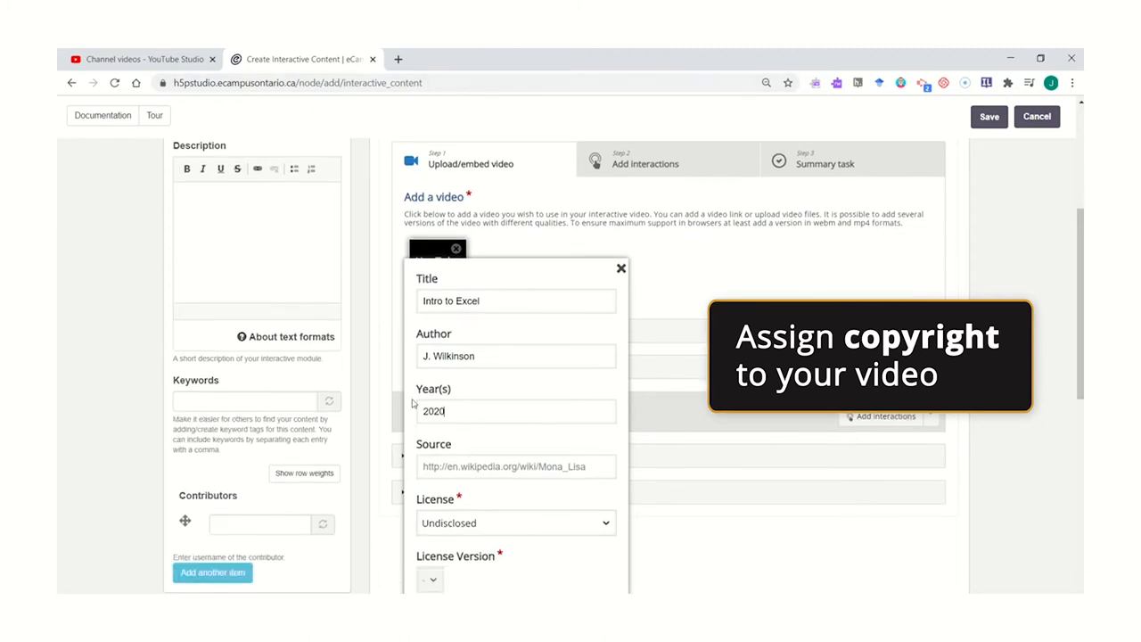
text(https://youtu.be/9TDEqCtcEHA)
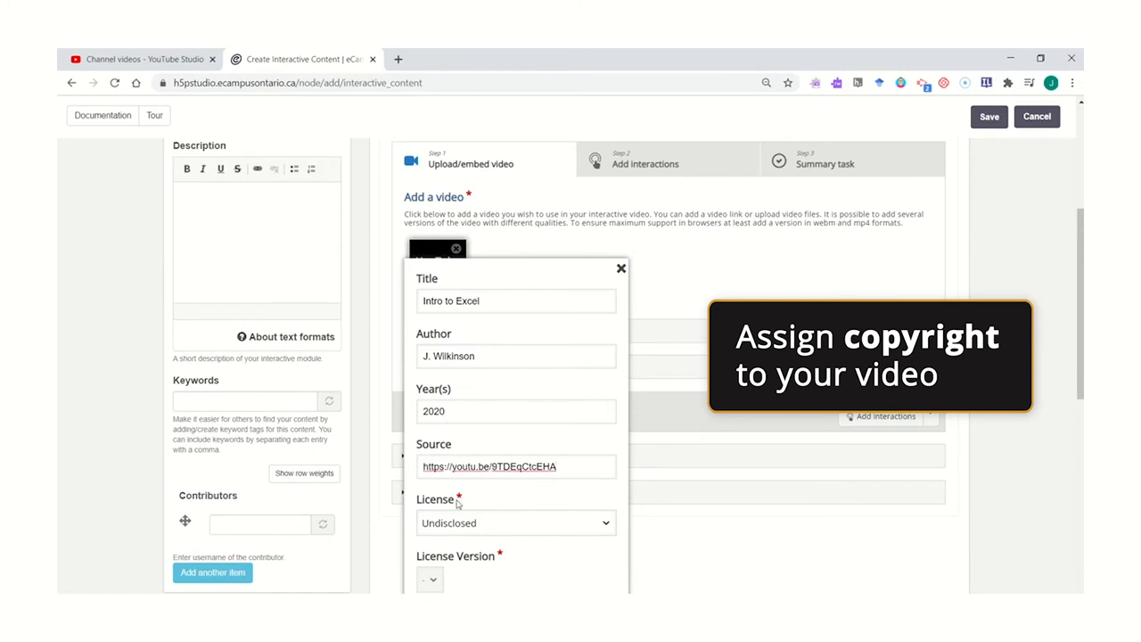
Set the licence to Attribution-NonCommercial-ShareAlike
click(515, 523)
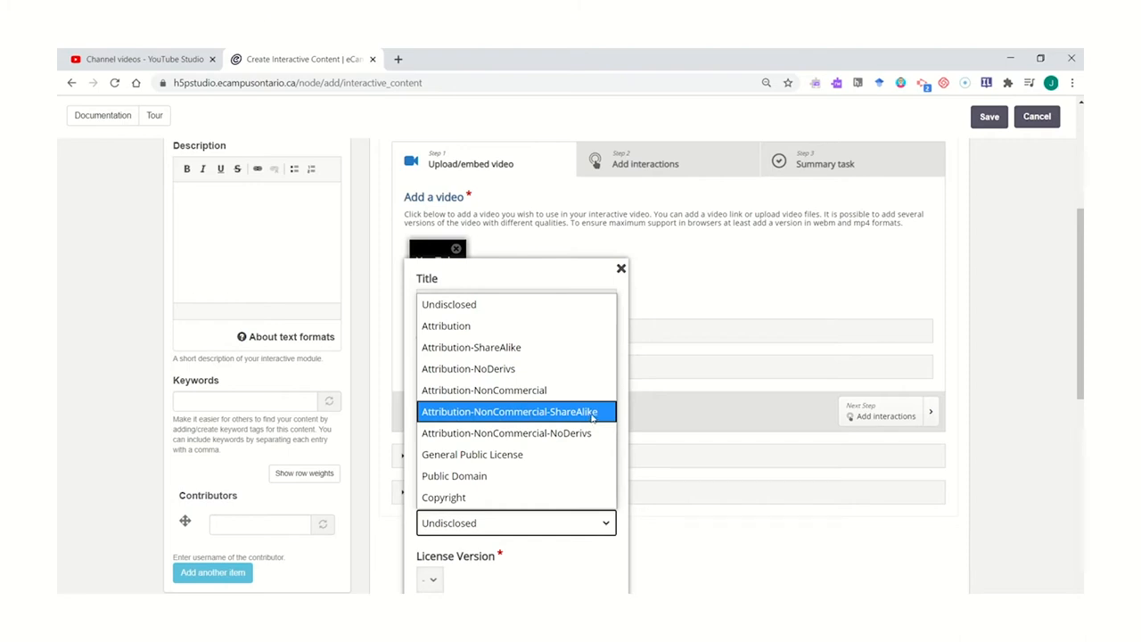
click(514, 410)
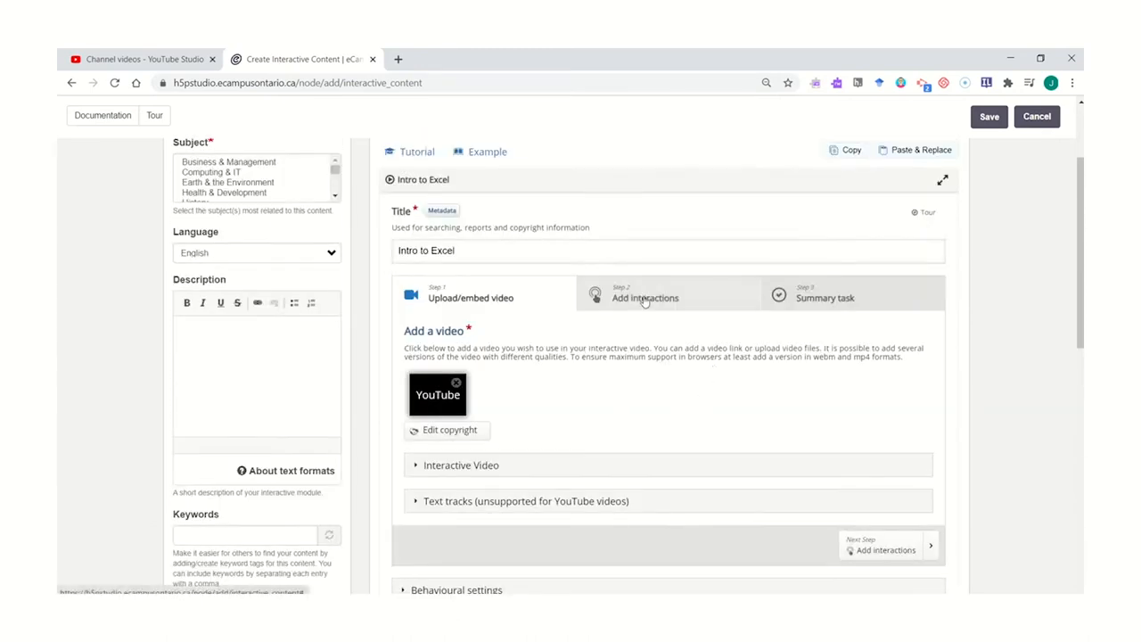
Move to the Add interactions step for the Intro to Excel video
click(645, 296)
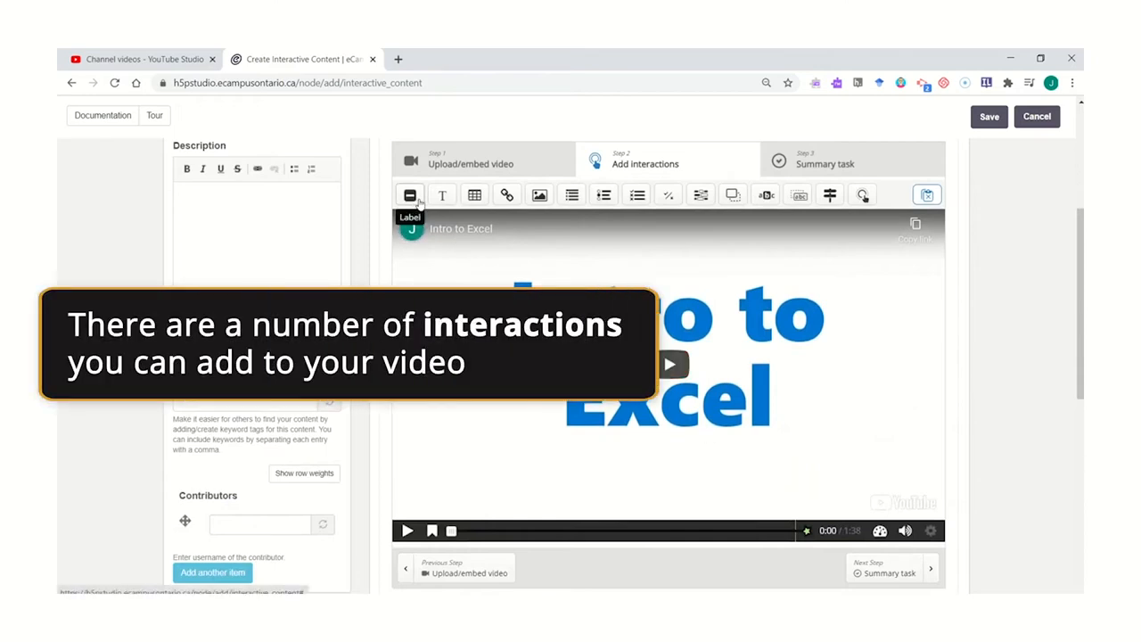
mouse_move(539, 194)
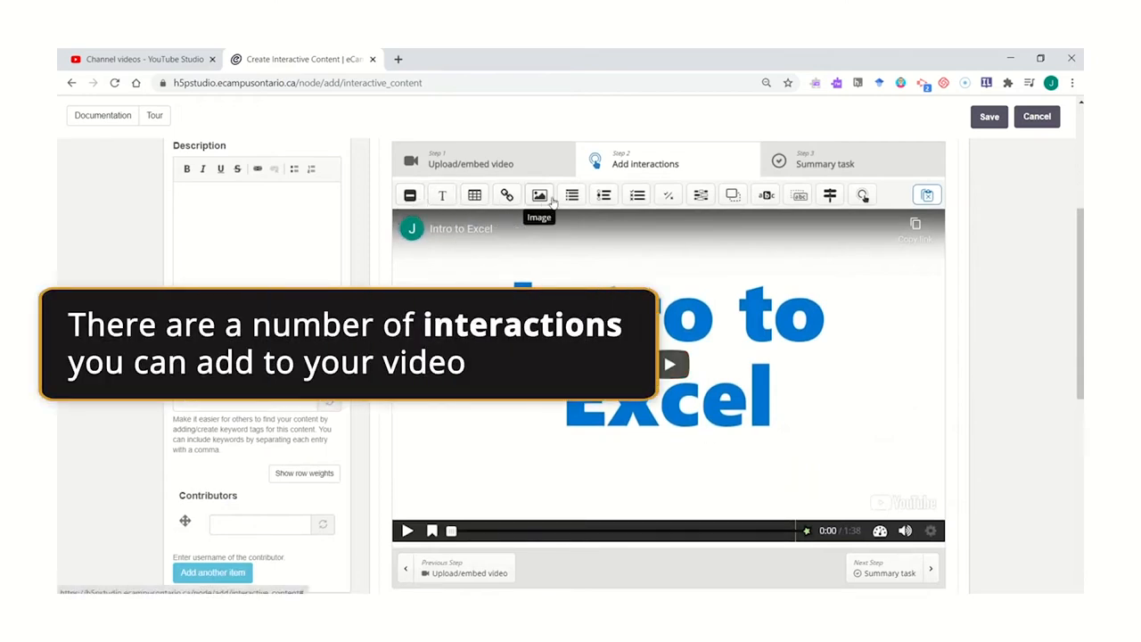
mouse_move(410, 195)
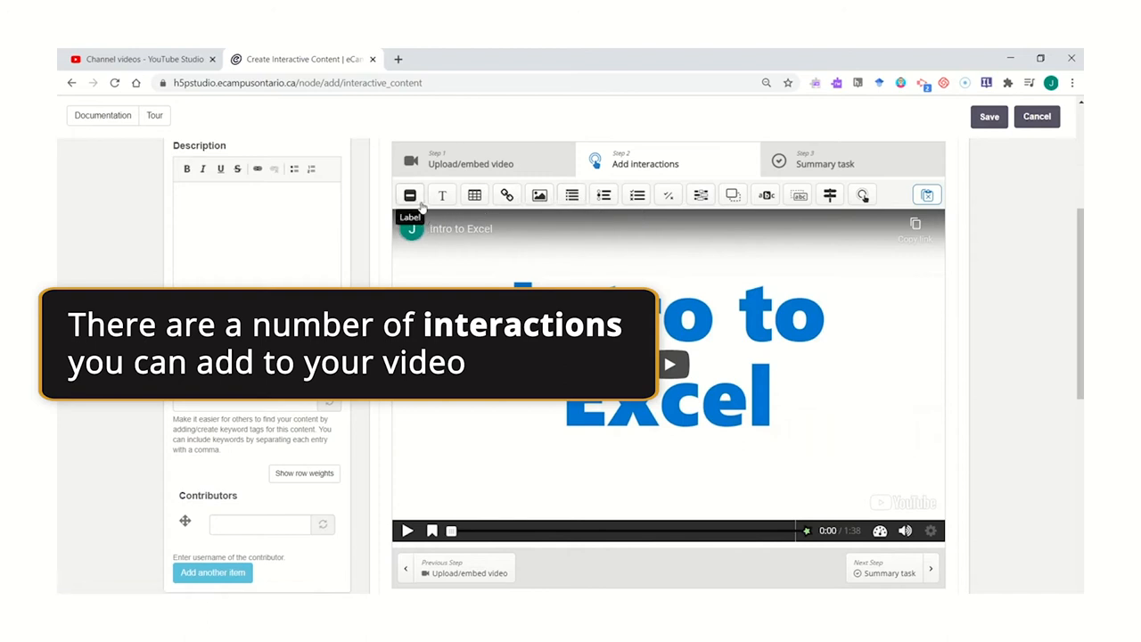
mouse_move(475, 194)
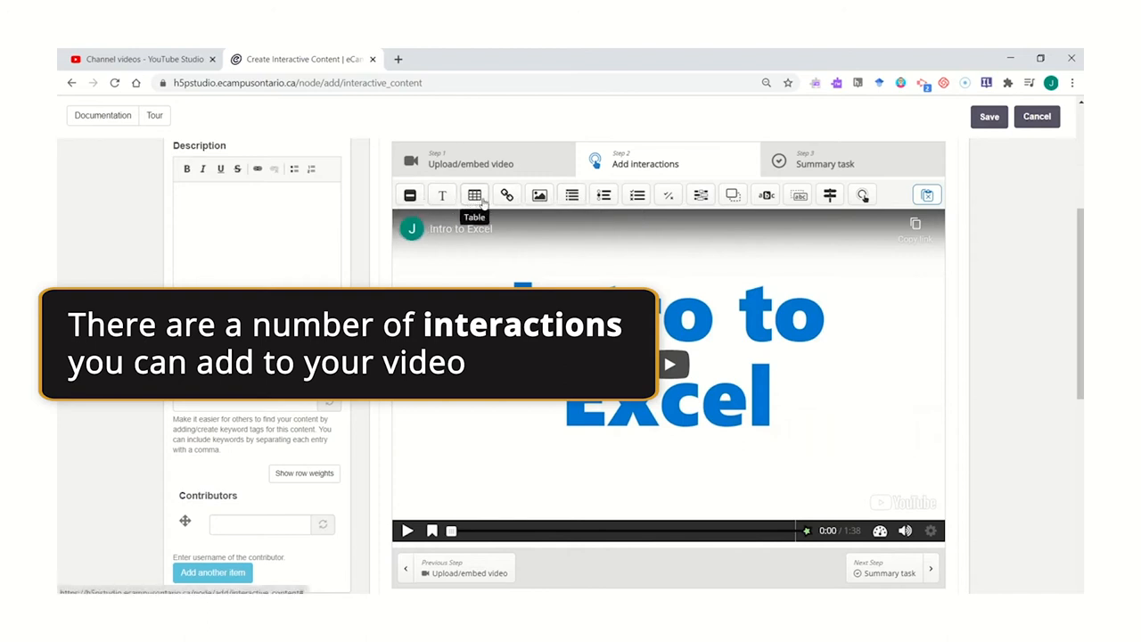
mouse_move(506, 194)
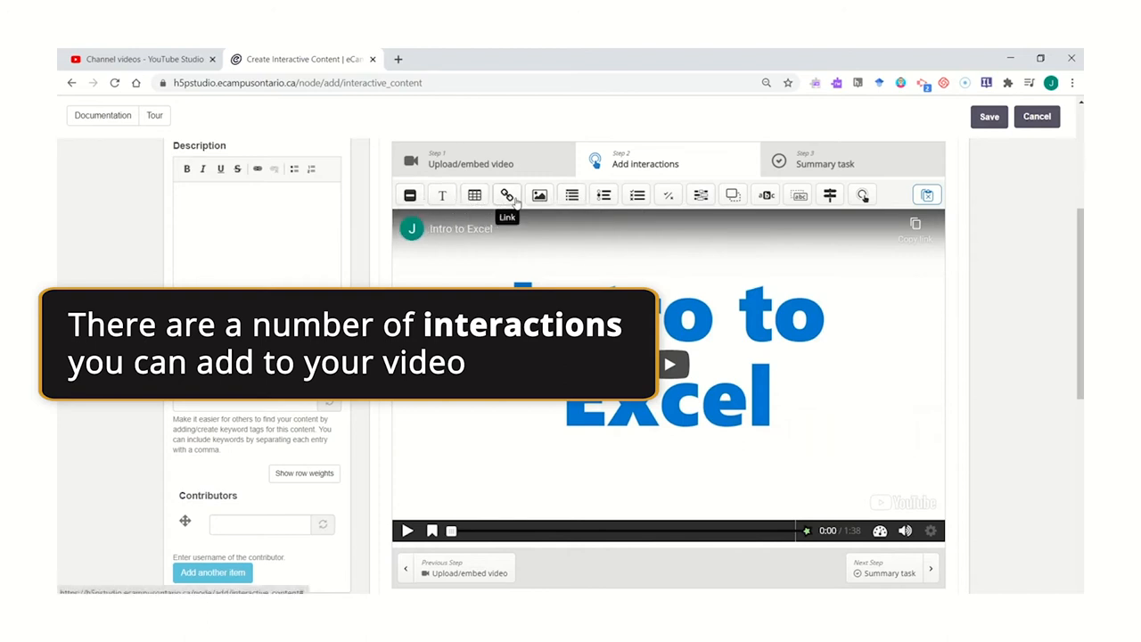
mouse_move(539, 194)
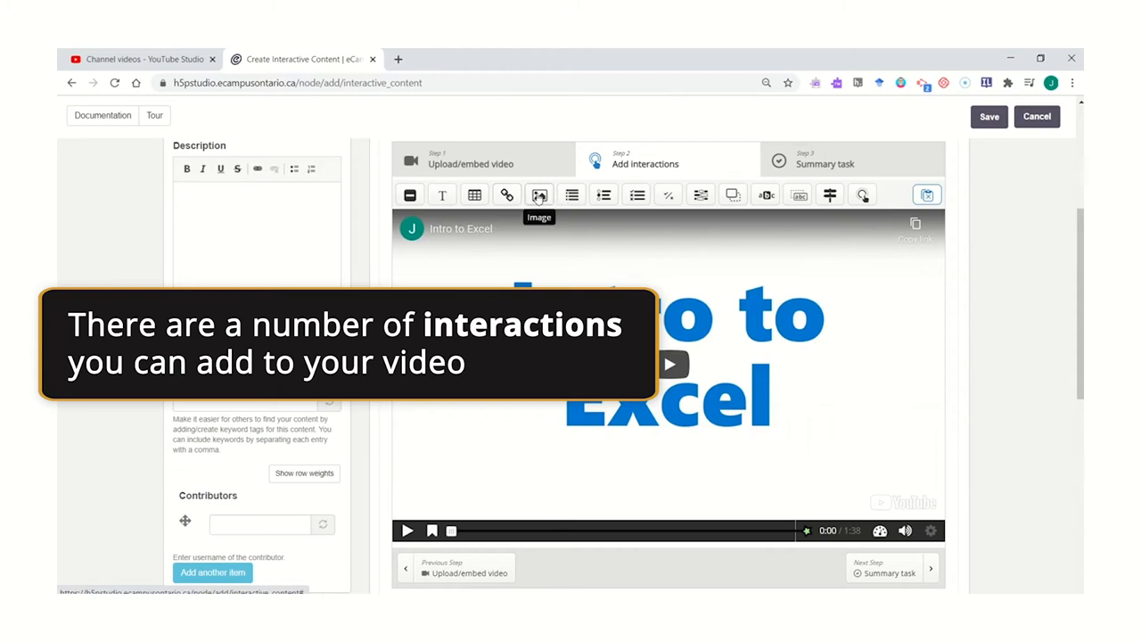
mouse_move(535, 198)
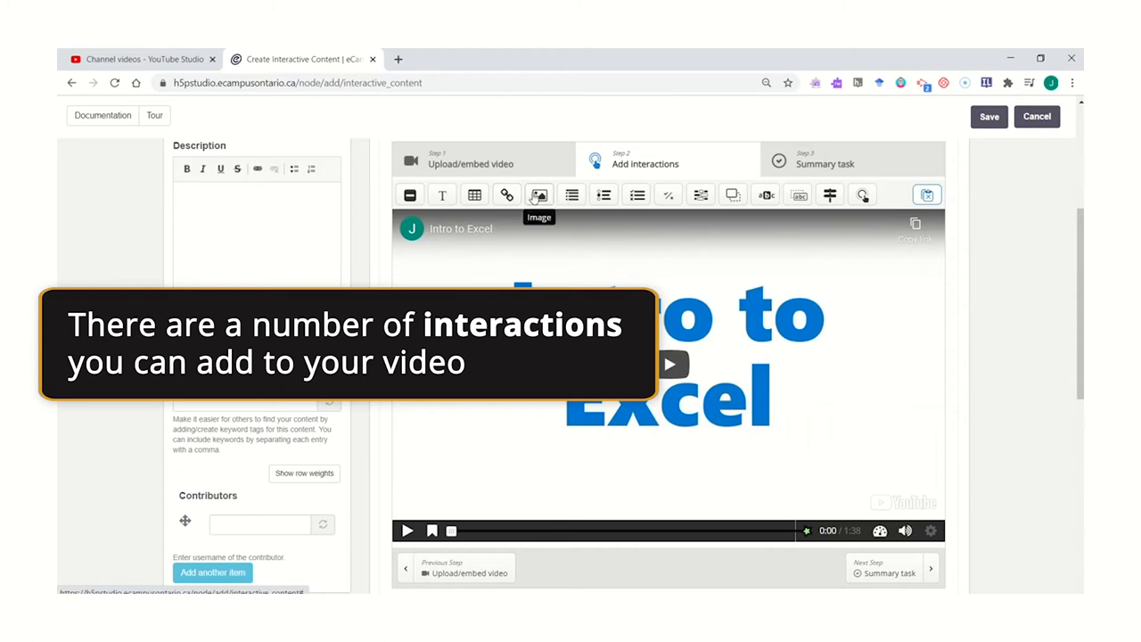
mouse_move(571, 194)
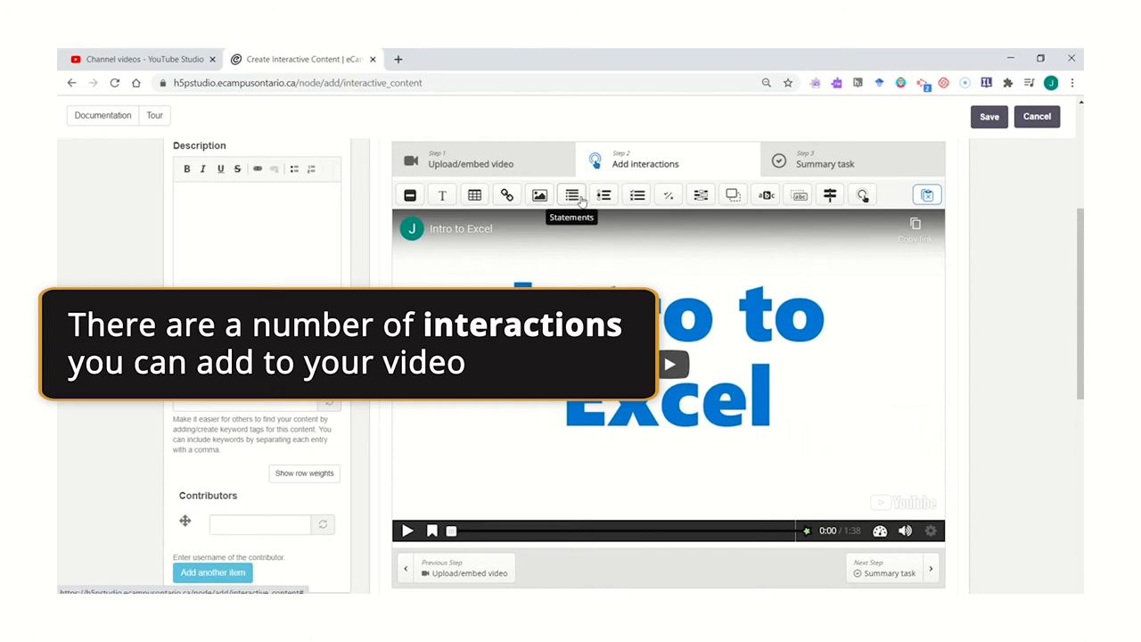
mouse_move(602, 194)
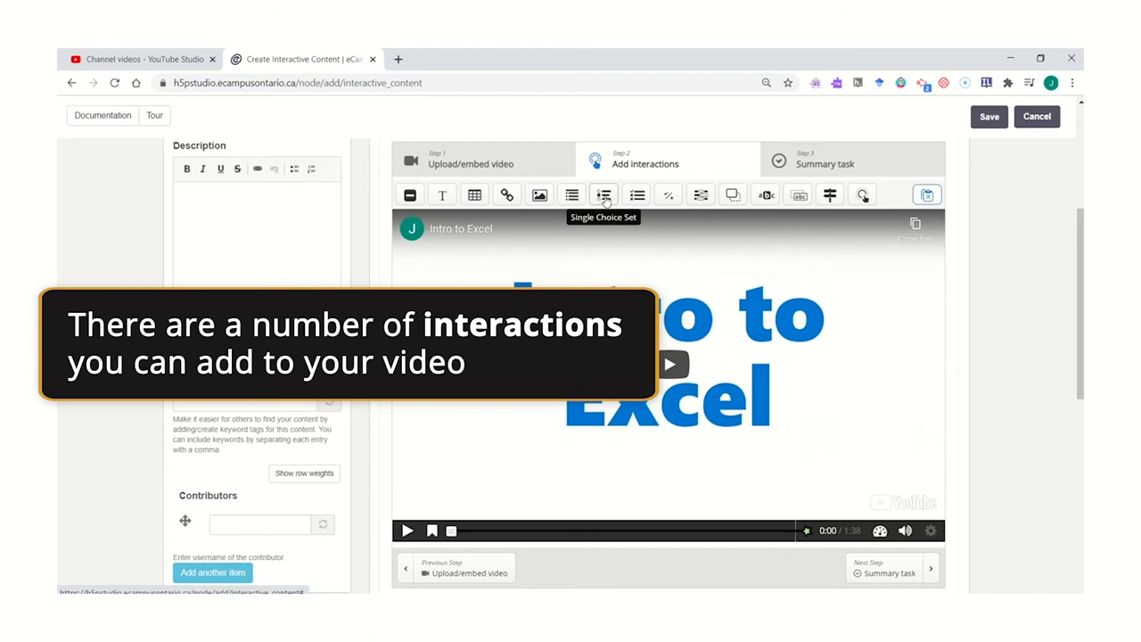
mouse_move(636, 194)
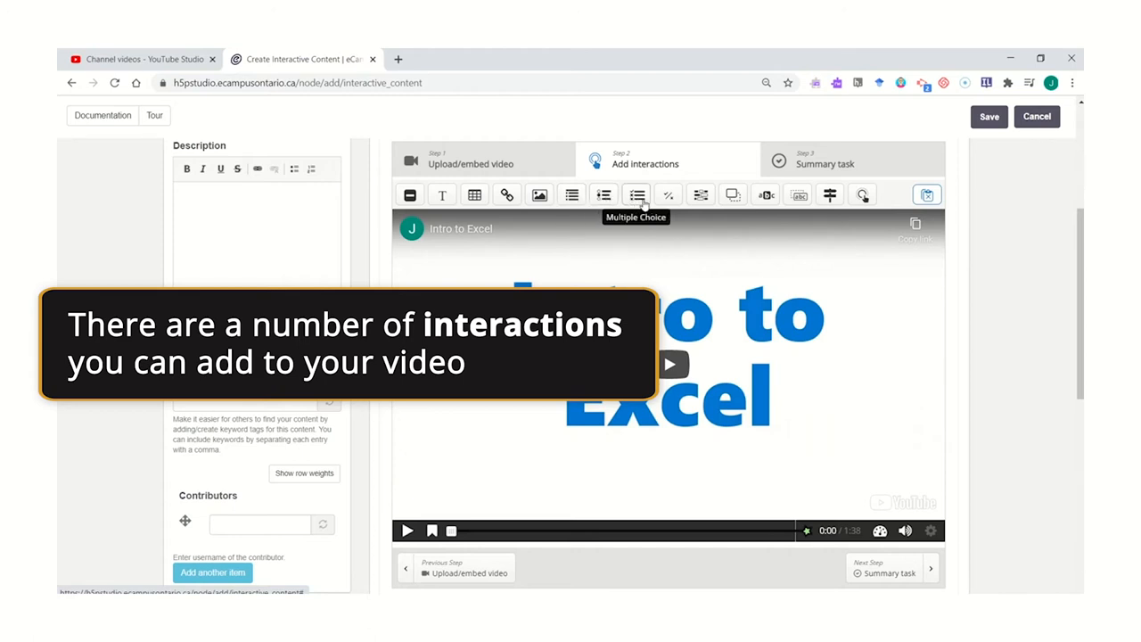
mouse_move(667, 194)
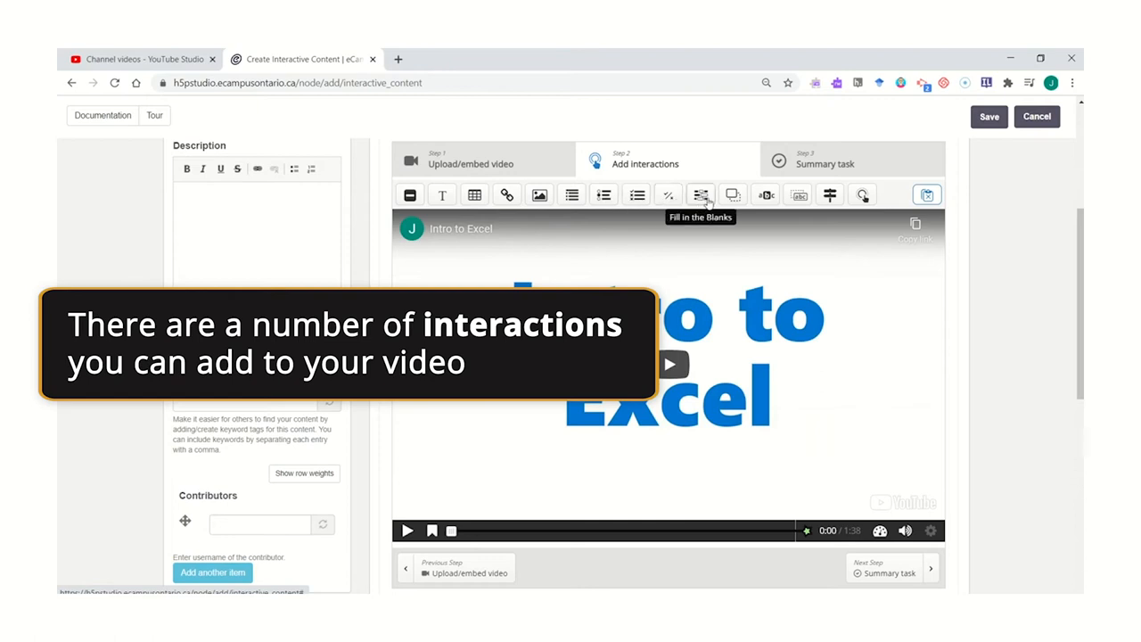
mouse_move(765, 194)
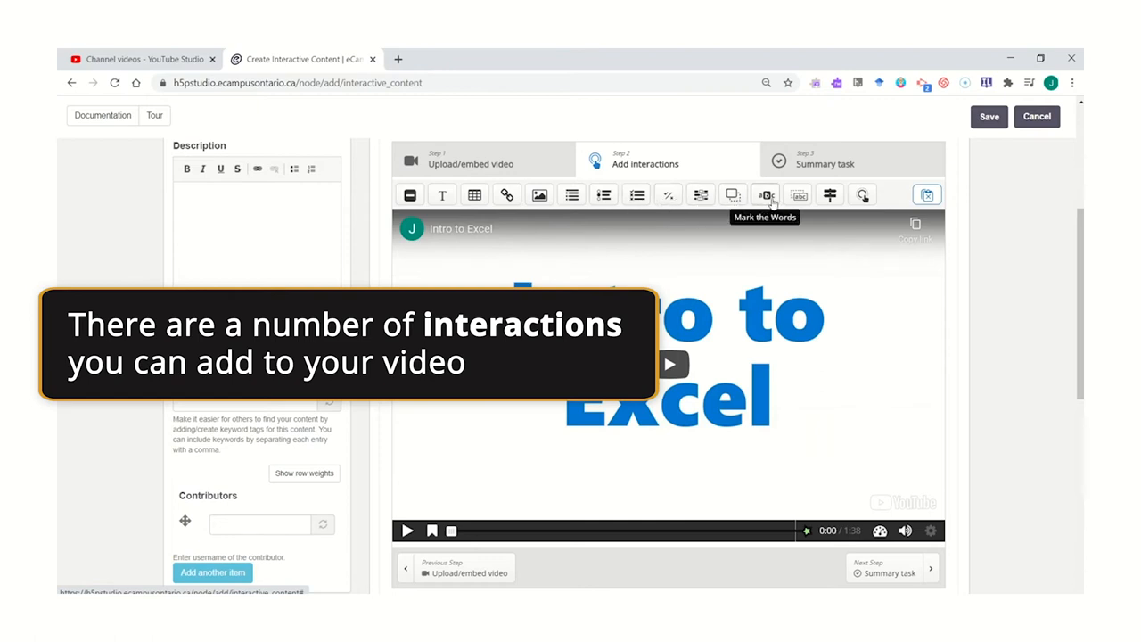
mouse_move(864, 195)
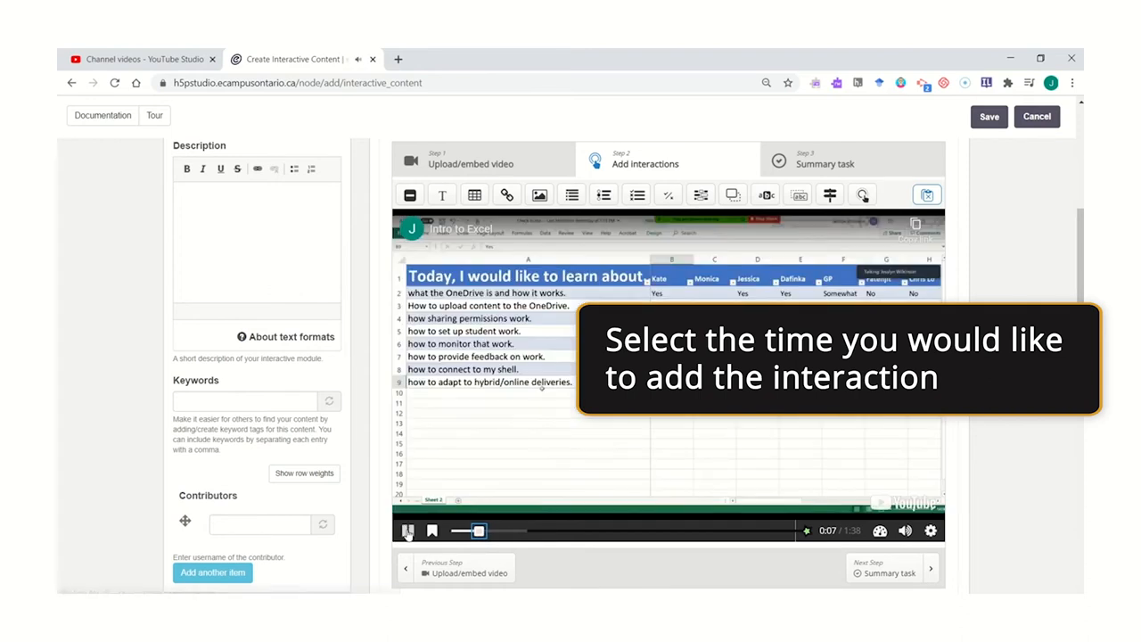
Pause the video at 0:08 and add a Multiple Choice interaction there
click(407, 532)
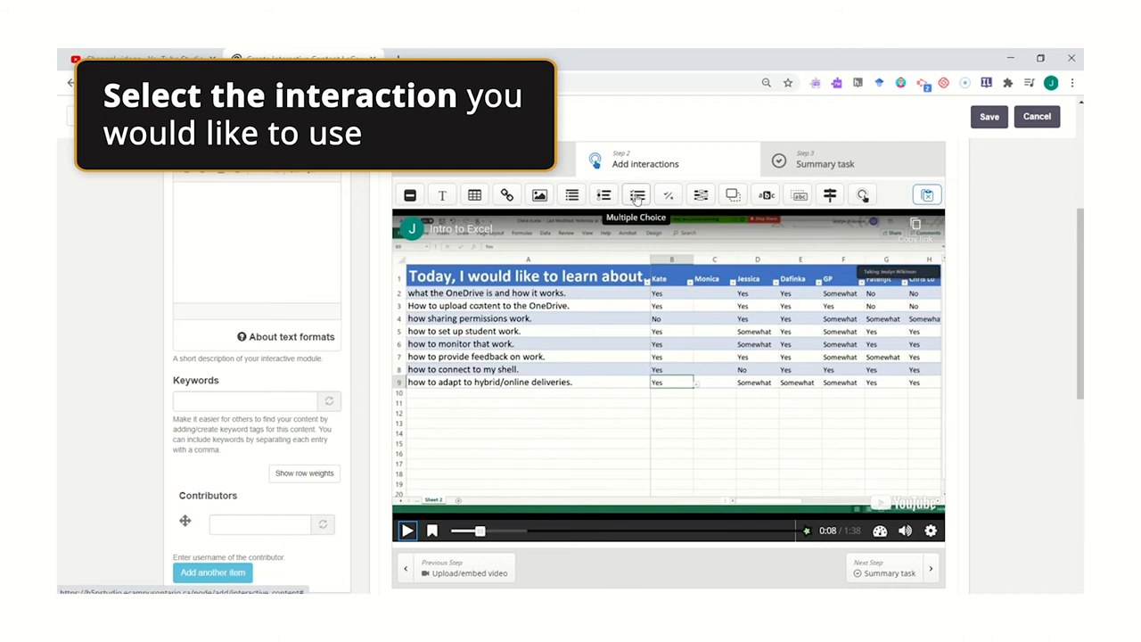
click(635, 194)
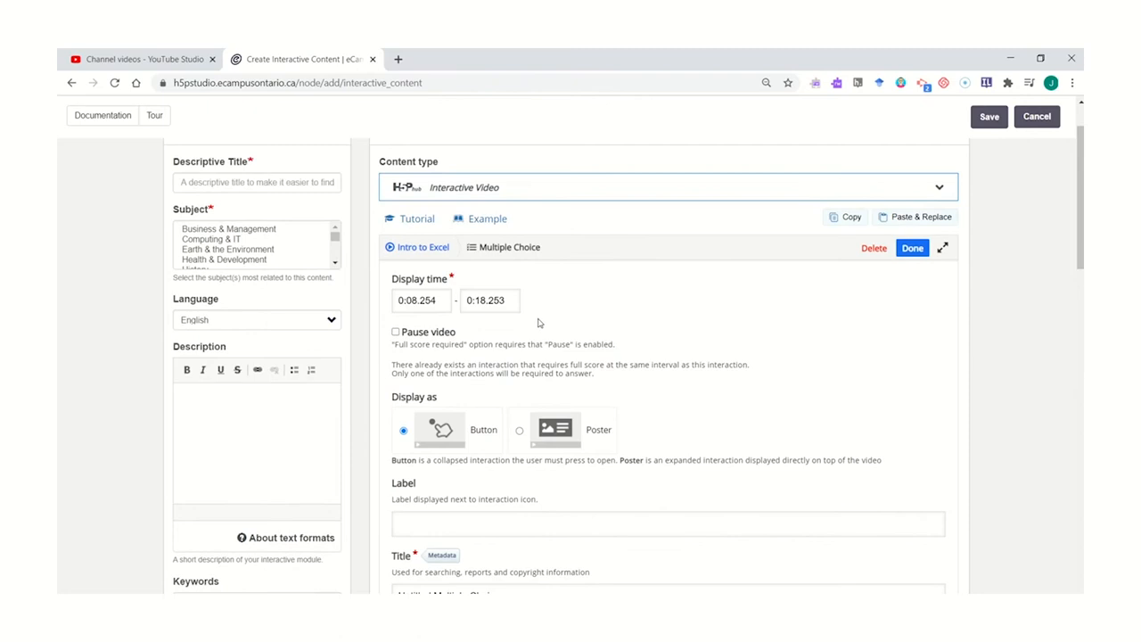
mouse_move(417, 218)
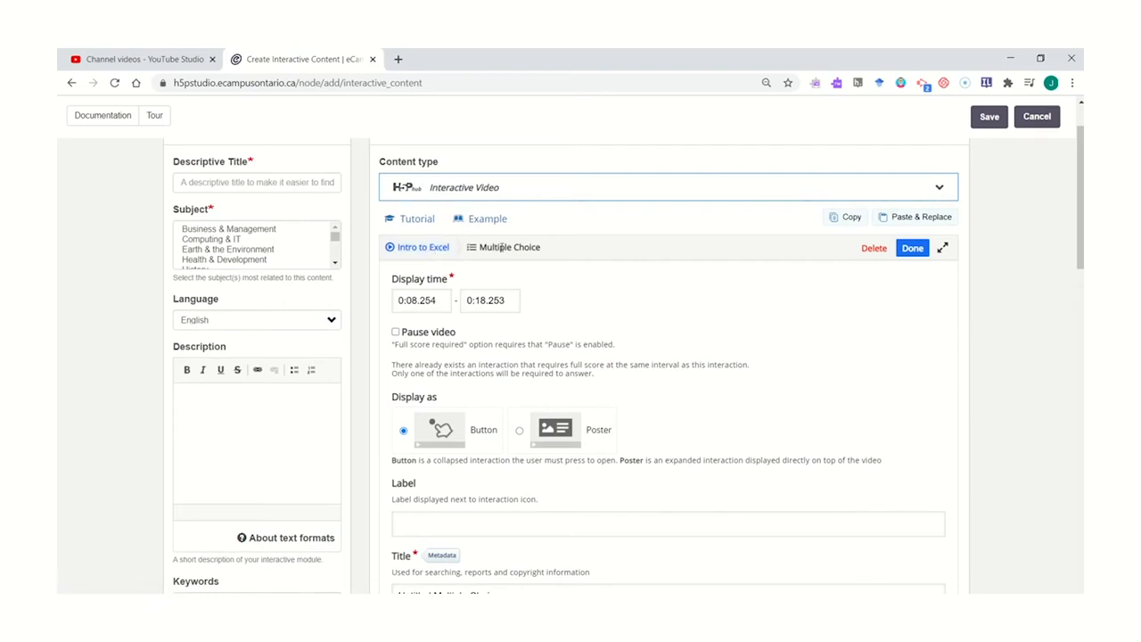
mouse_move(467, 274)
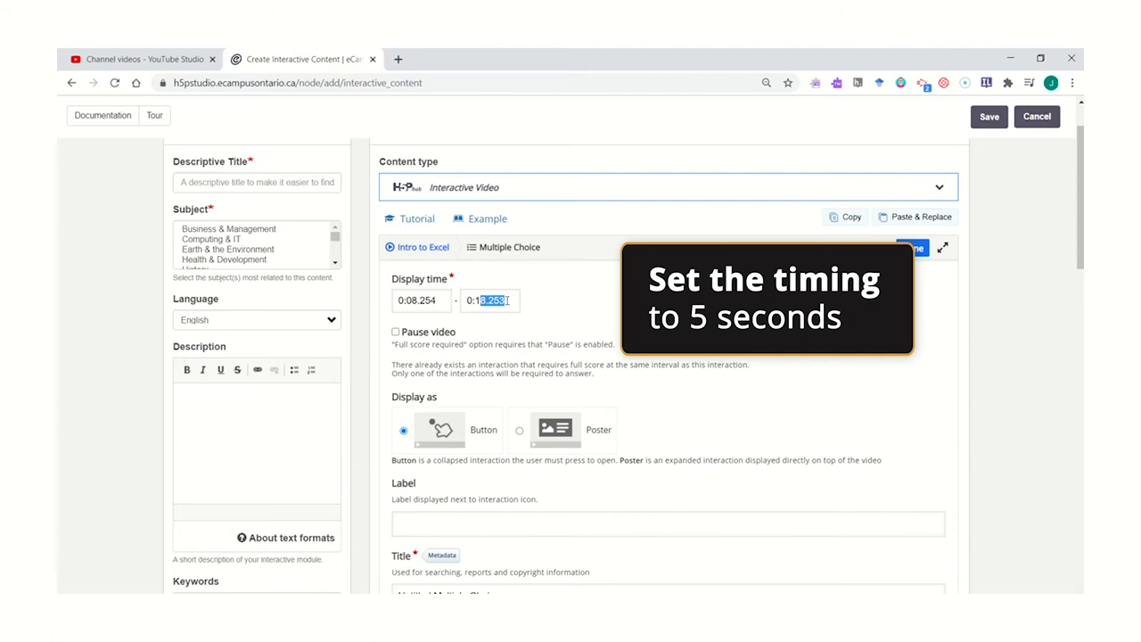
End the interaction's display time at 0:13 and enable Pause video
text(0:13)
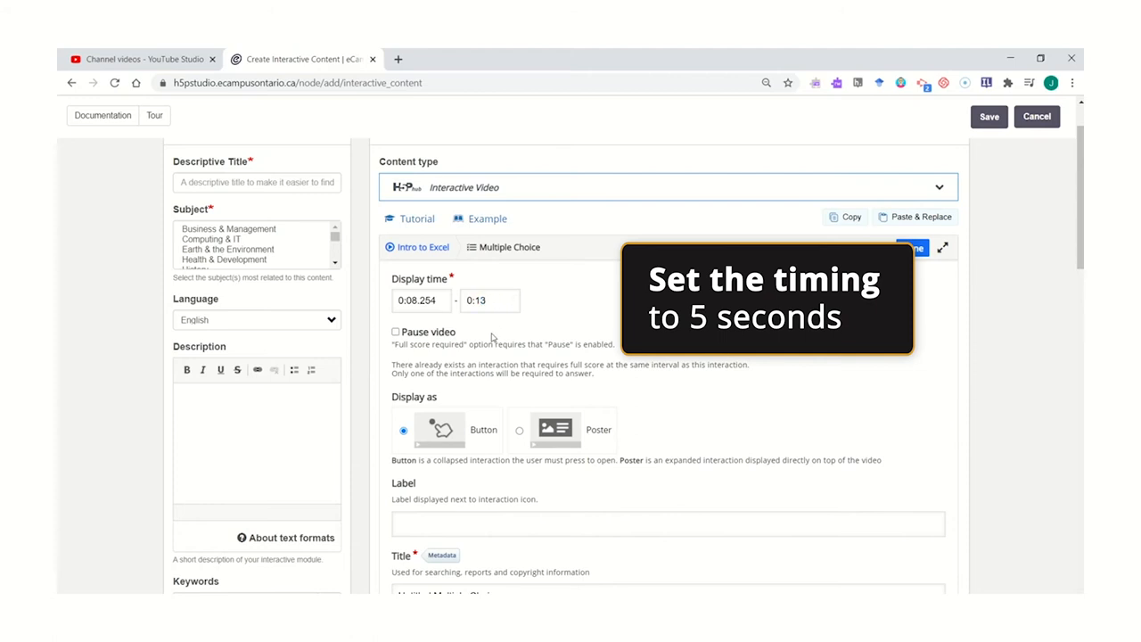
click(489, 300)
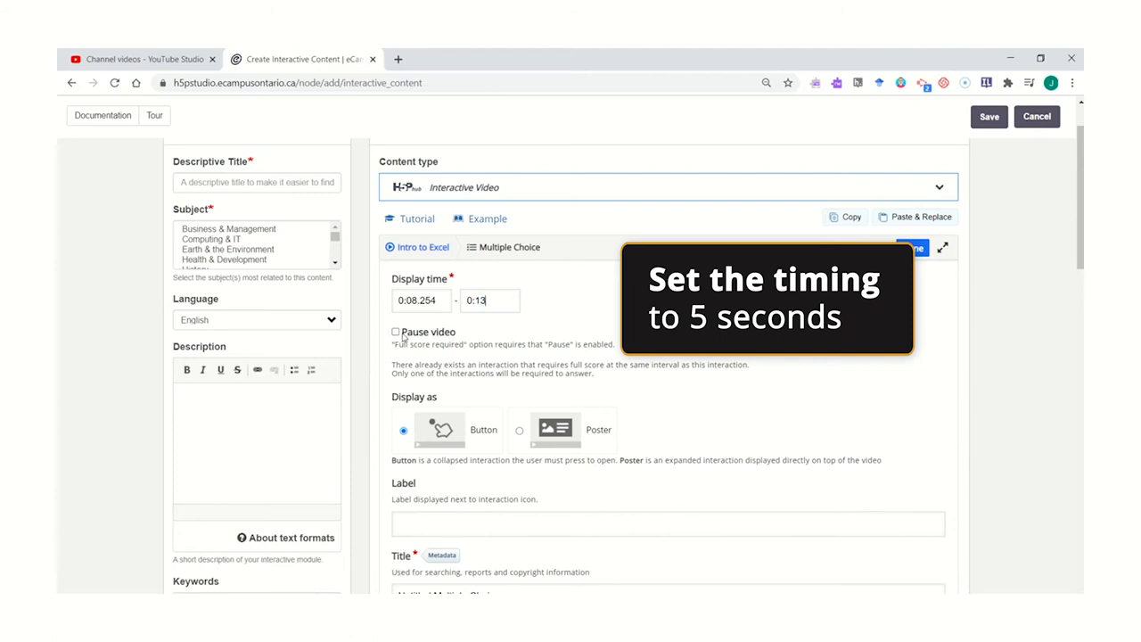
click(396, 332)
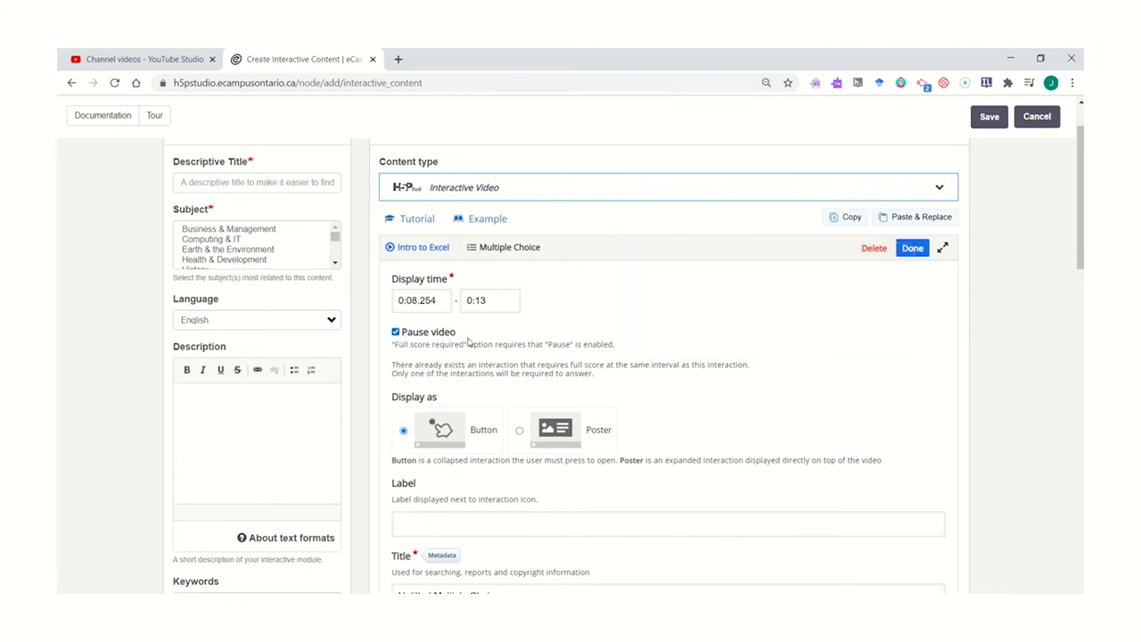
scroll(down, 3)
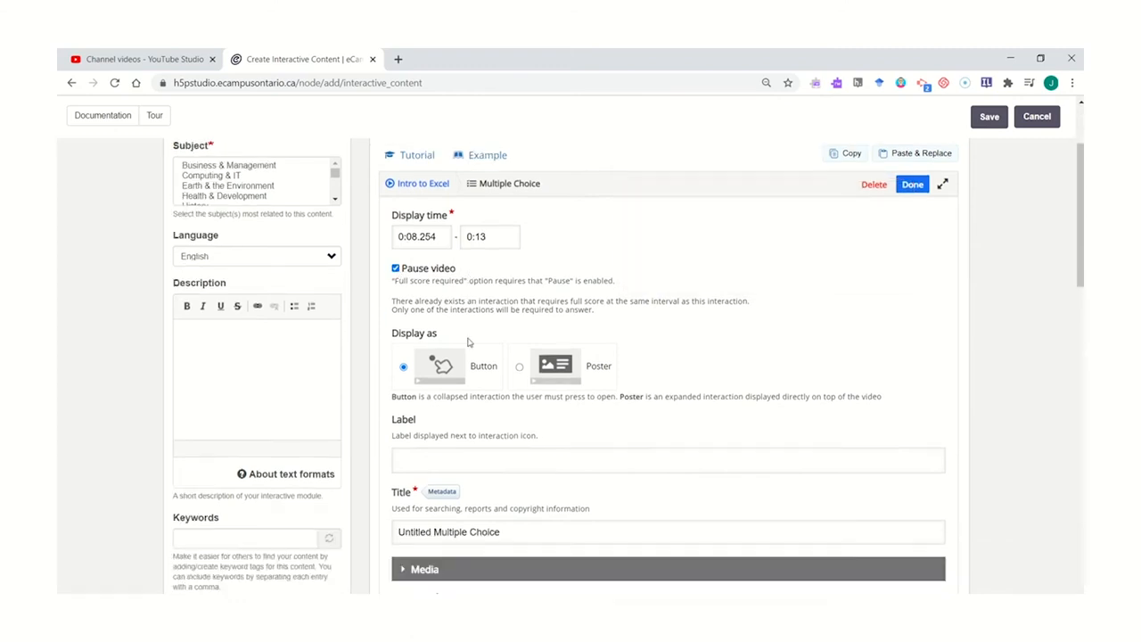
scroll(down, 3)
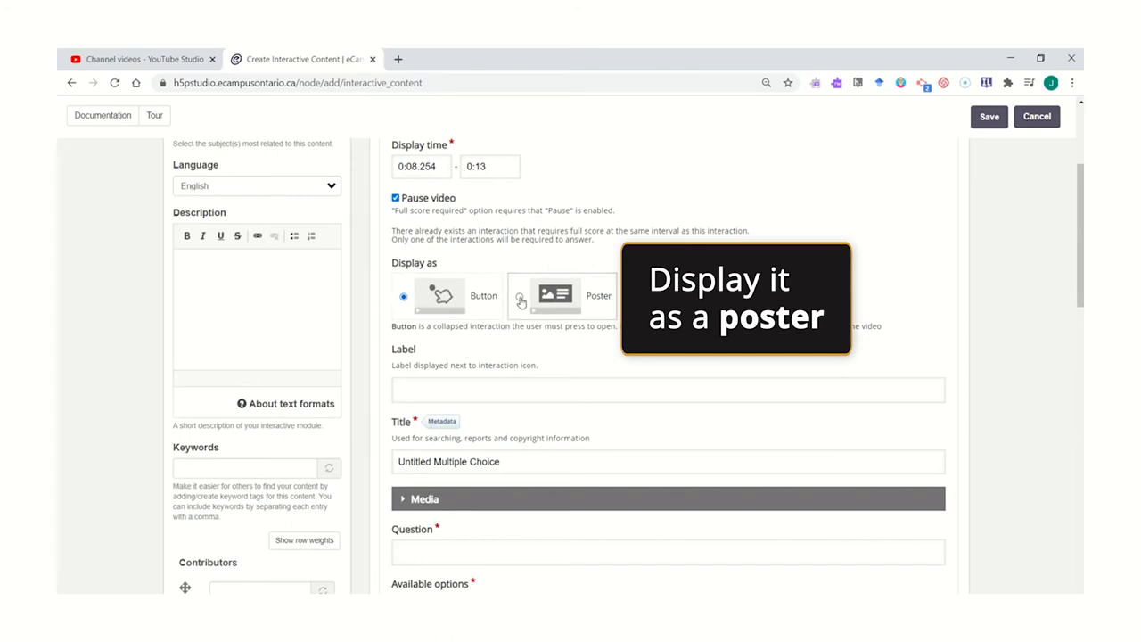
Display the question as a poster, mark SUMIF as the correct answer and finish with Done
click(519, 296)
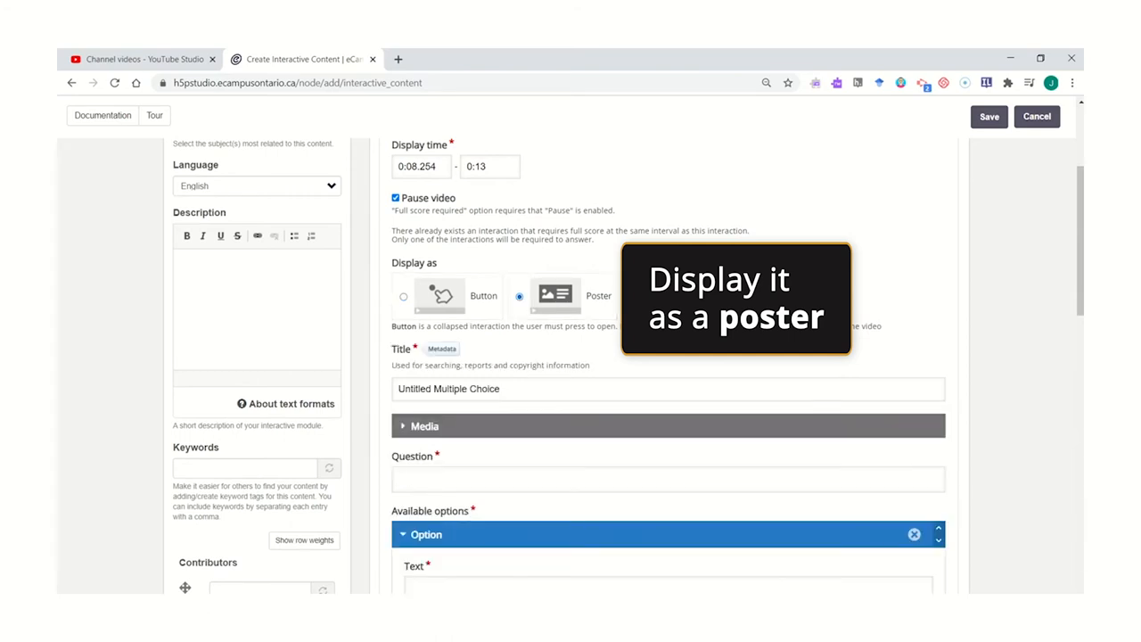
scroll(down, 3)
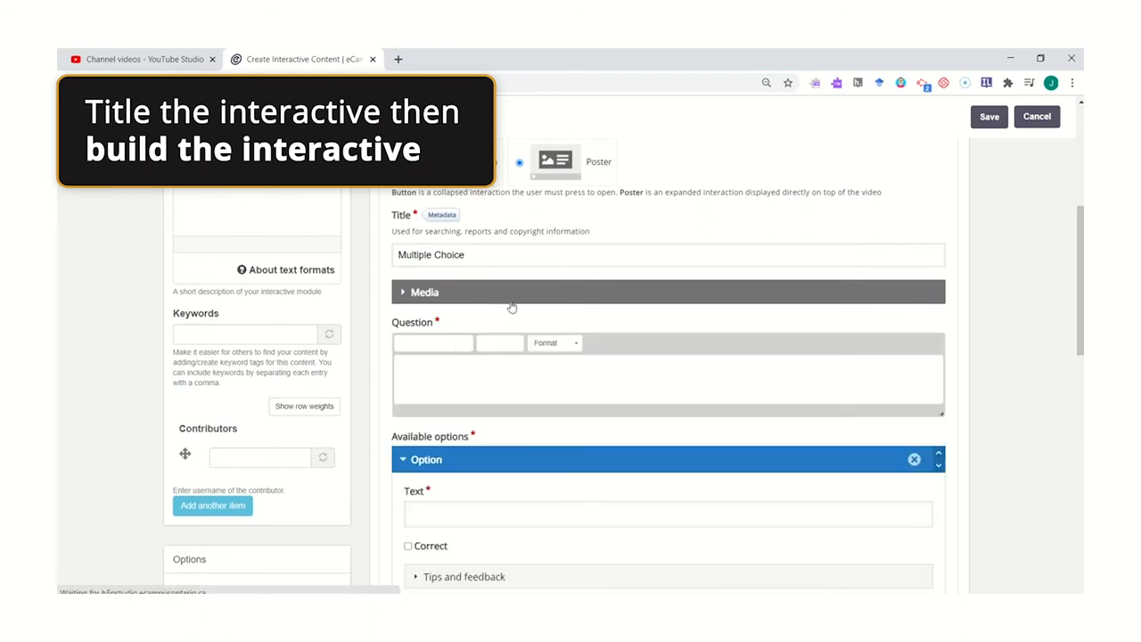
mouse_move(574, 297)
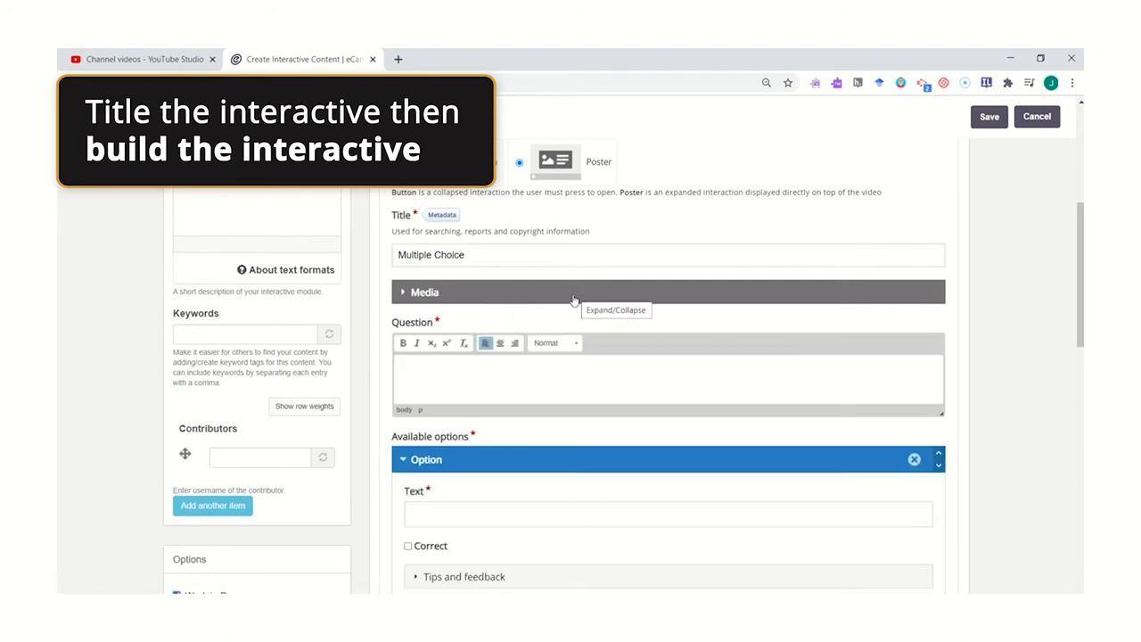
mouse_move(562, 114)
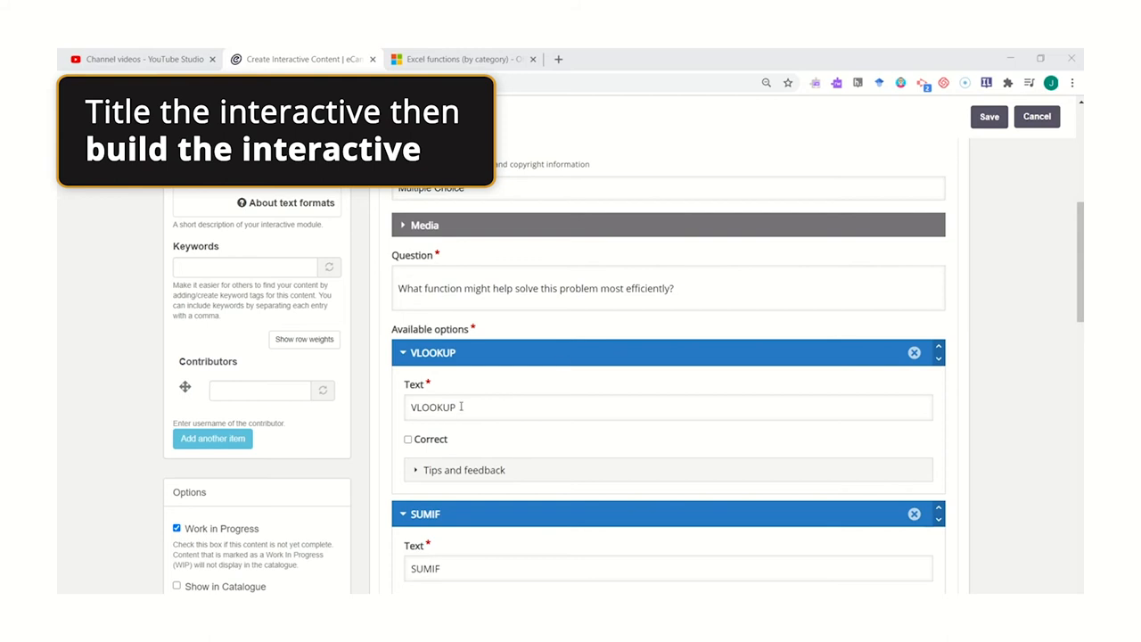
scroll(down, 3)
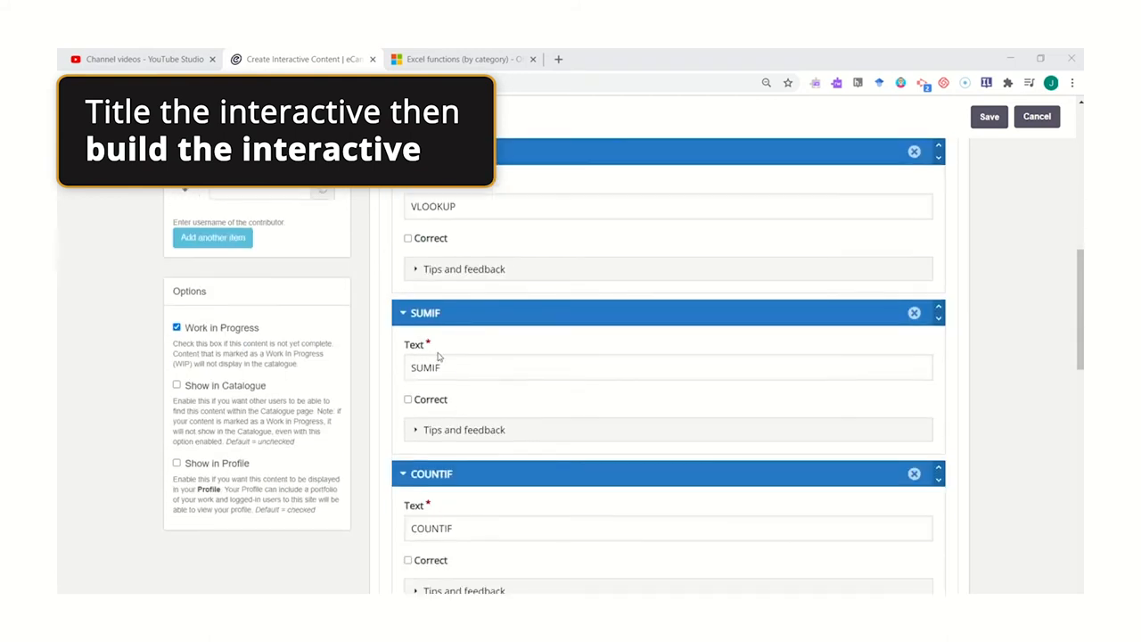
scroll(down, 3)
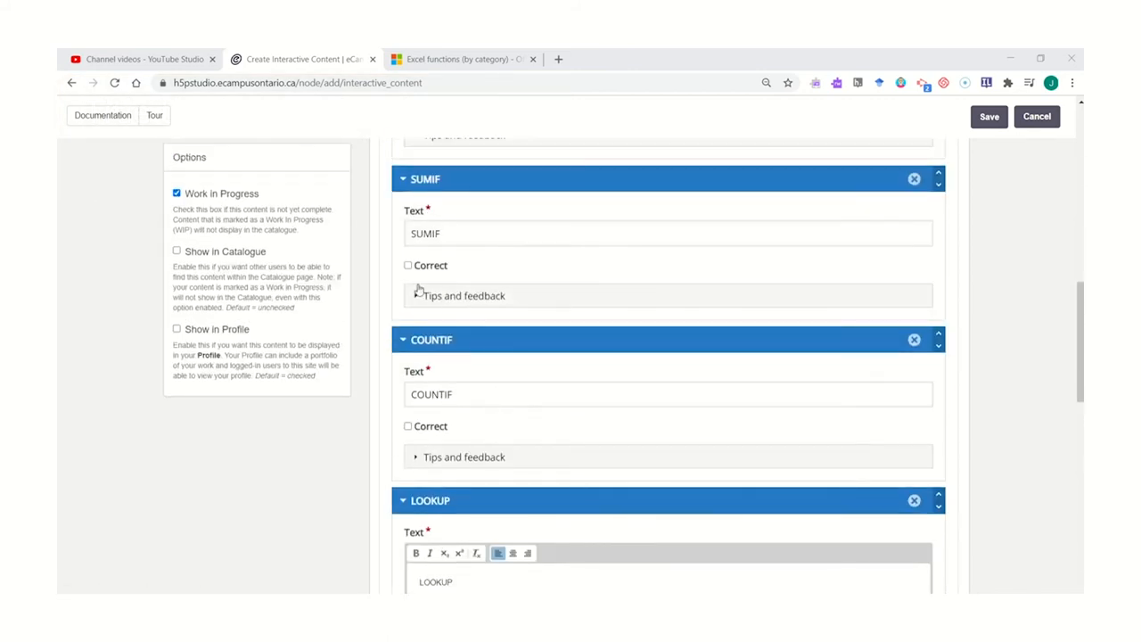
click(406, 264)
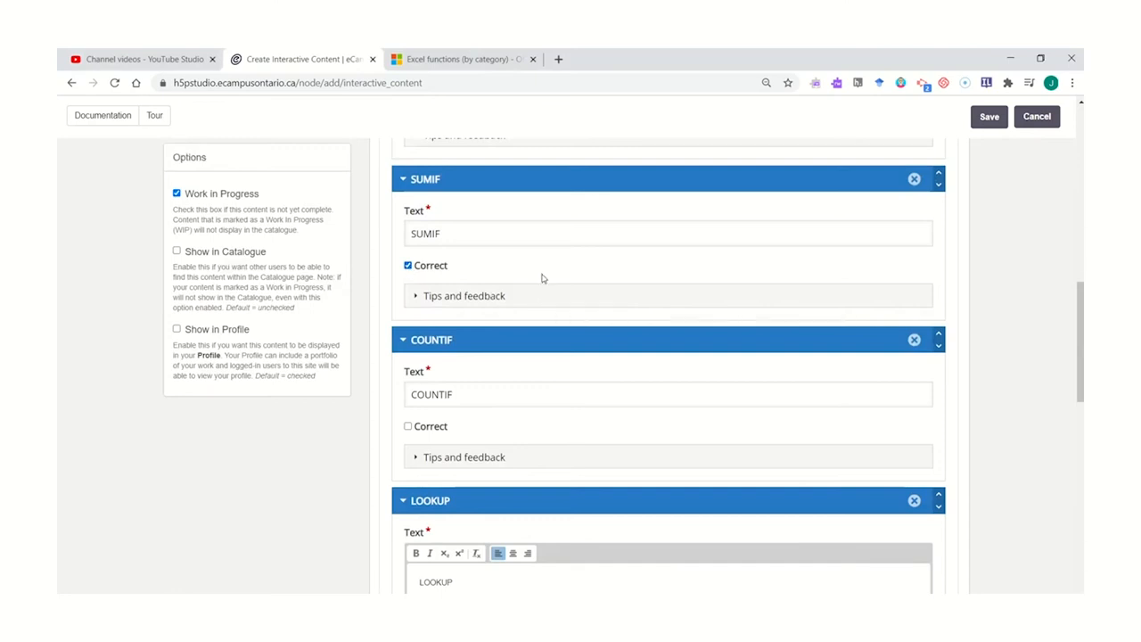
scroll(down, 3)
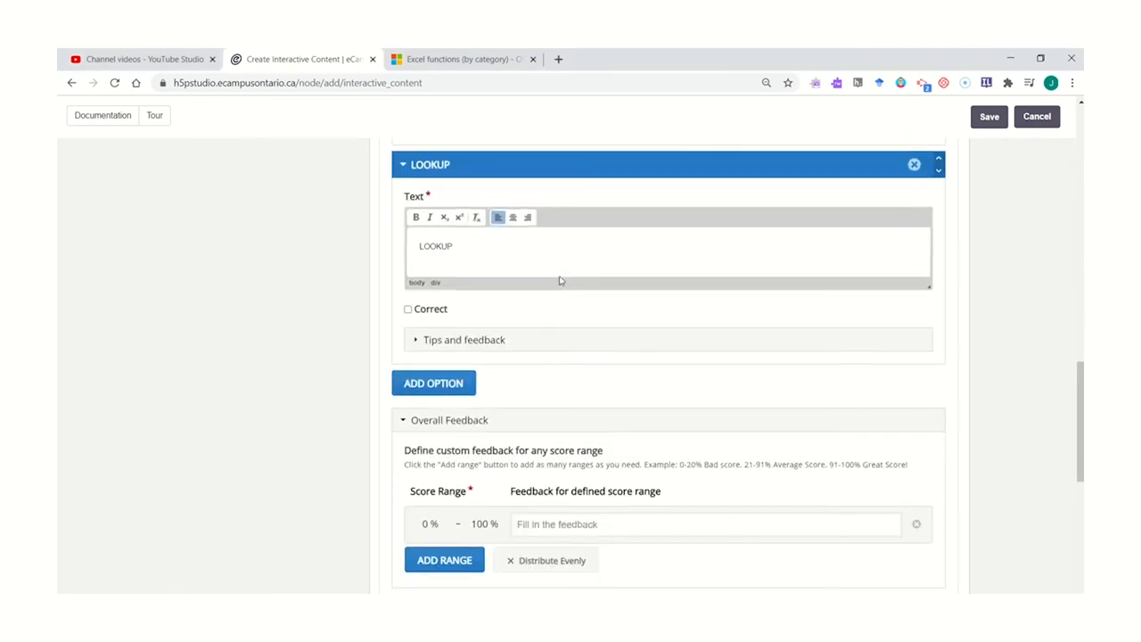
scroll(down, 3)
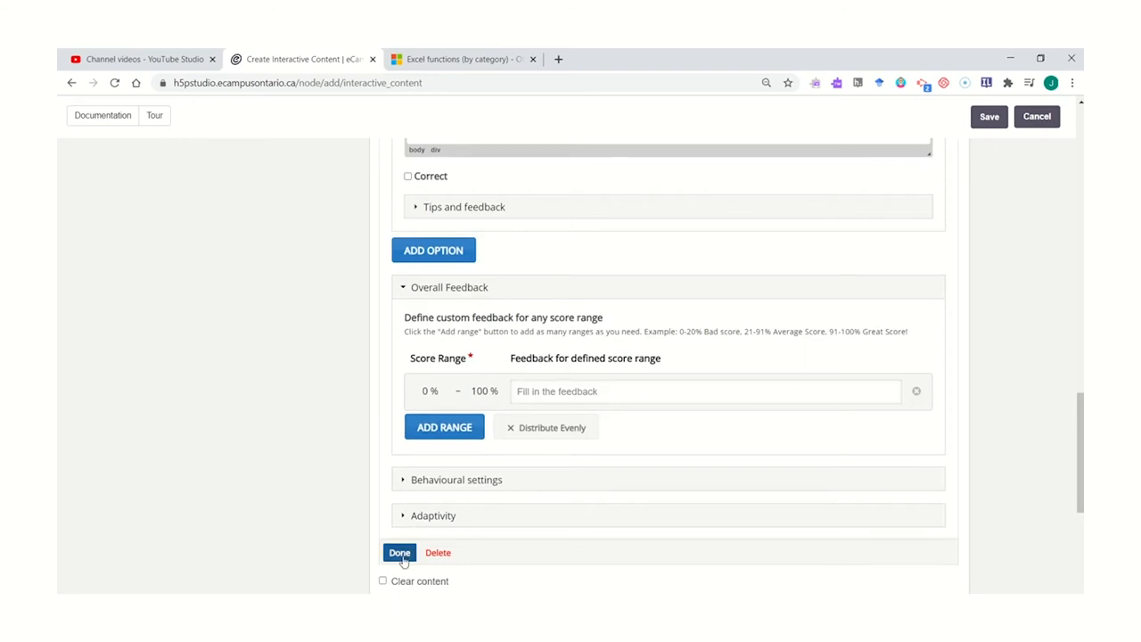
click(399, 553)
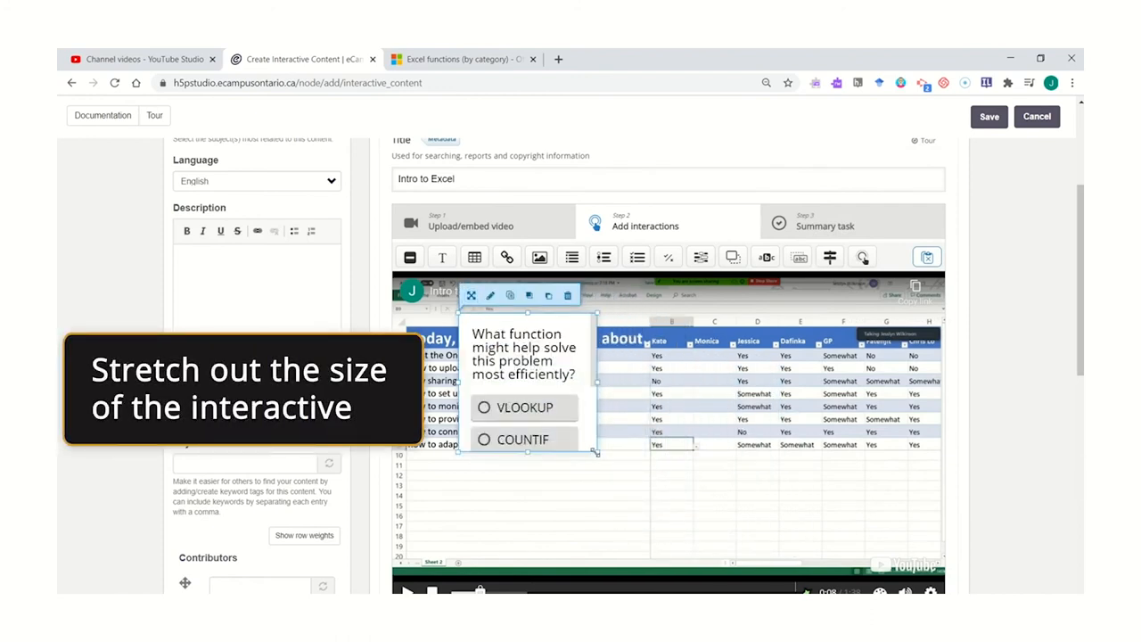
Enlarge the question card over the video and nudge playback to a later moment
drag(596, 453, 745, 513)
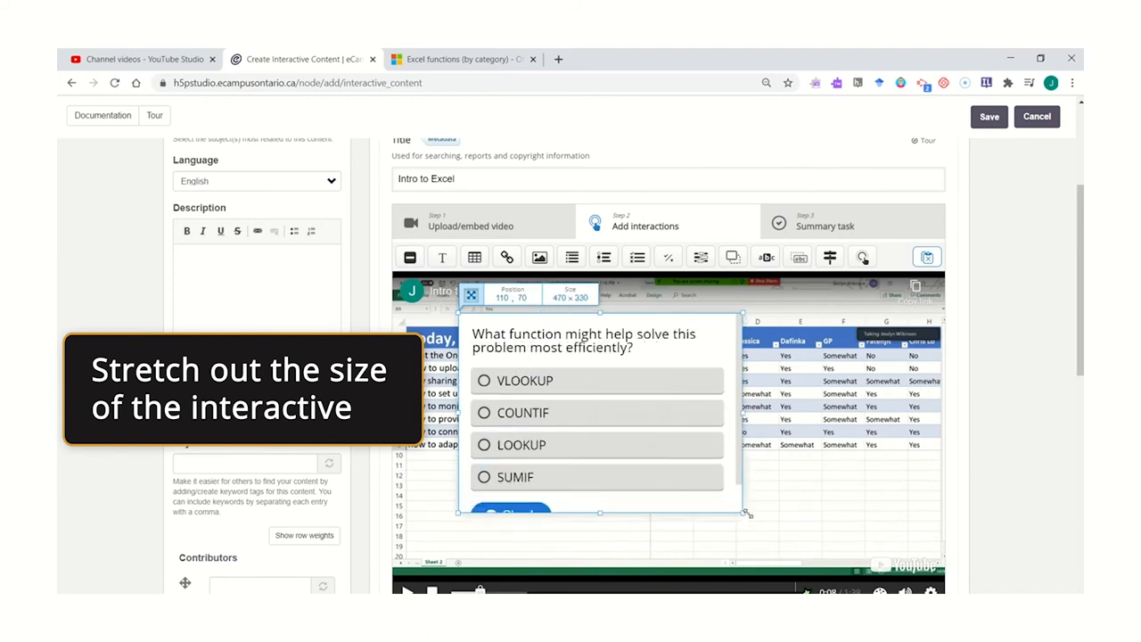
drag(747, 512, 856, 549)
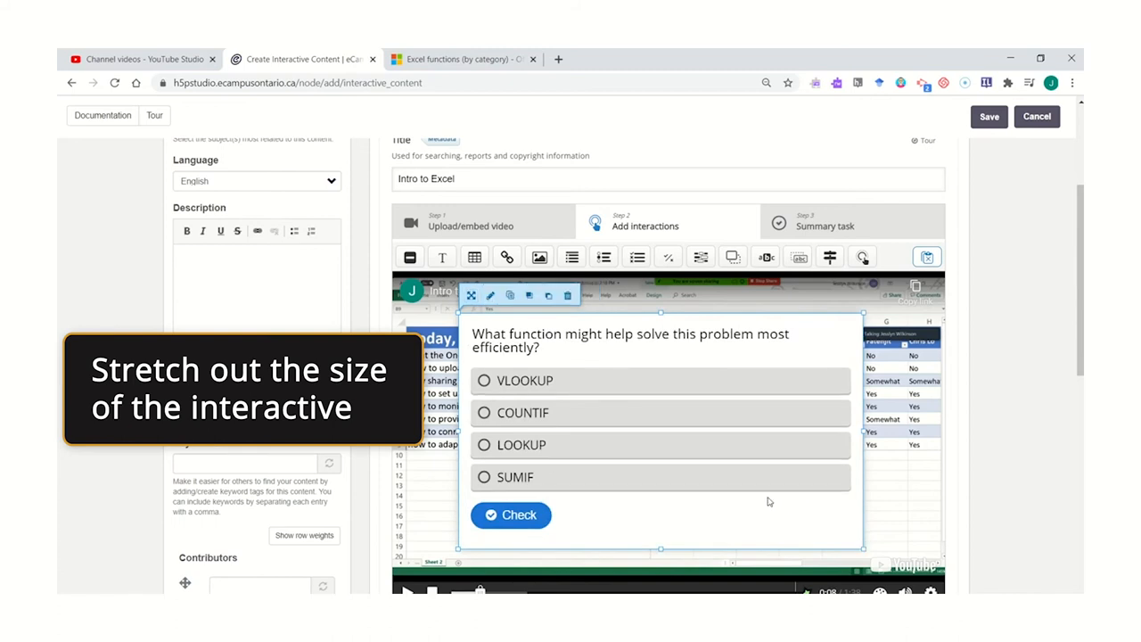
scroll(down, 3)
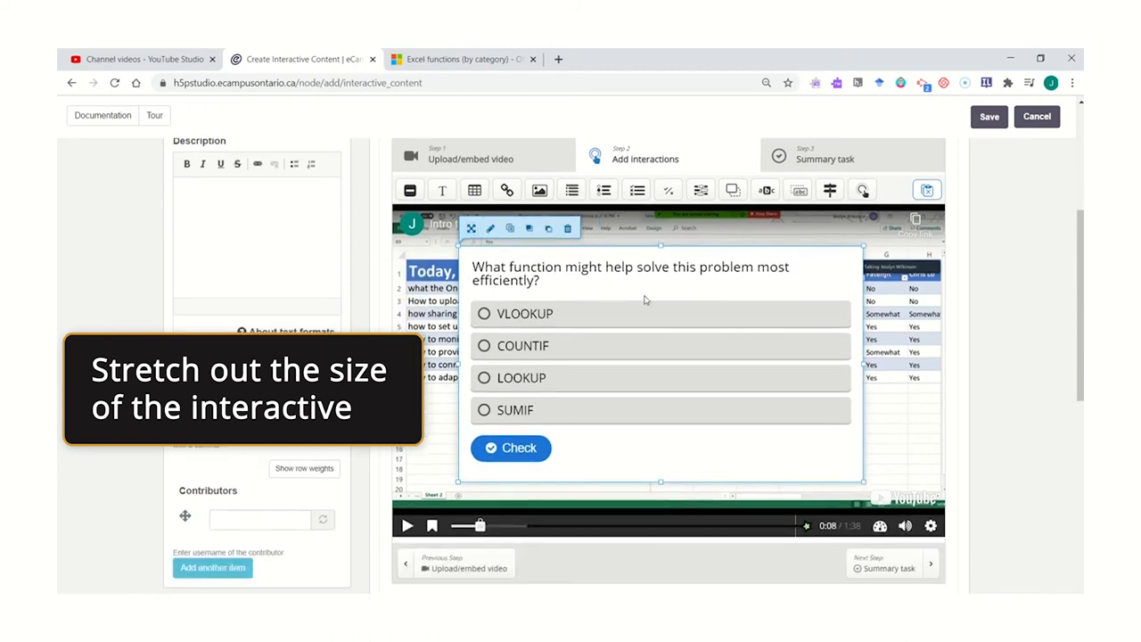
mouse_move(531, 327)
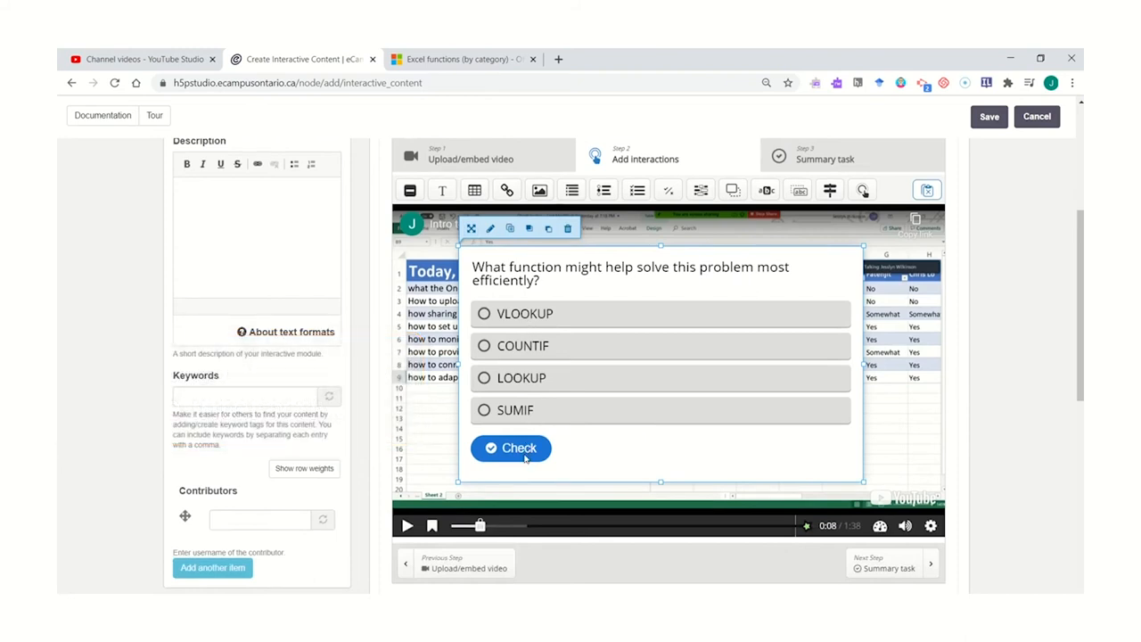
mouse_move(614, 461)
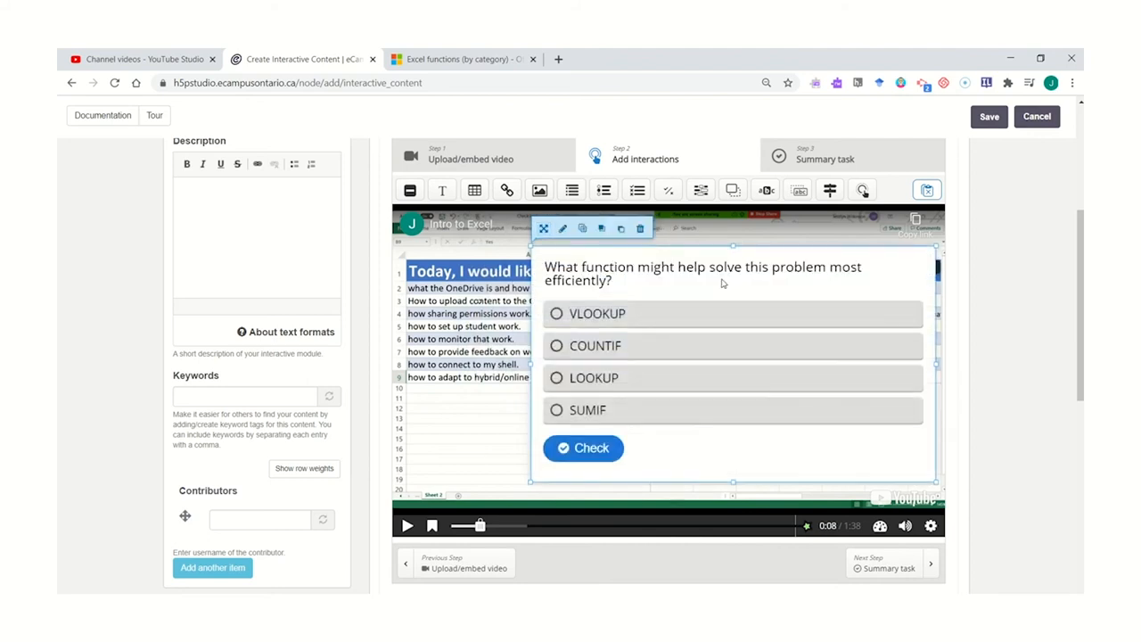
mouse_move(724, 282)
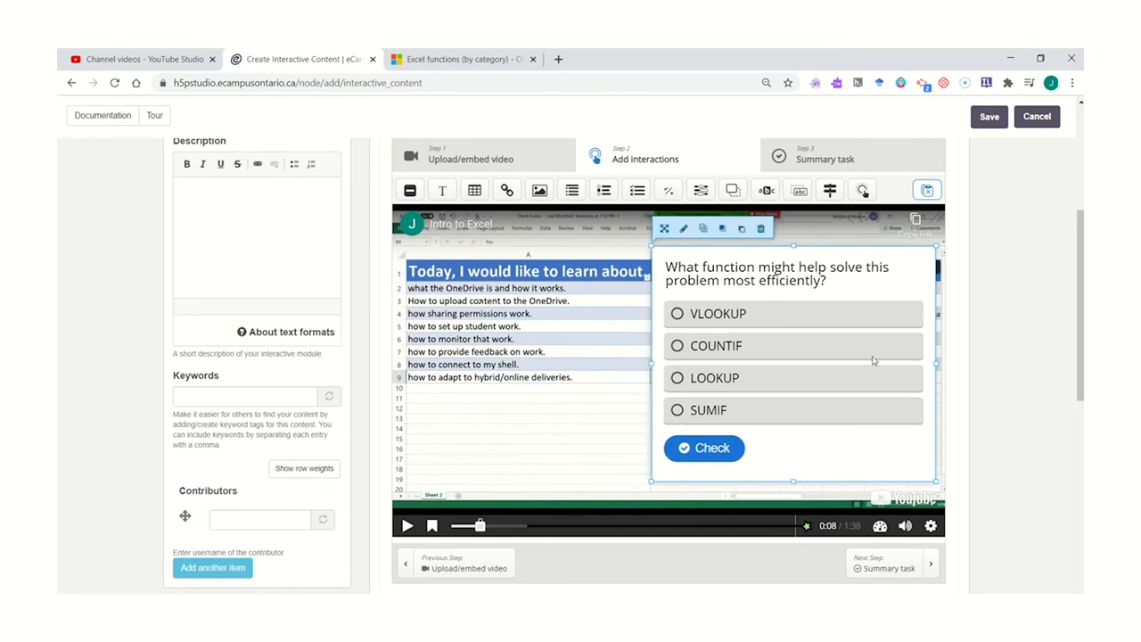
mouse_move(871, 357)
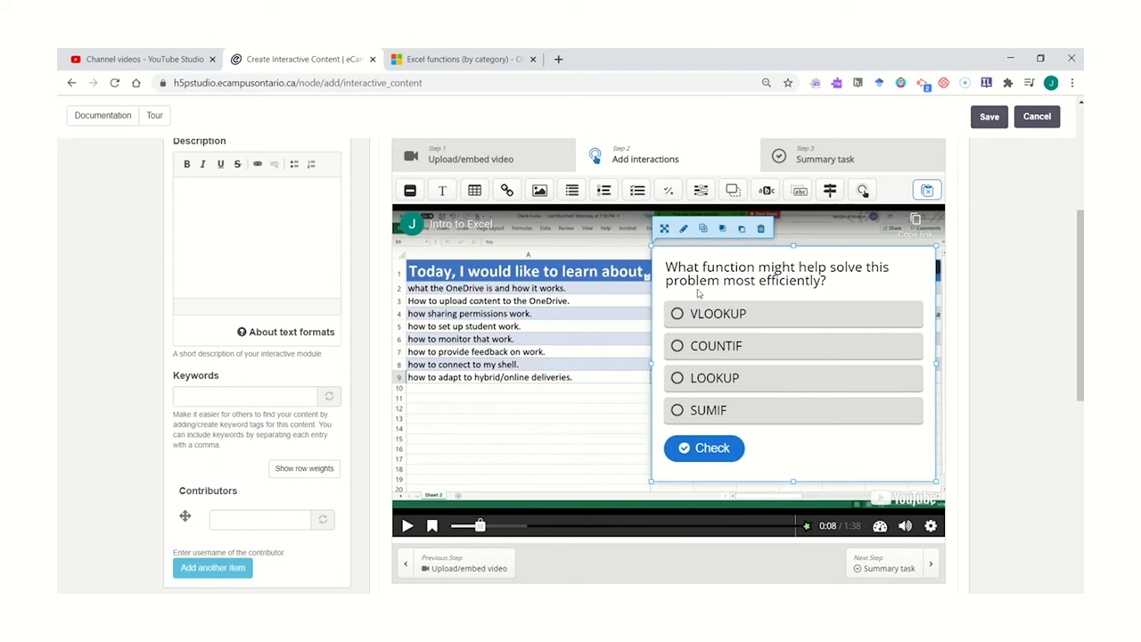
drag(478, 524, 489, 525)
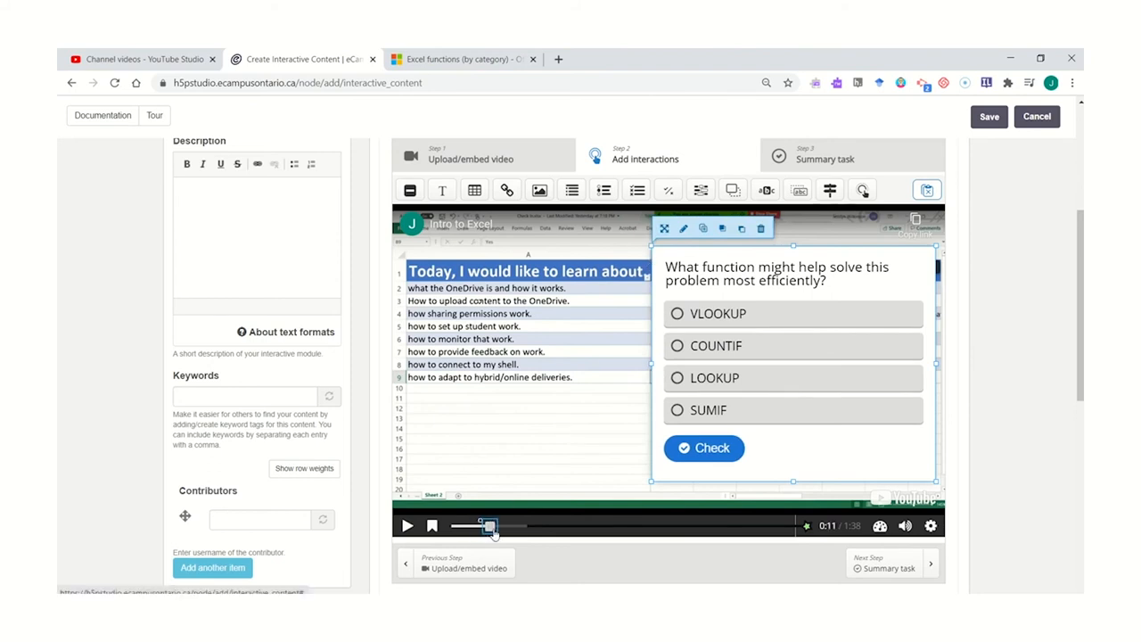
Add a True/False question around 0:26 and advance the seek bar to the next question points
drag(491, 525, 544, 525)
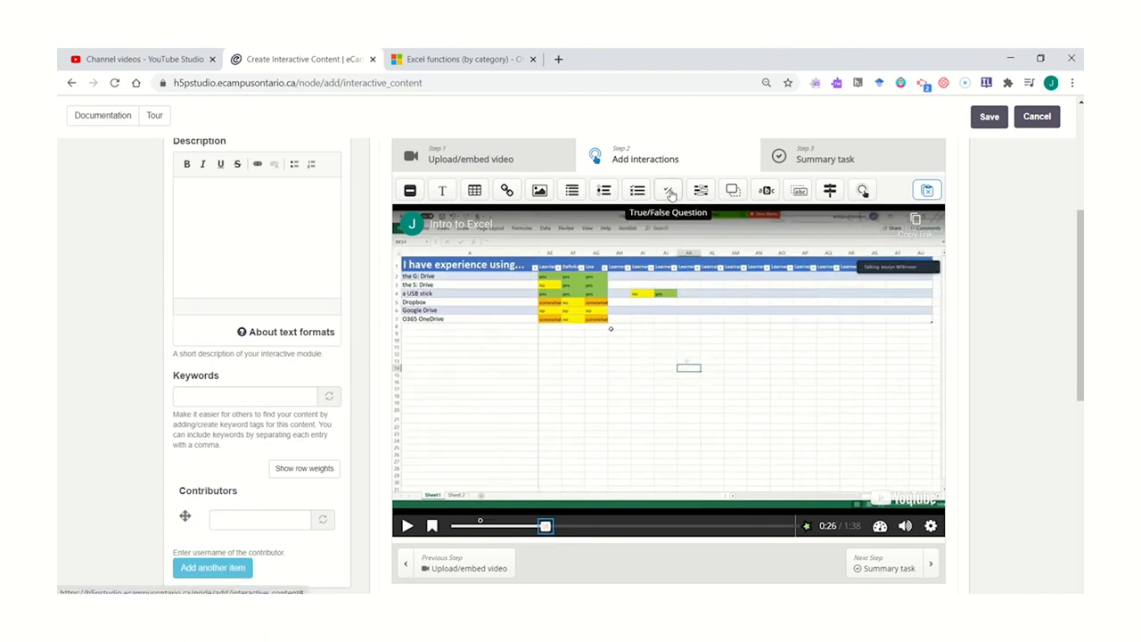
click(671, 189)
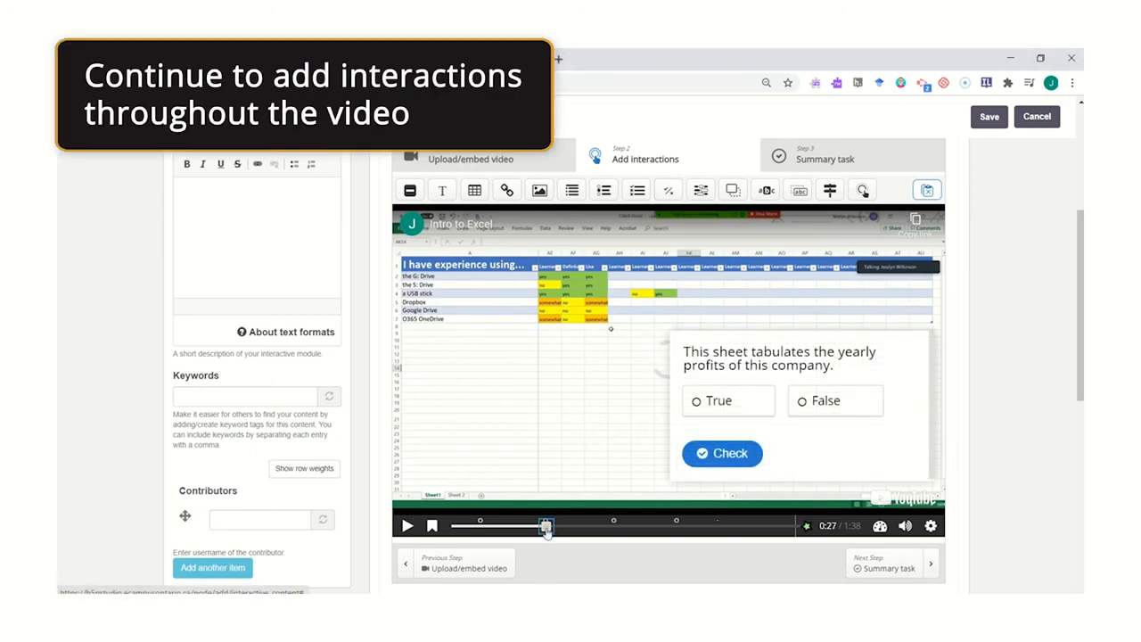
drag(546, 526, 614, 526)
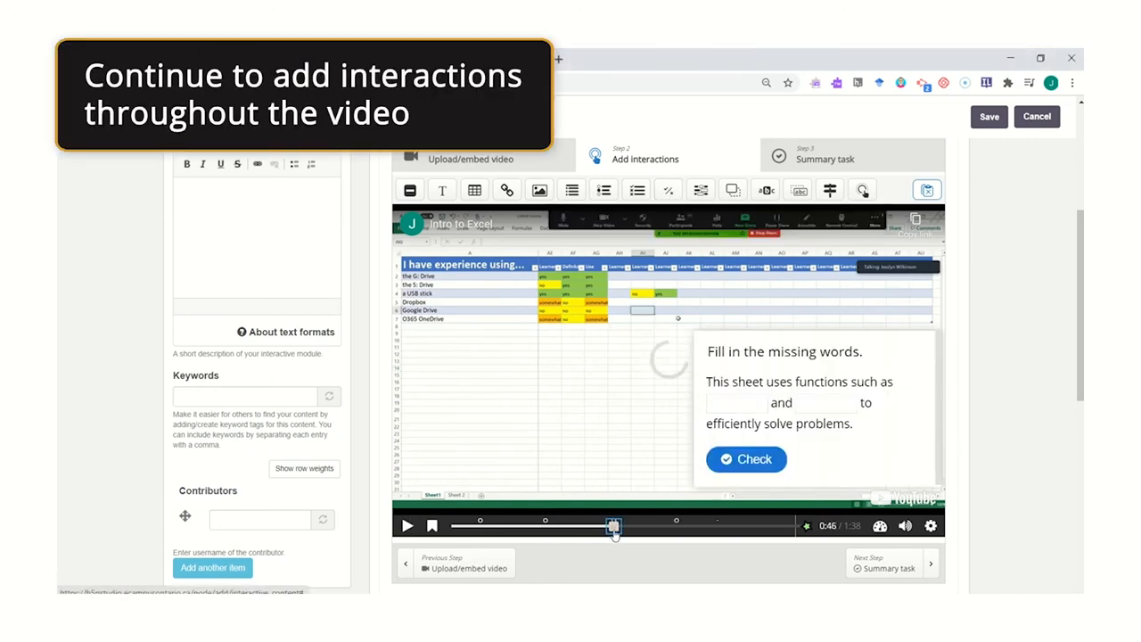
drag(614, 527, 670, 526)
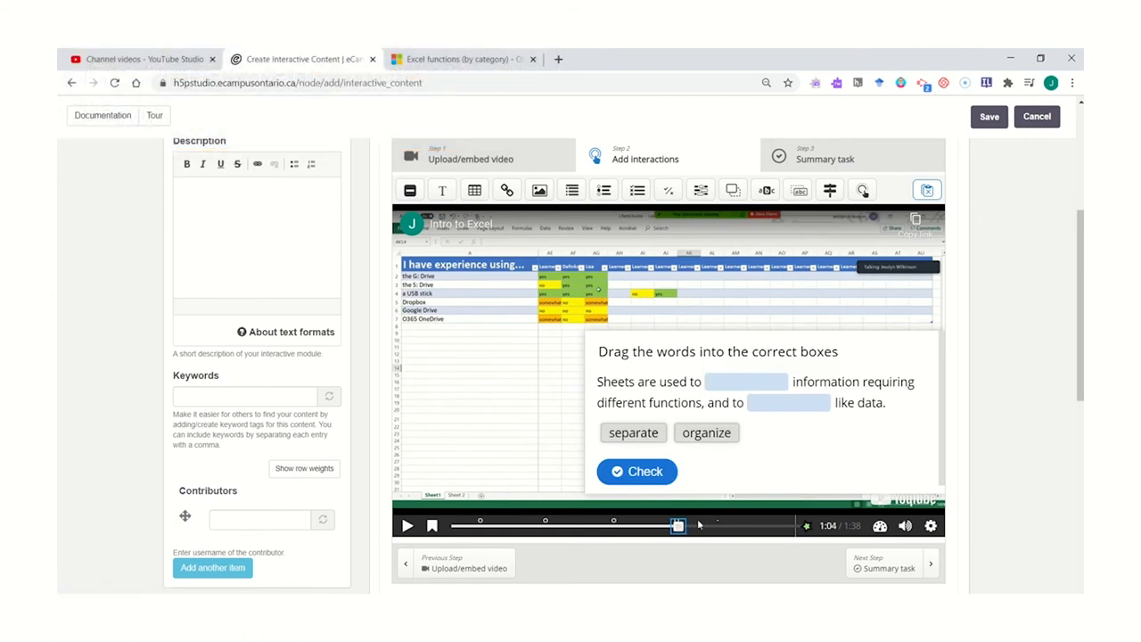
mouse_move(779, 457)
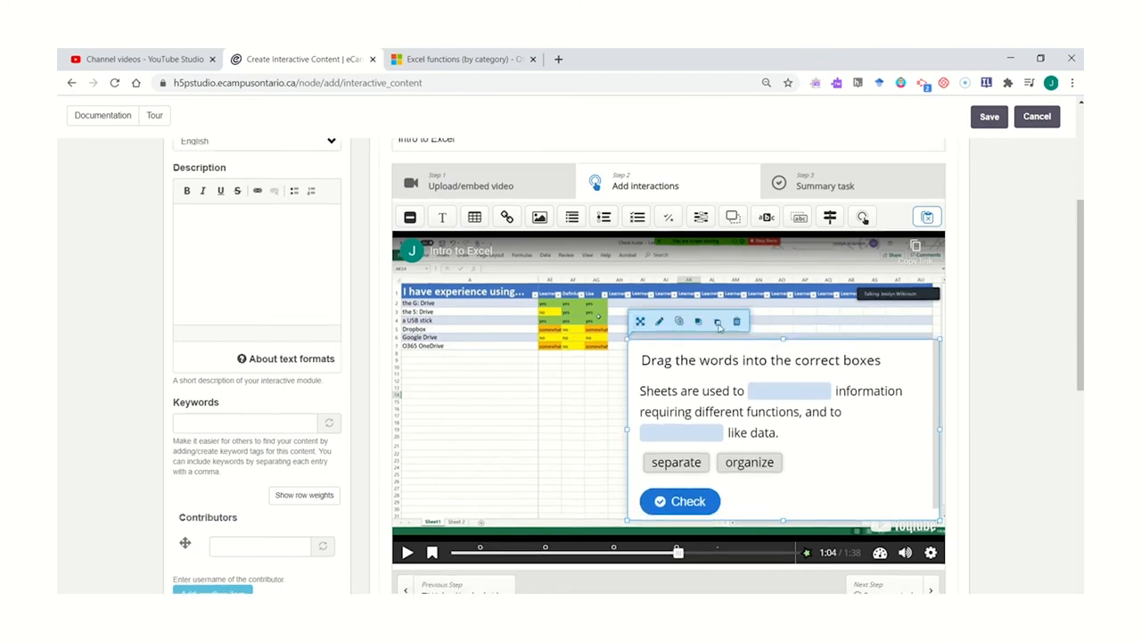
Title the Step 3 summary task 'Summary' and review its statements and feedback settings
scroll(down, 3)
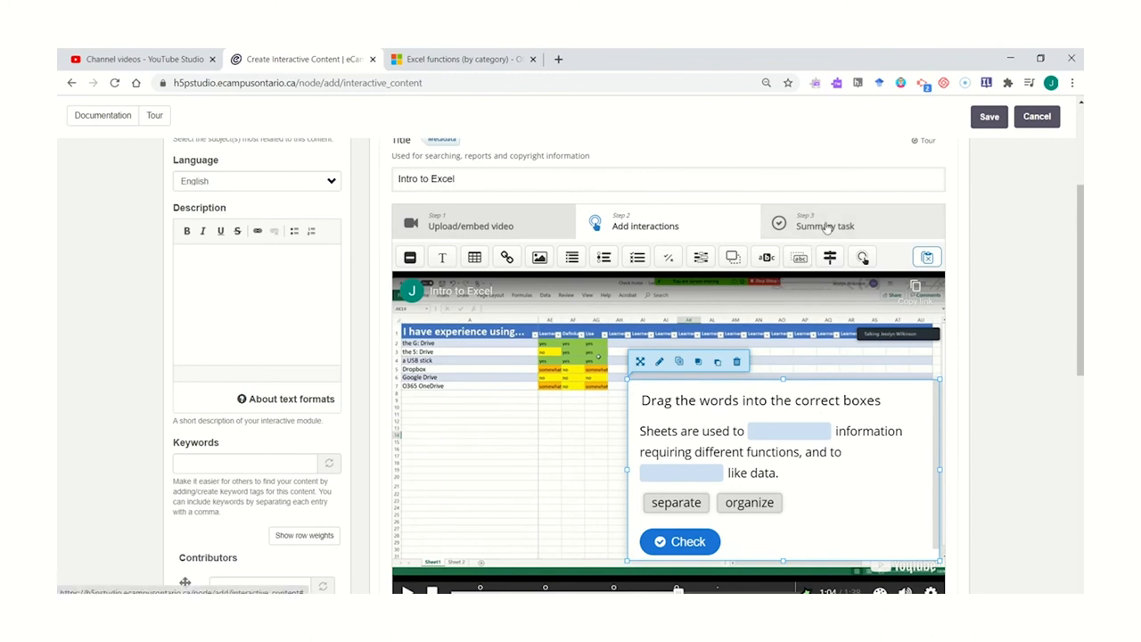
click(824, 221)
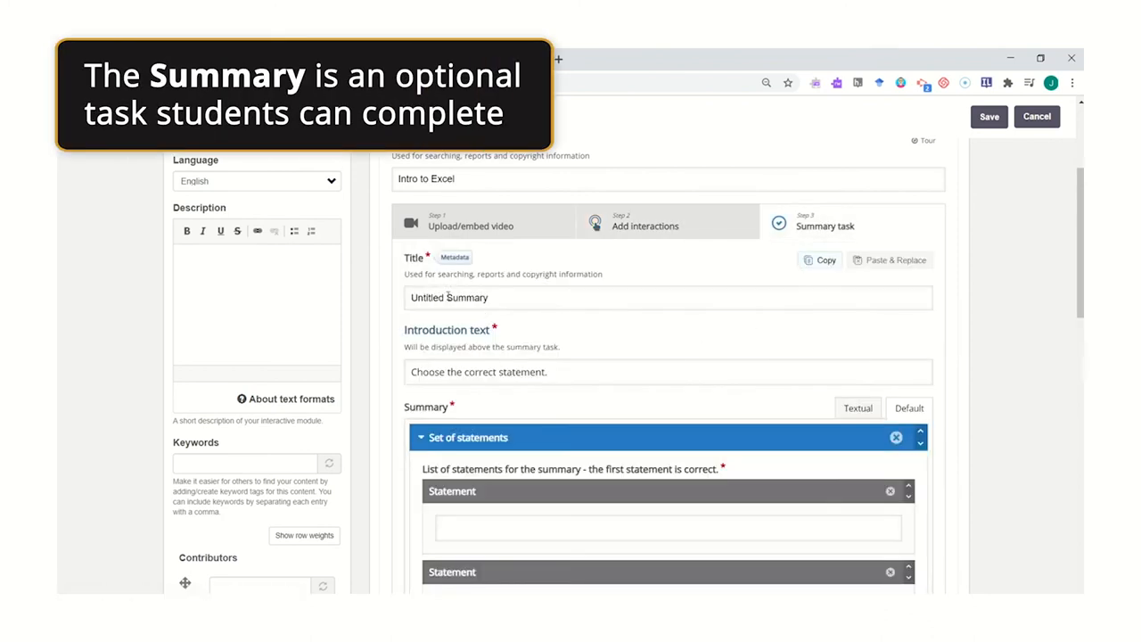
text(Summary)
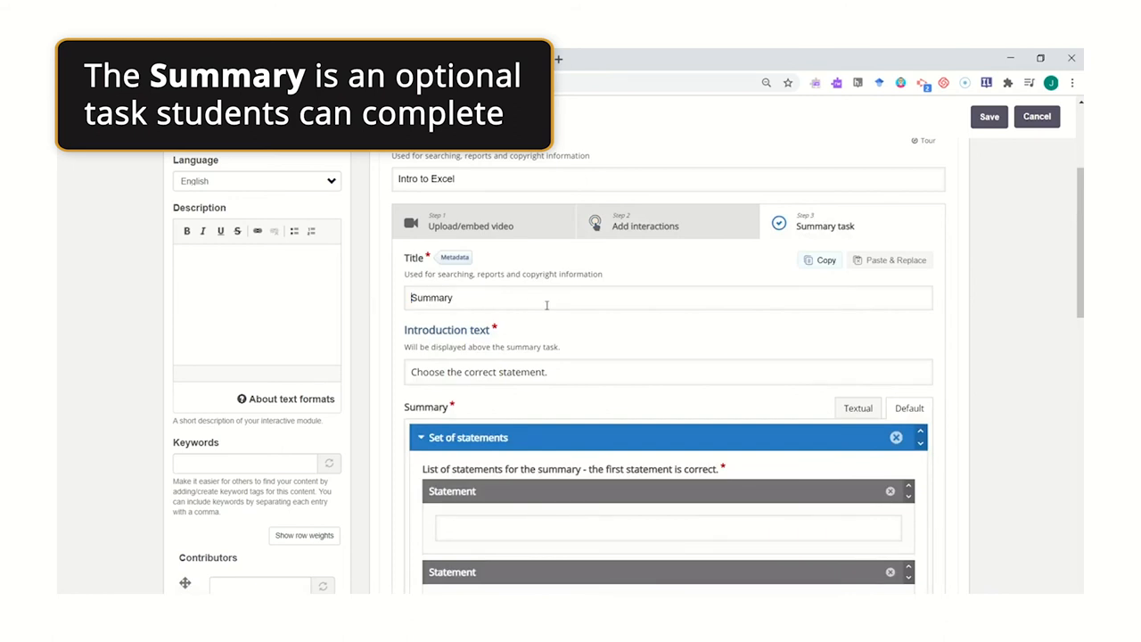
mouse_move(601, 374)
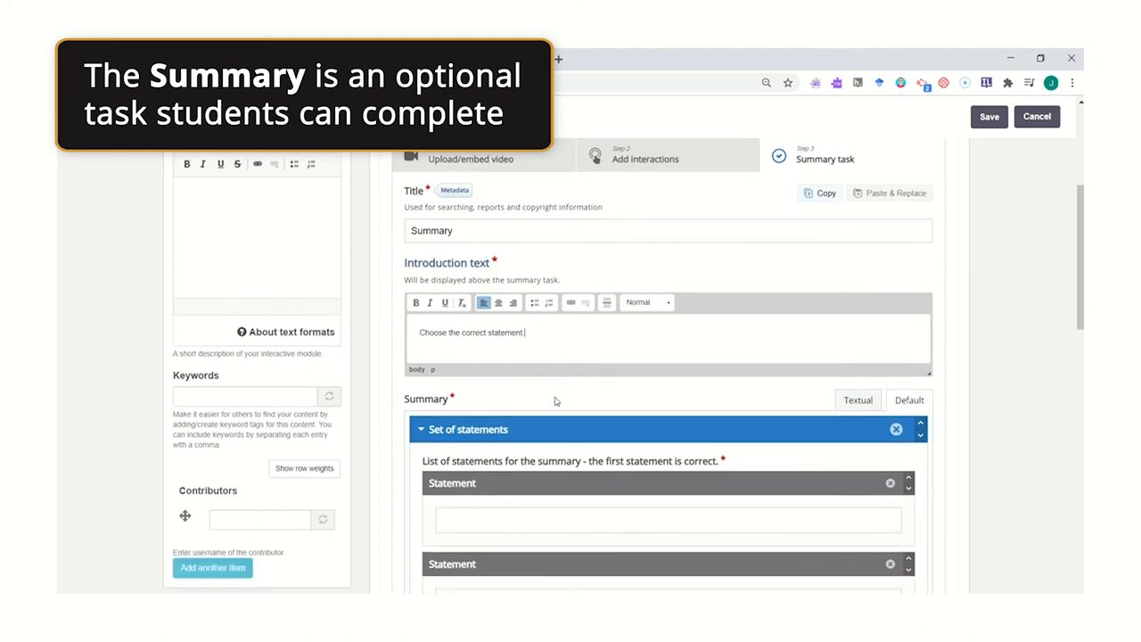
scroll(down, 3)
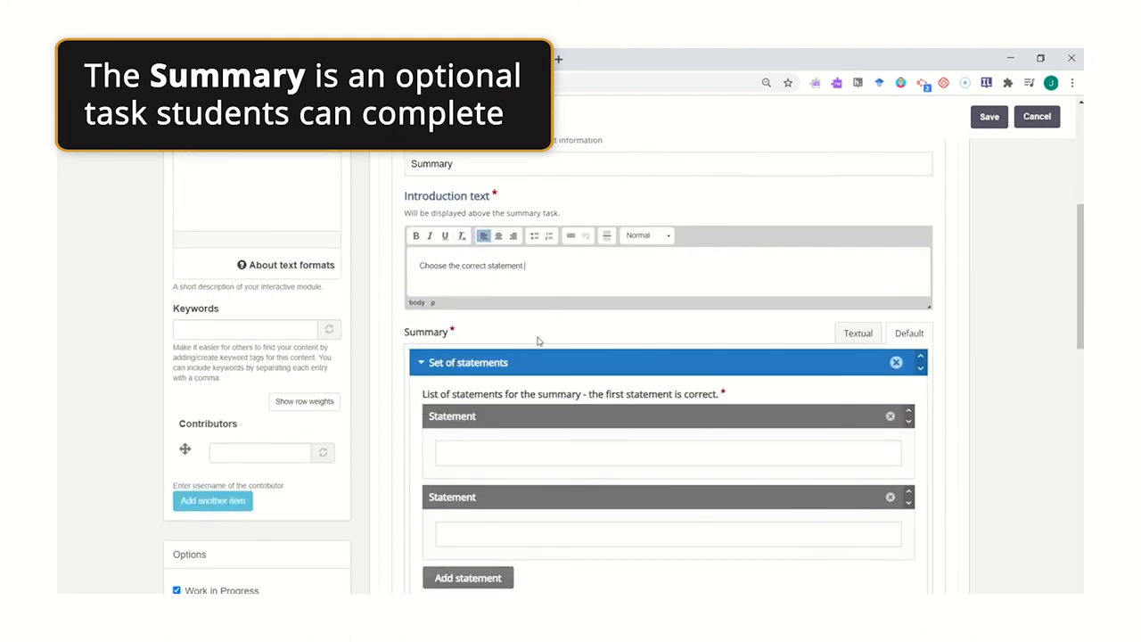
scroll(down, 3)
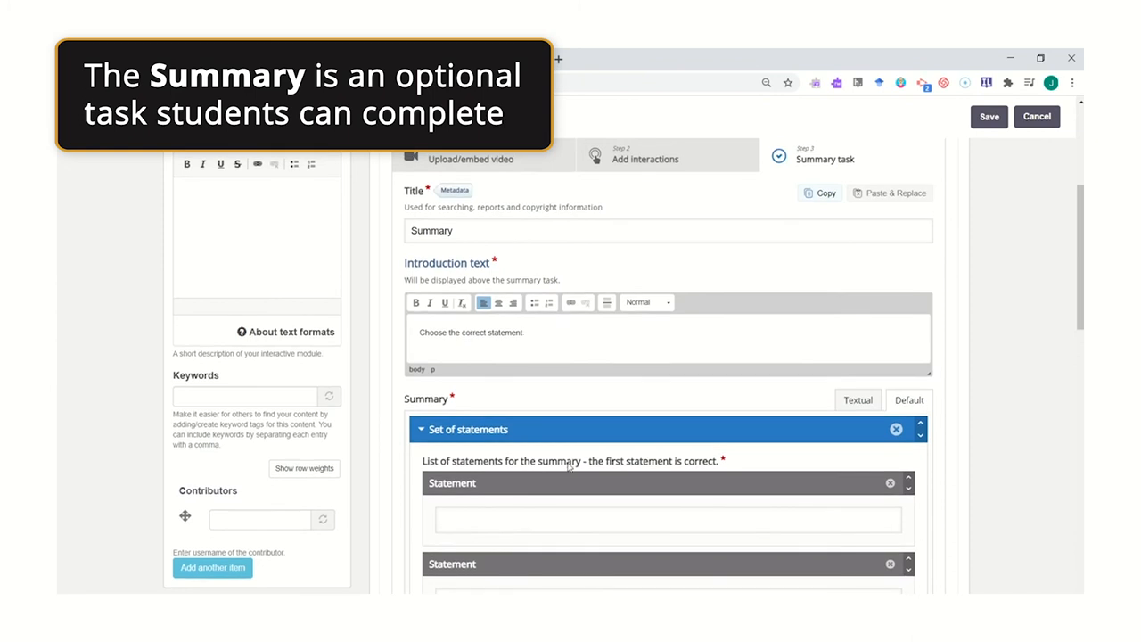
scroll(down, 3)
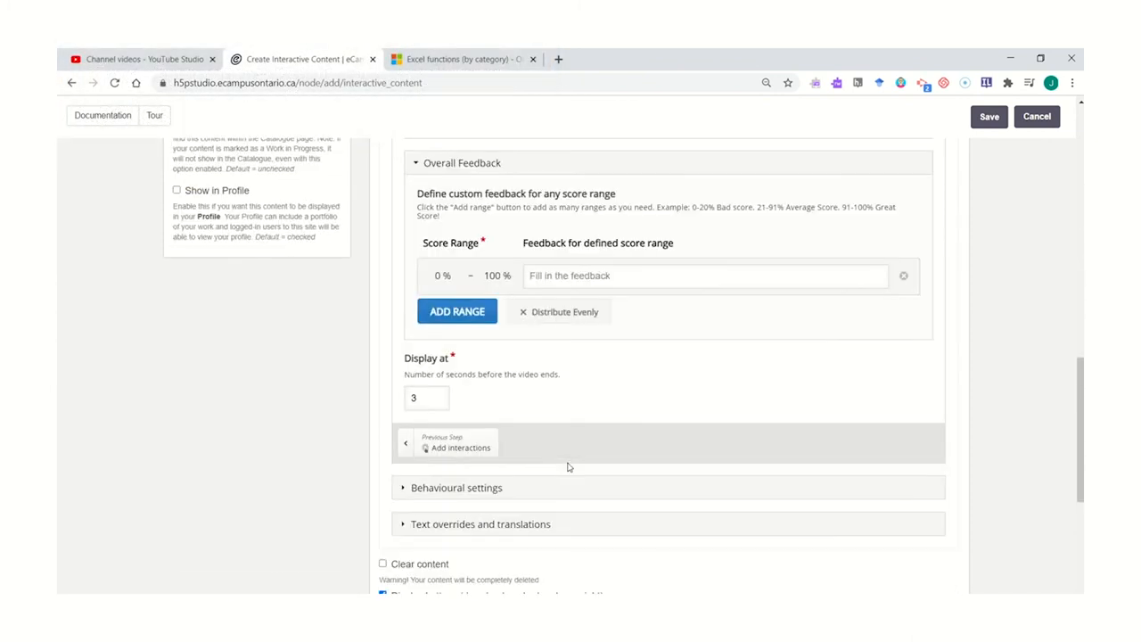
Give the content the descriptive title 'Intro to Excel' and subject Business & Management
scroll(down, 3)
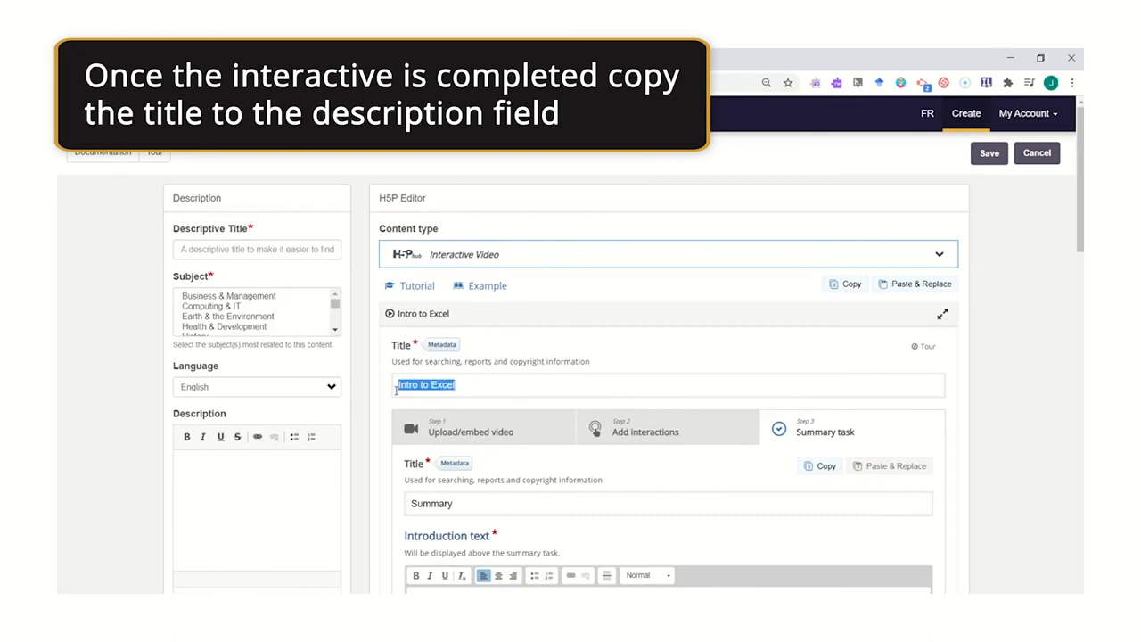
mouse_move(432, 373)
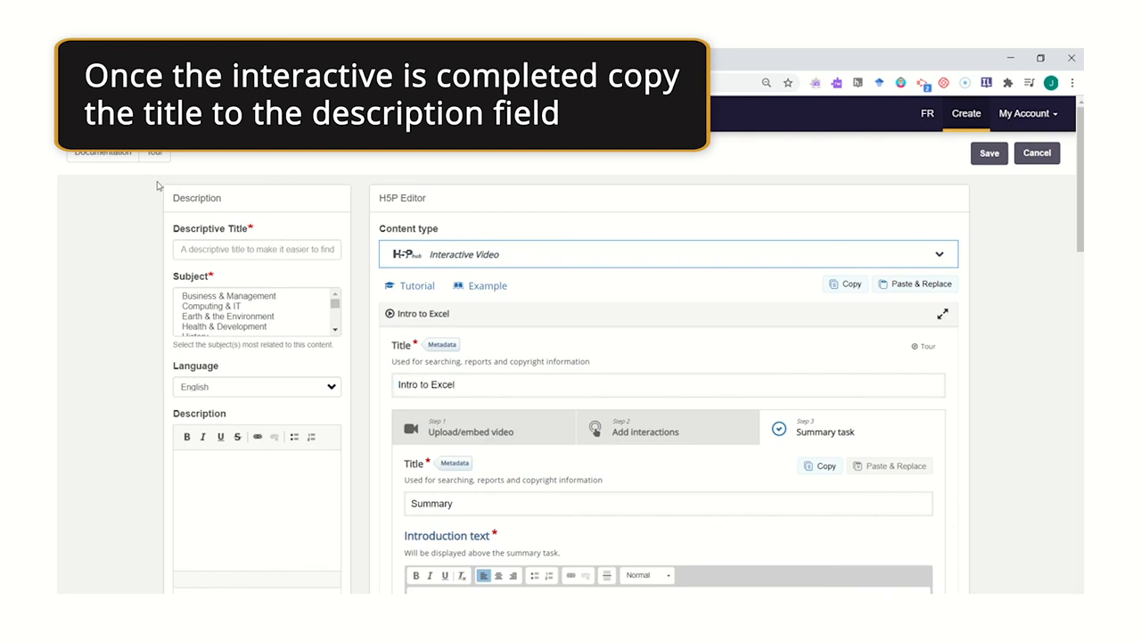
click(221, 459)
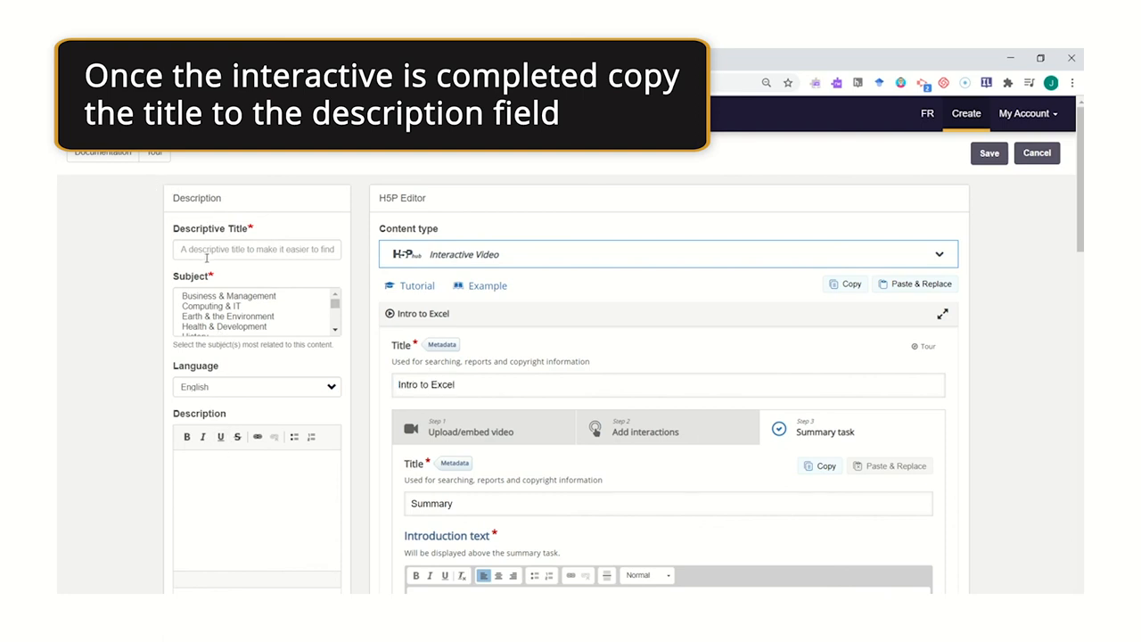
text(Intro to Excel)
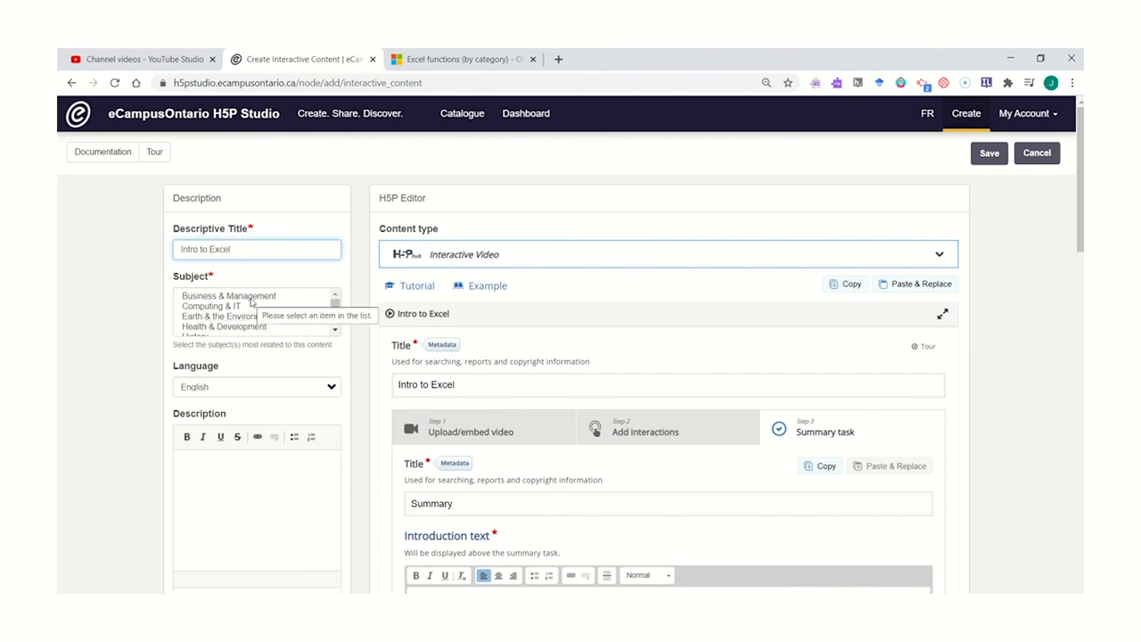
click(228, 296)
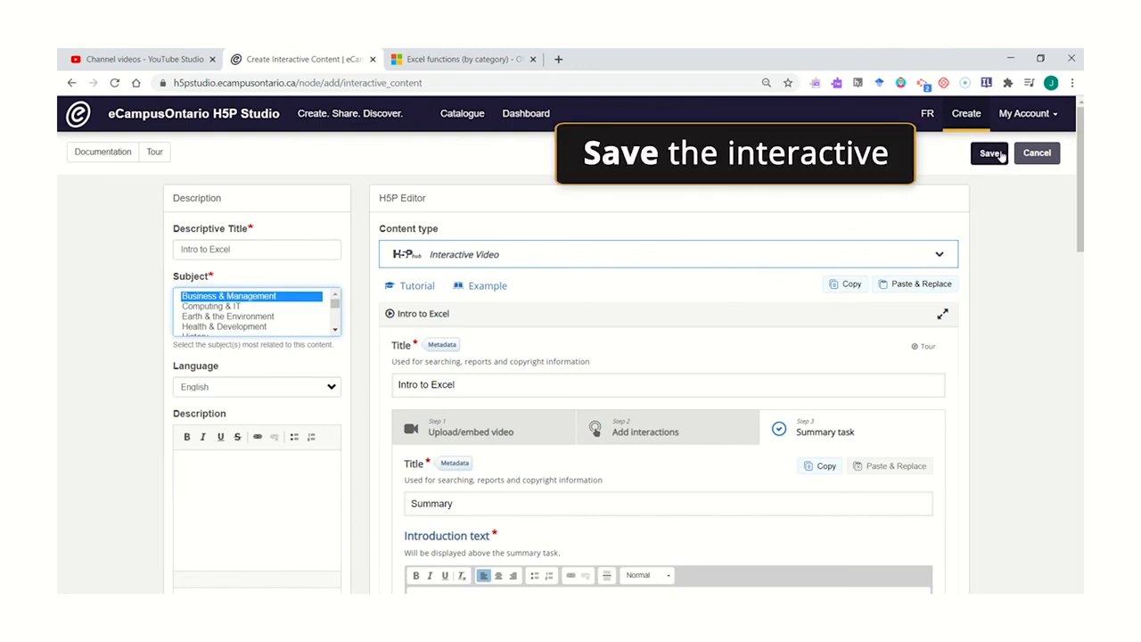
Save the Intro to Excel interactive video and wait for its content page to load
click(990, 153)
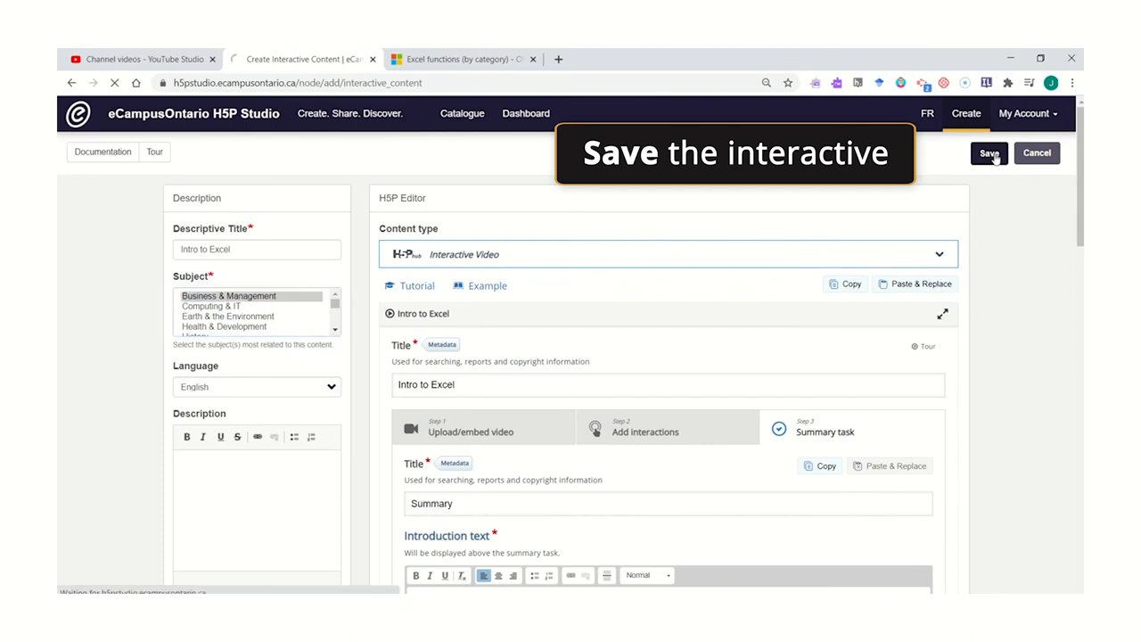
click(988, 153)
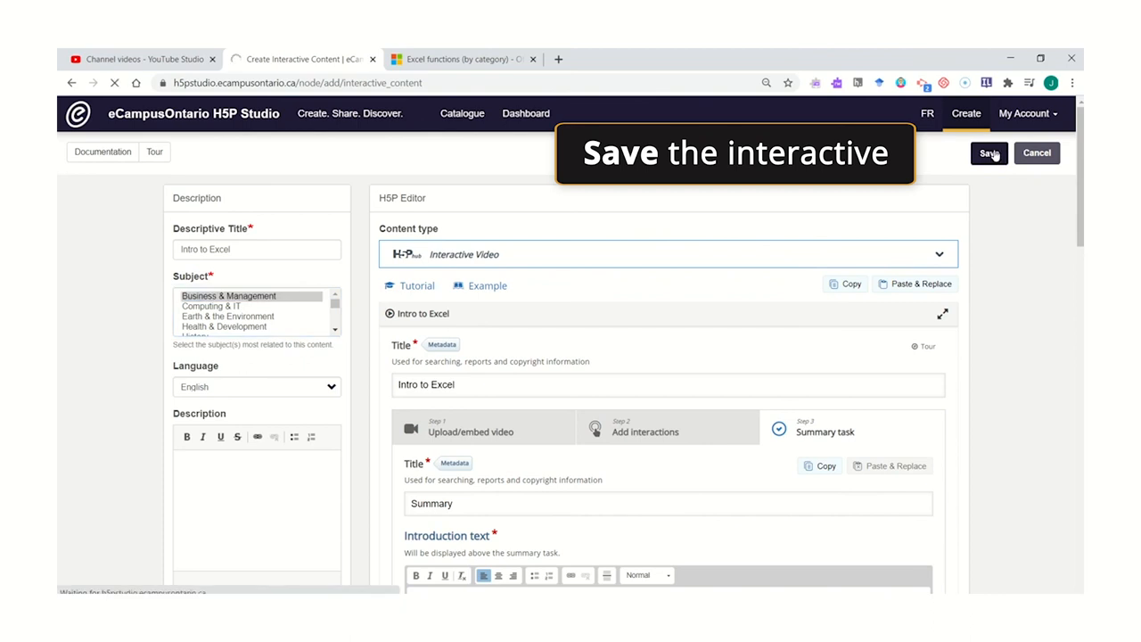
click(988, 154)
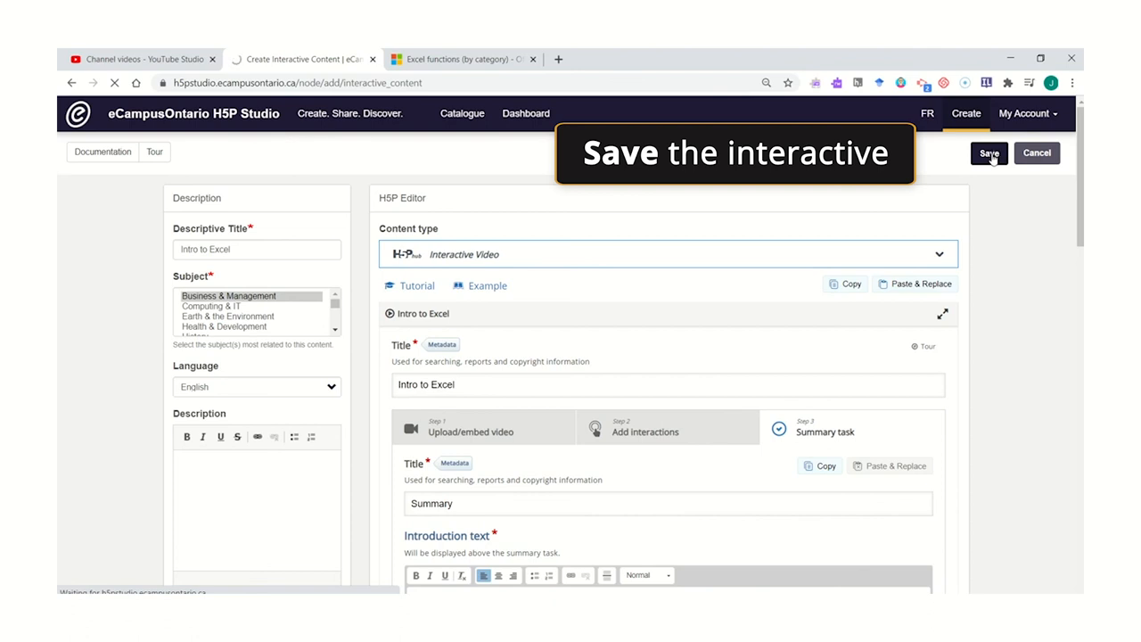
click(988, 153)
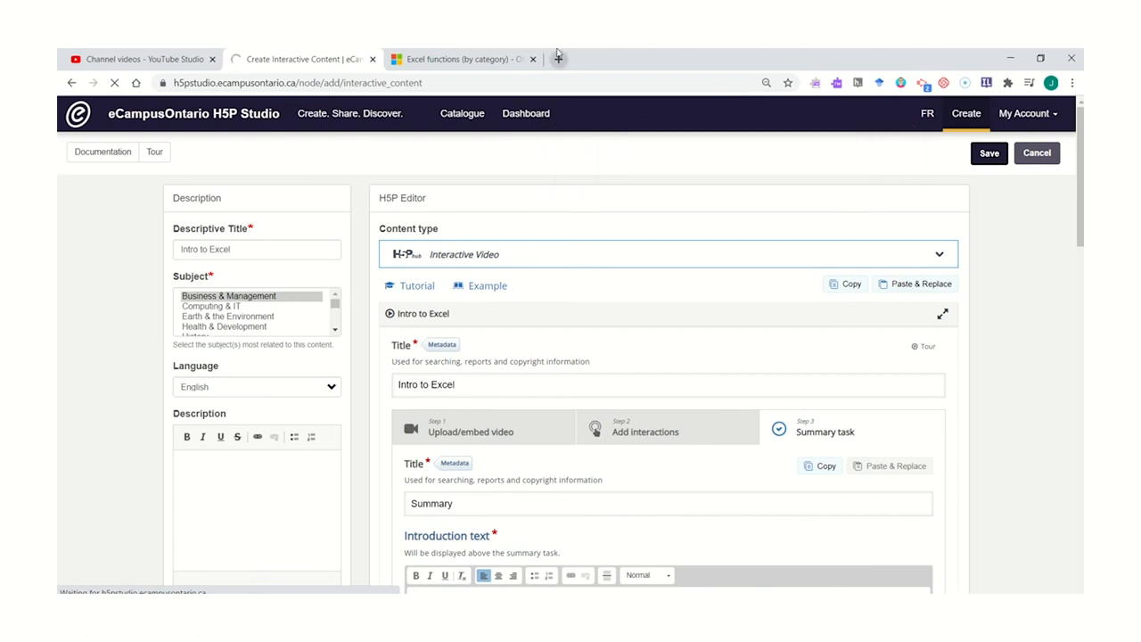
click(988, 153)
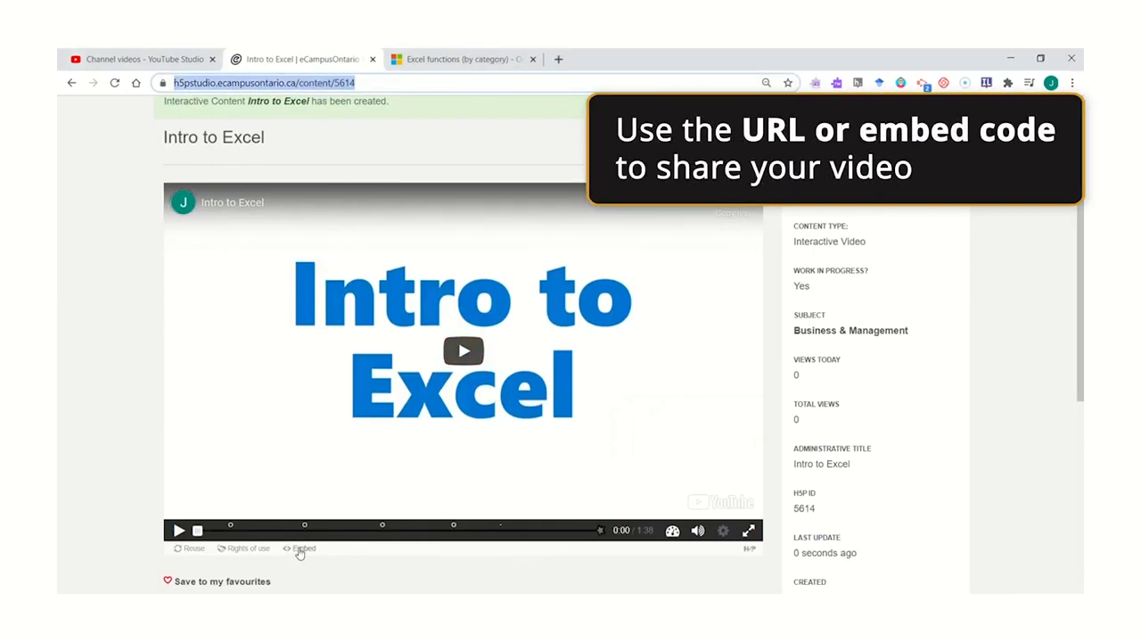
View and close the video's embed code, then return to the My Content dashboard
click(299, 550)
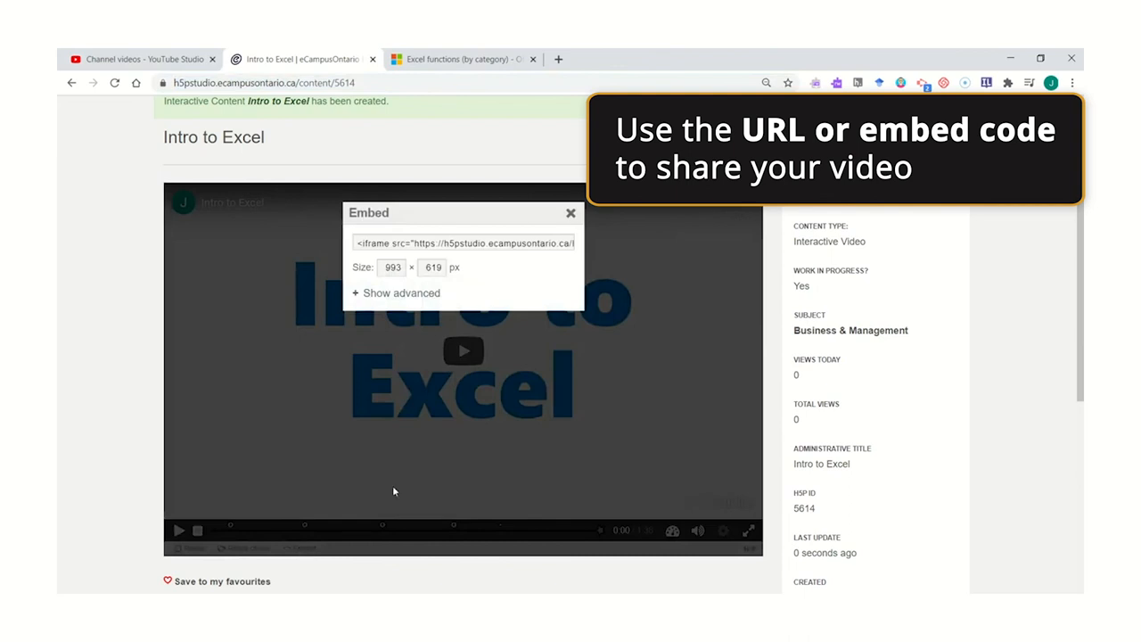
click(571, 214)
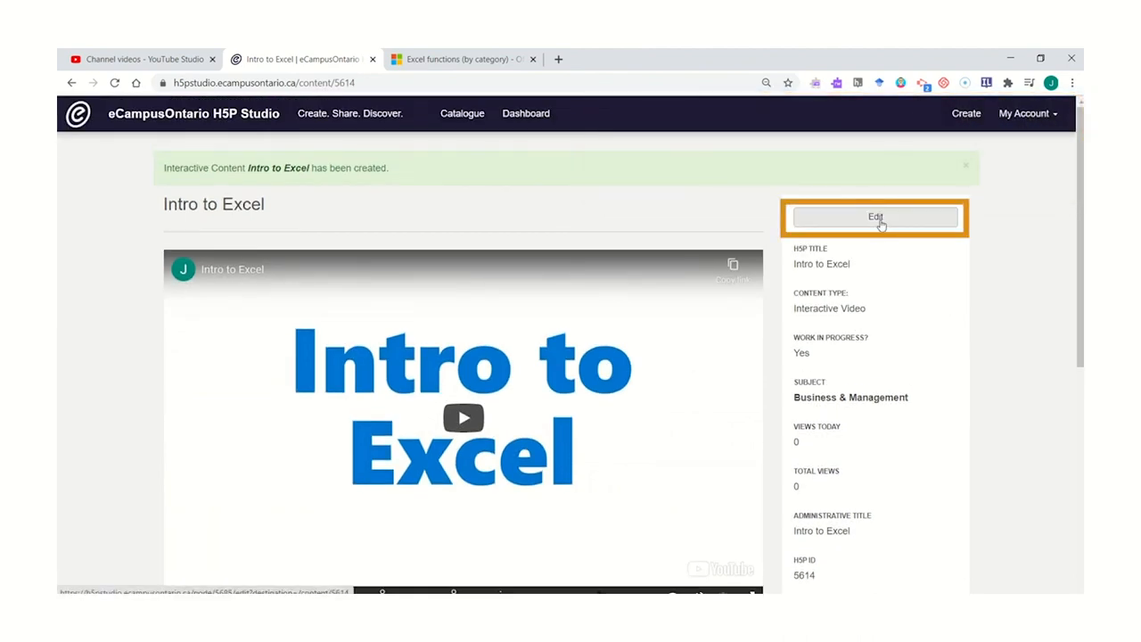
click(524, 114)
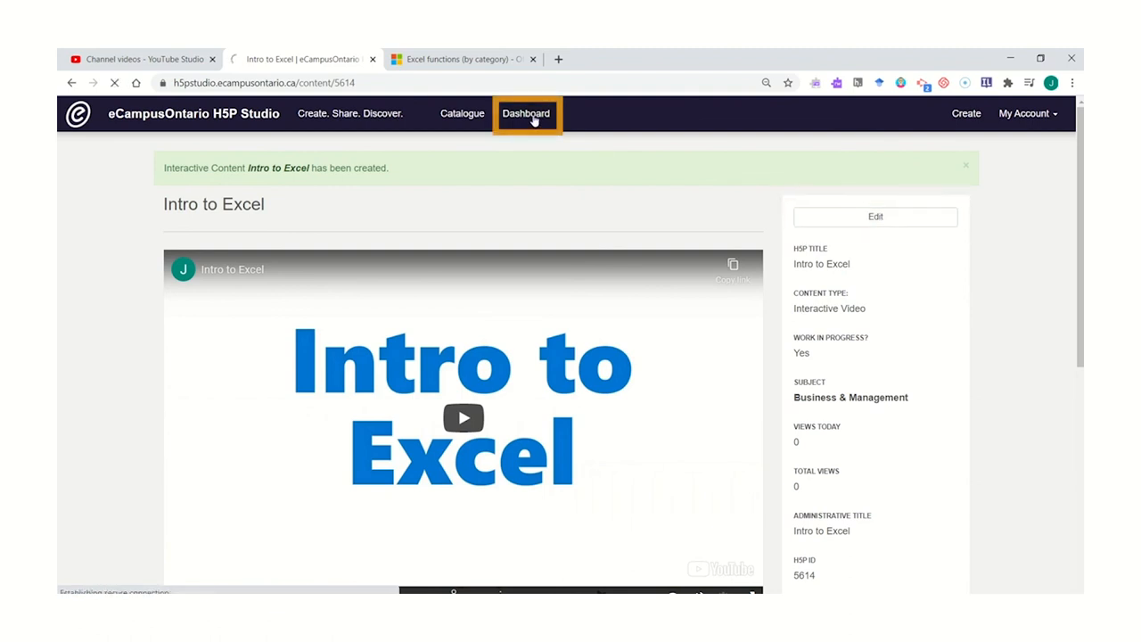
click(525, 114)
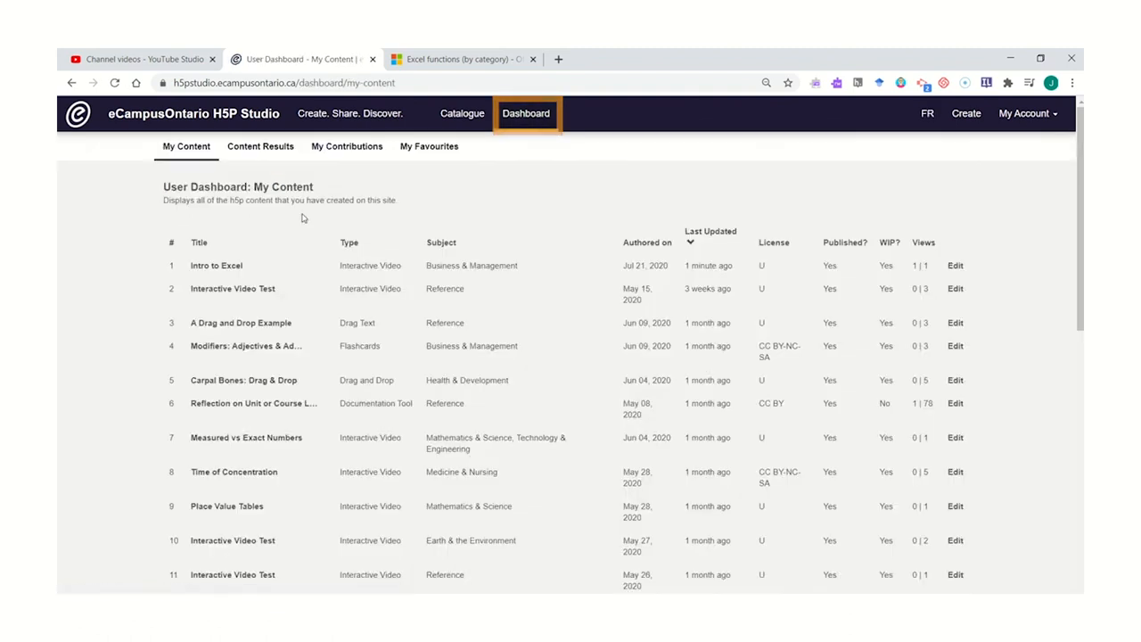